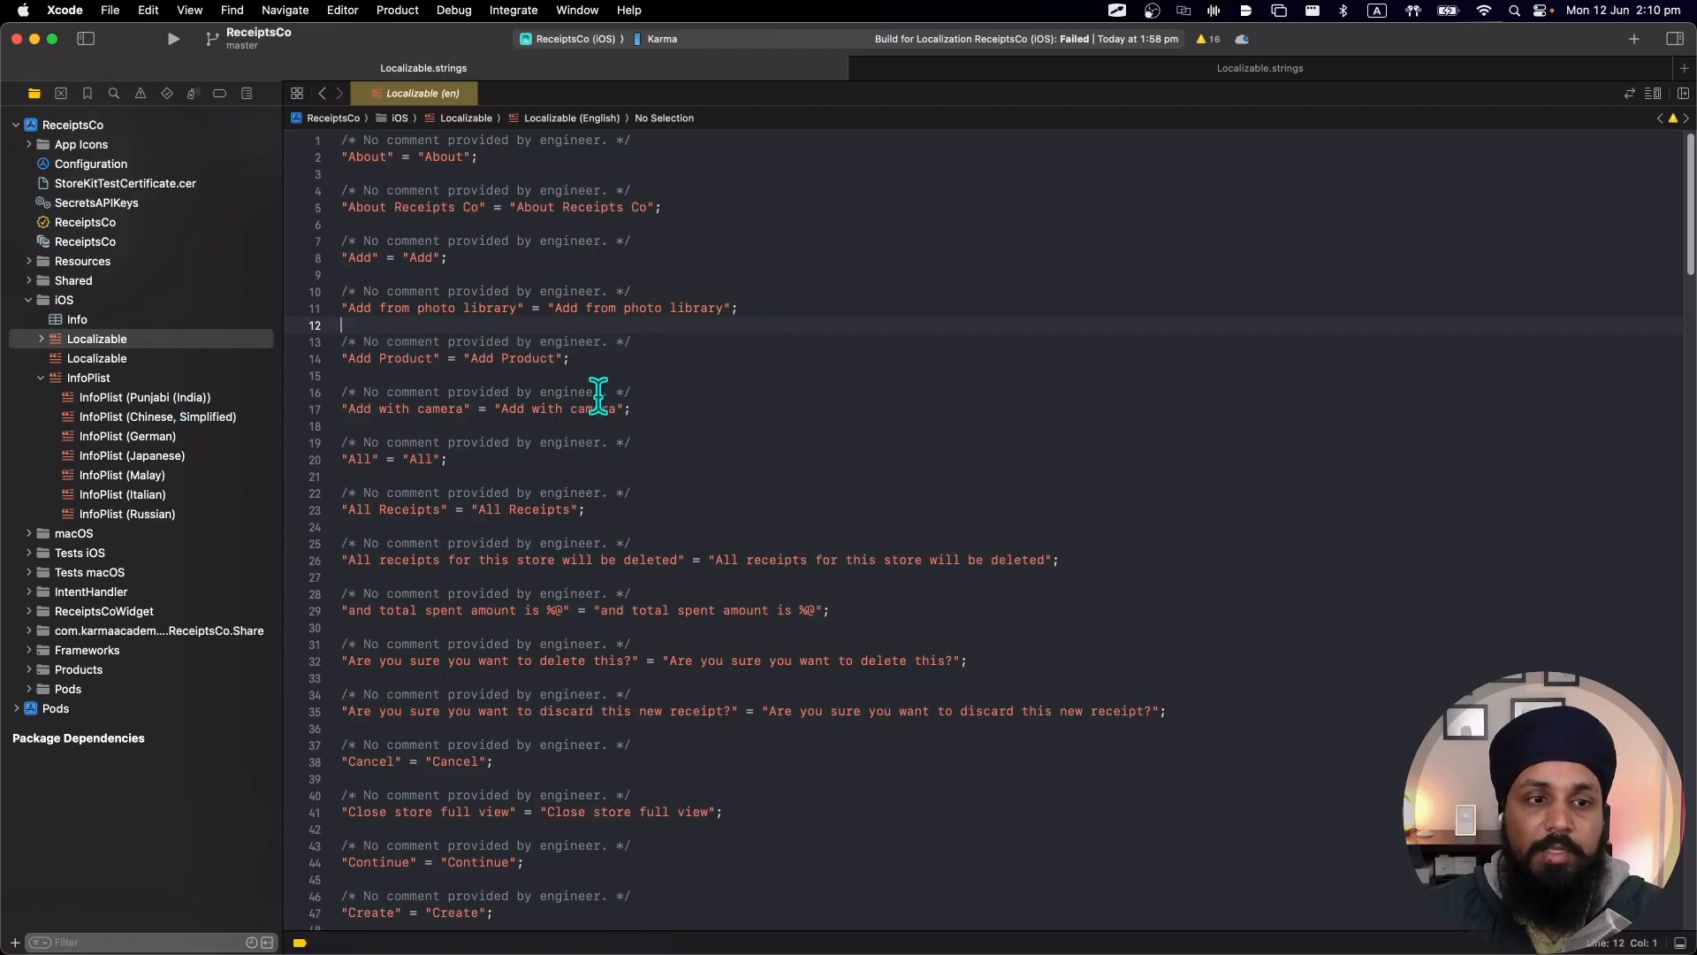
Review the Punjabi (India) and German InfoPlist privacy description translations.
click(143, 397)
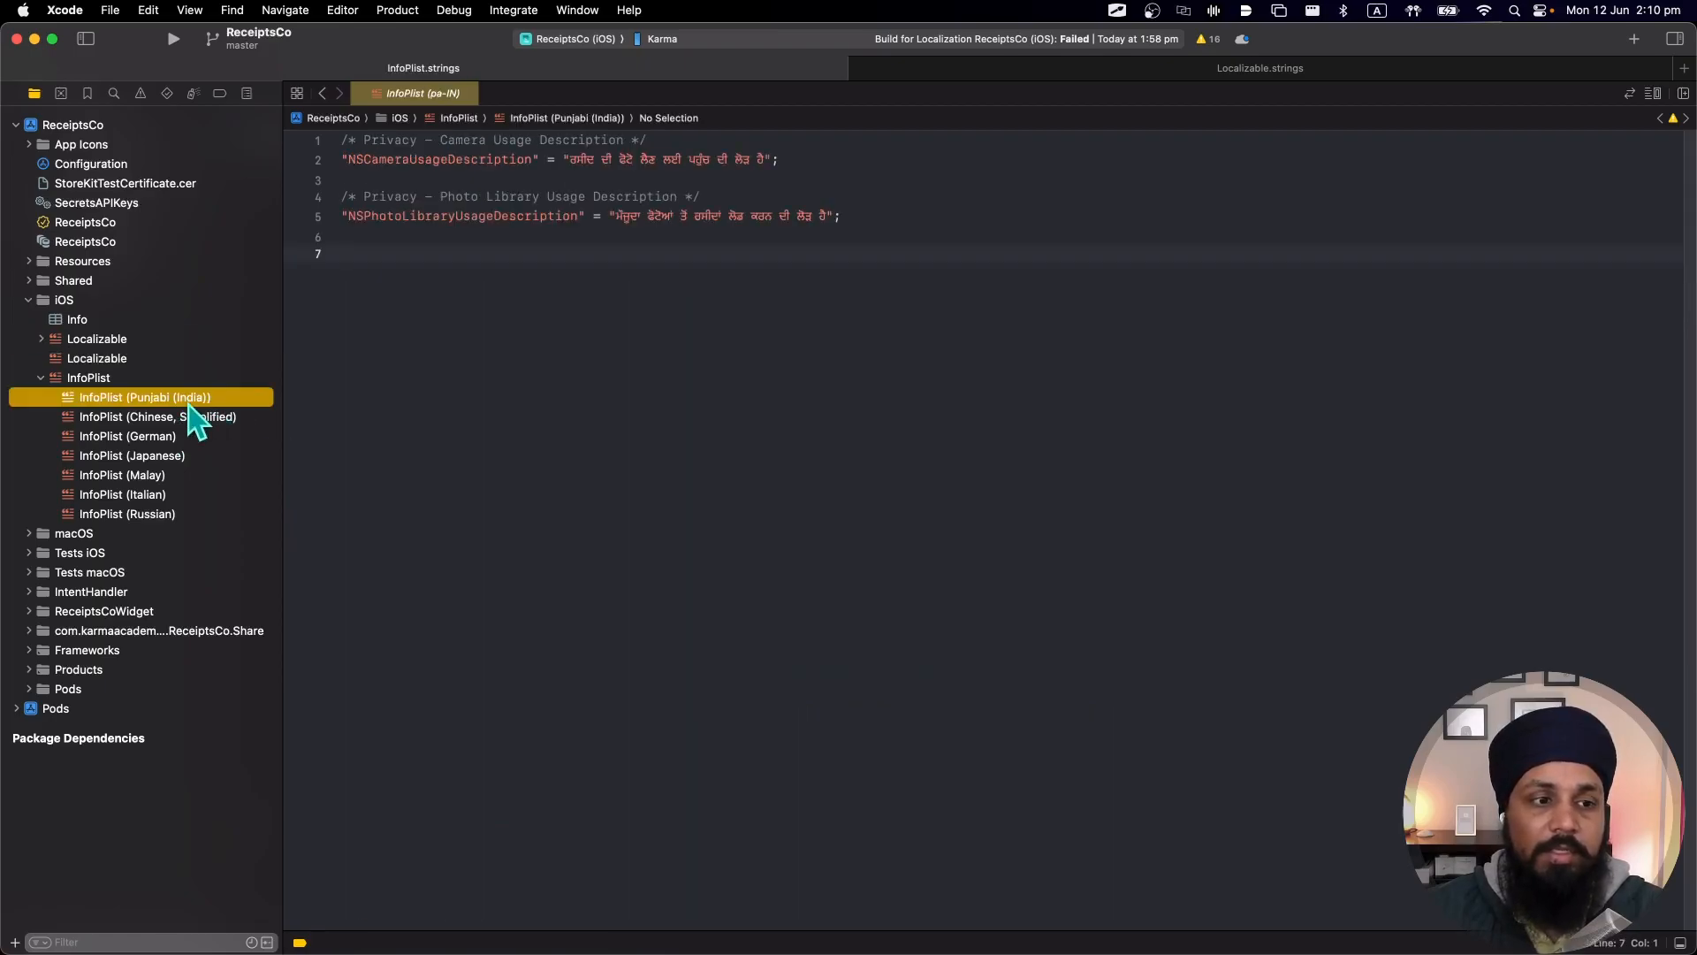
click(127, 436)
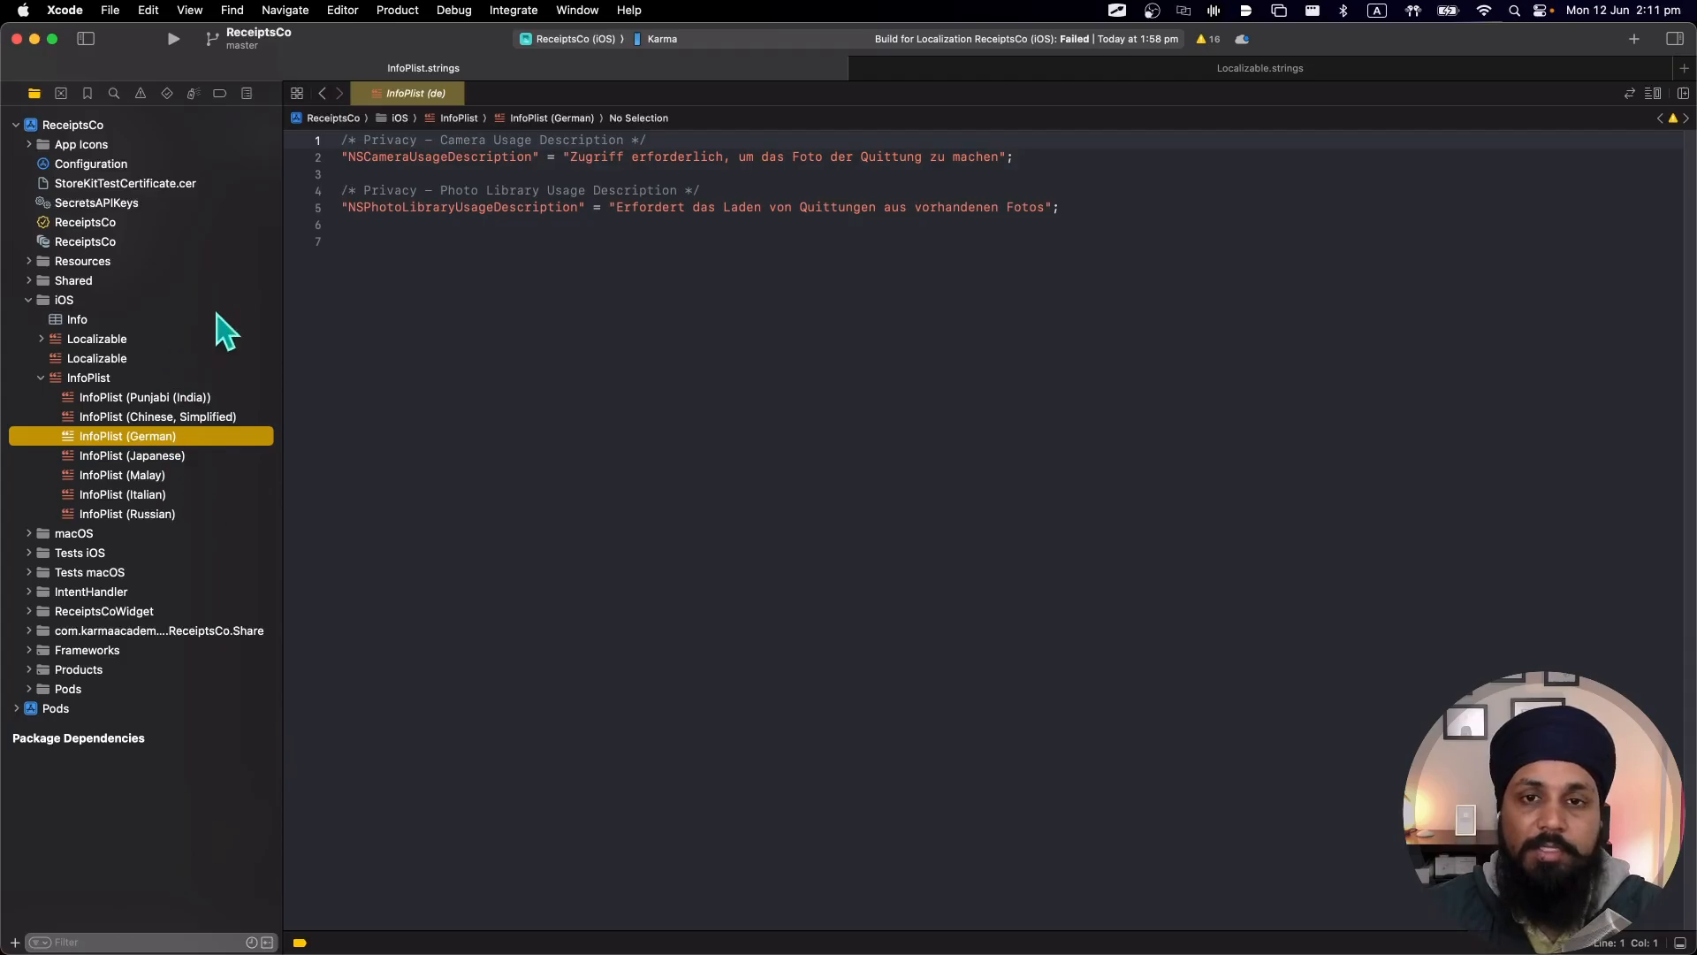
mouse_move(205, 394)
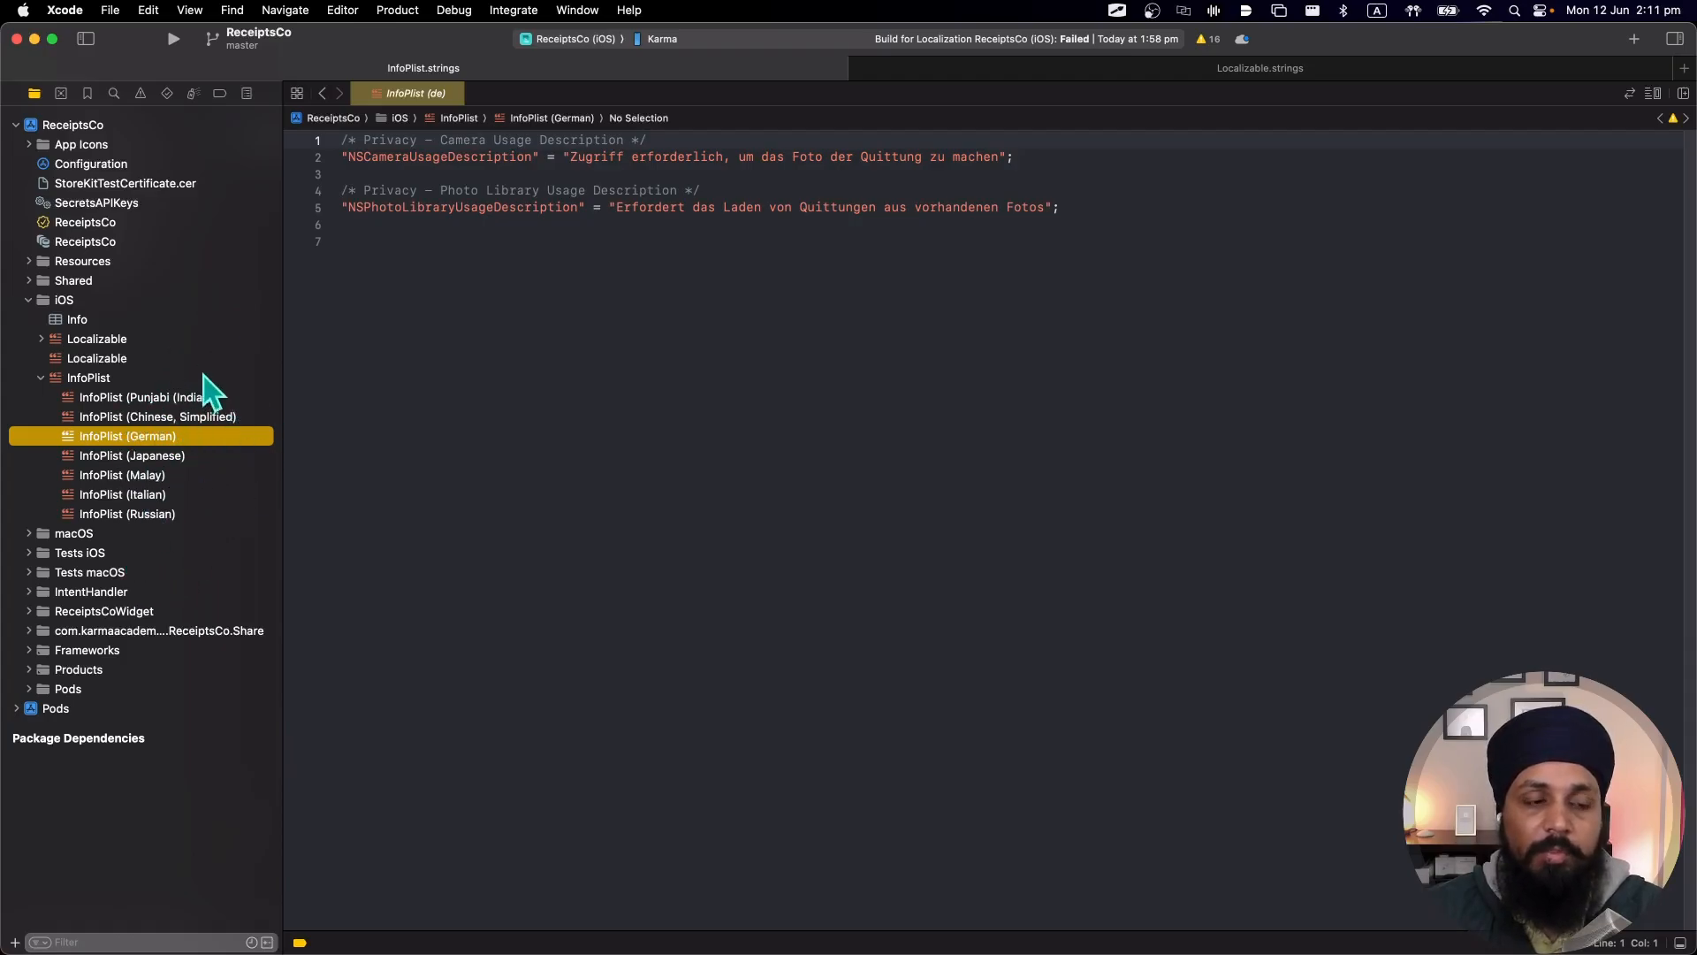
mouse_move(189, 490)
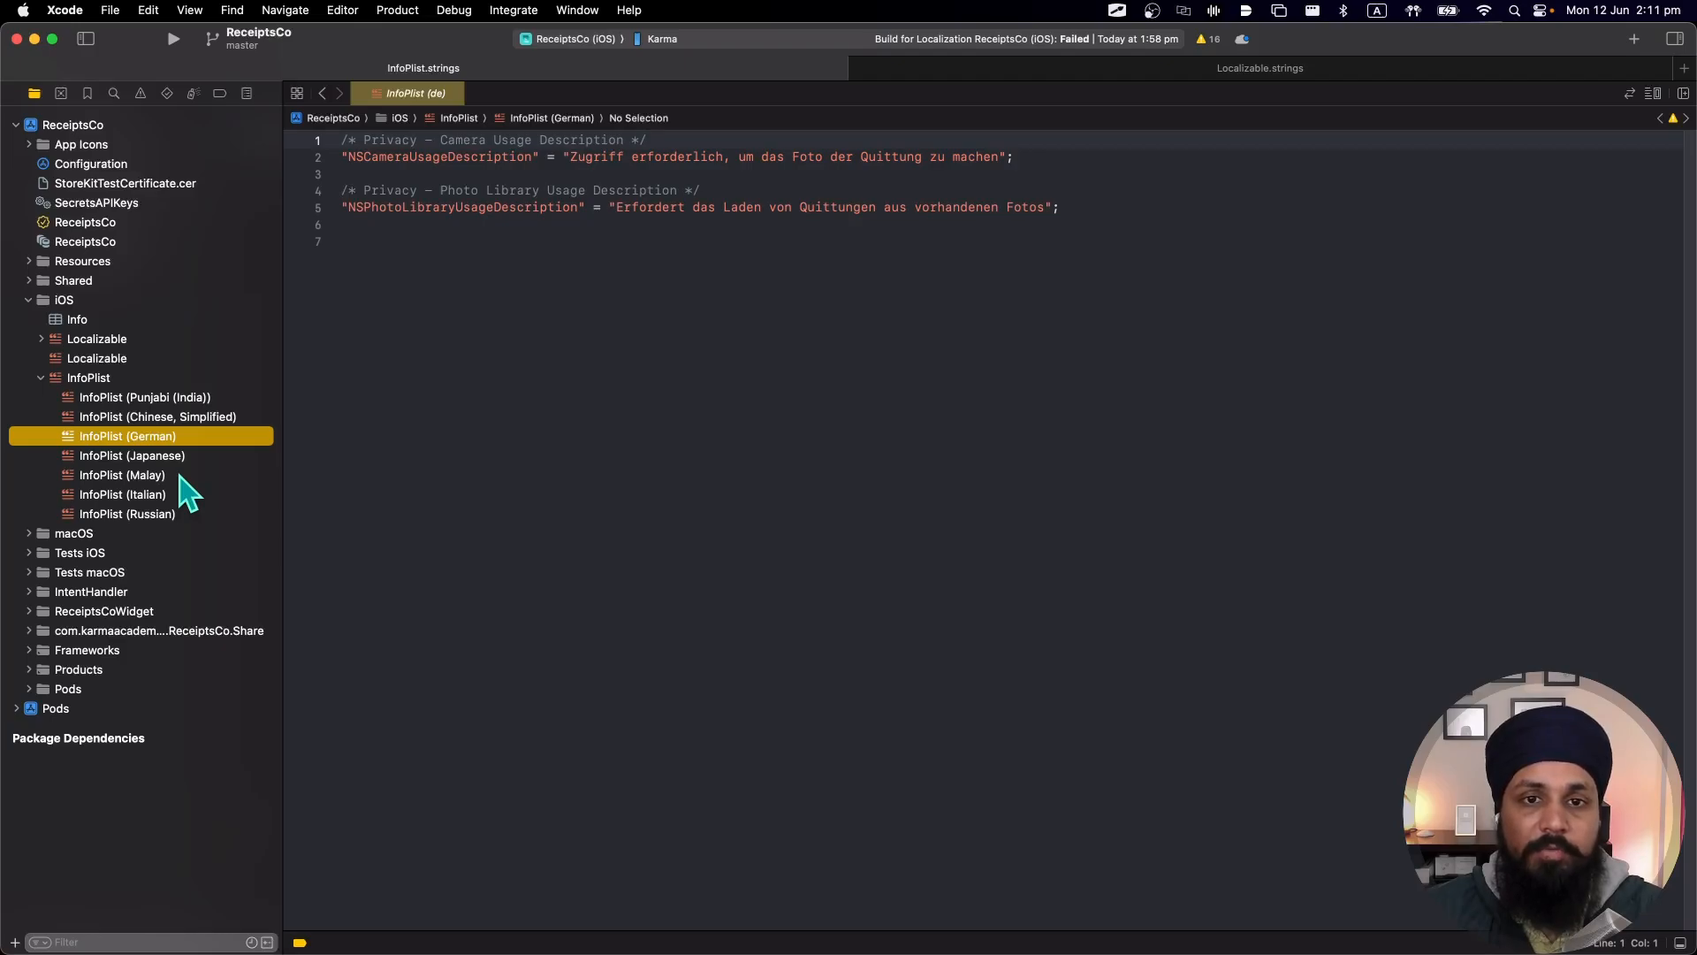
mouse_move(141, 402)
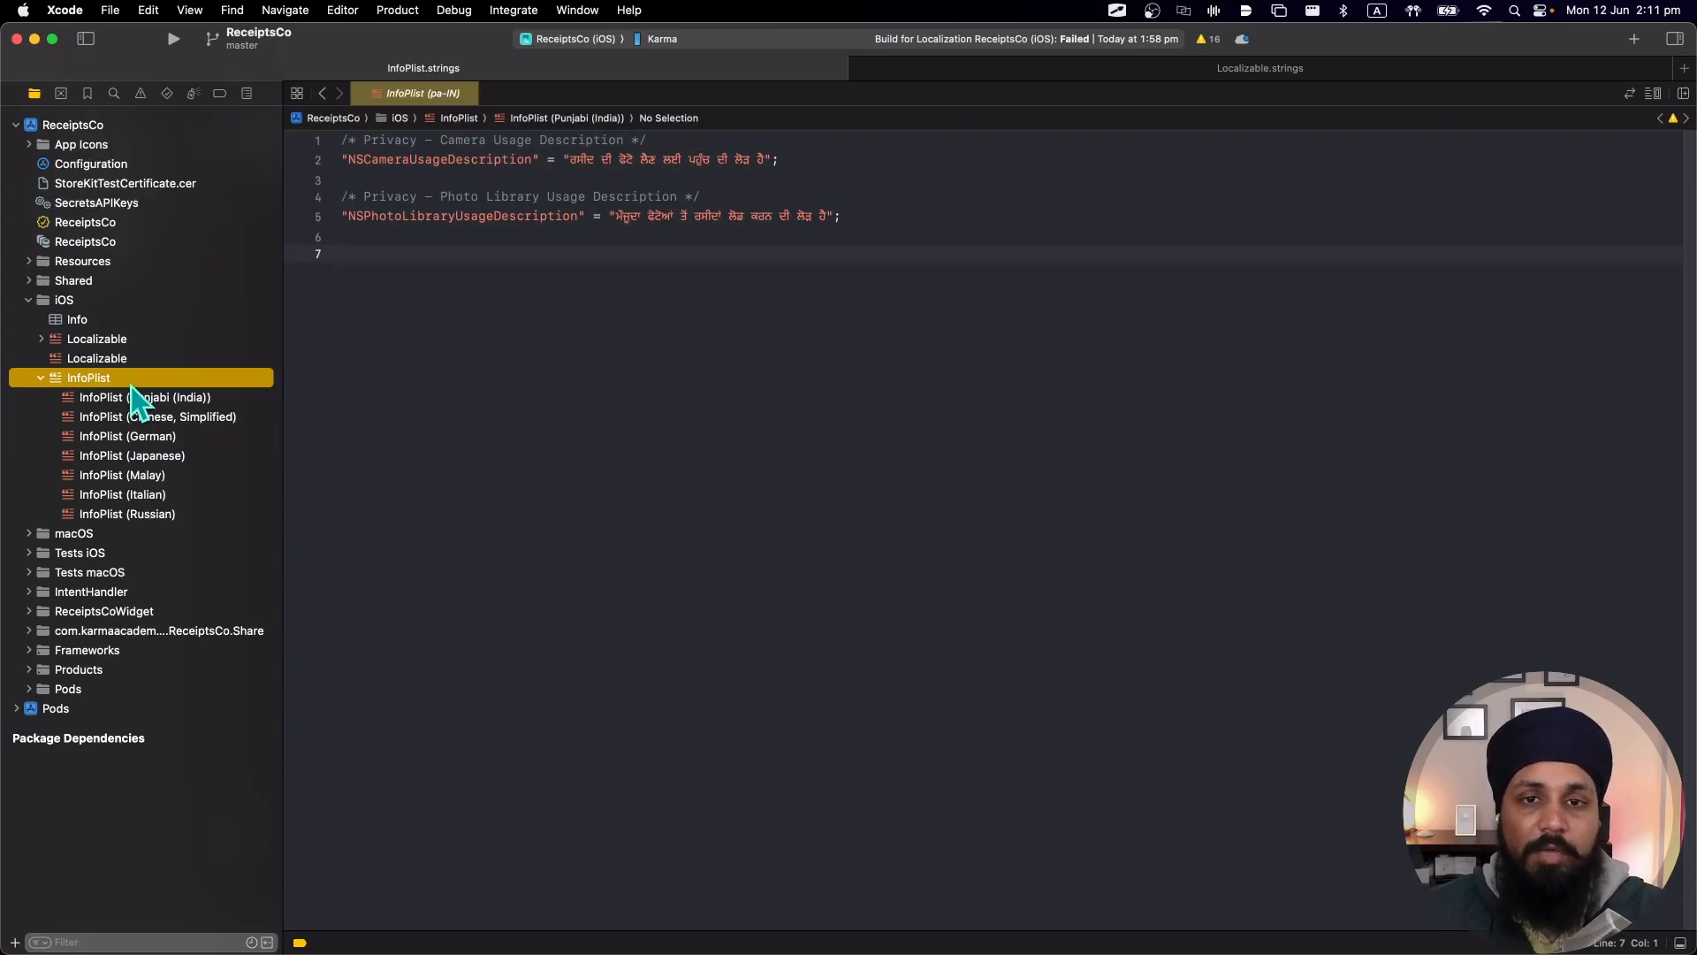
mouse_move(192, 184)
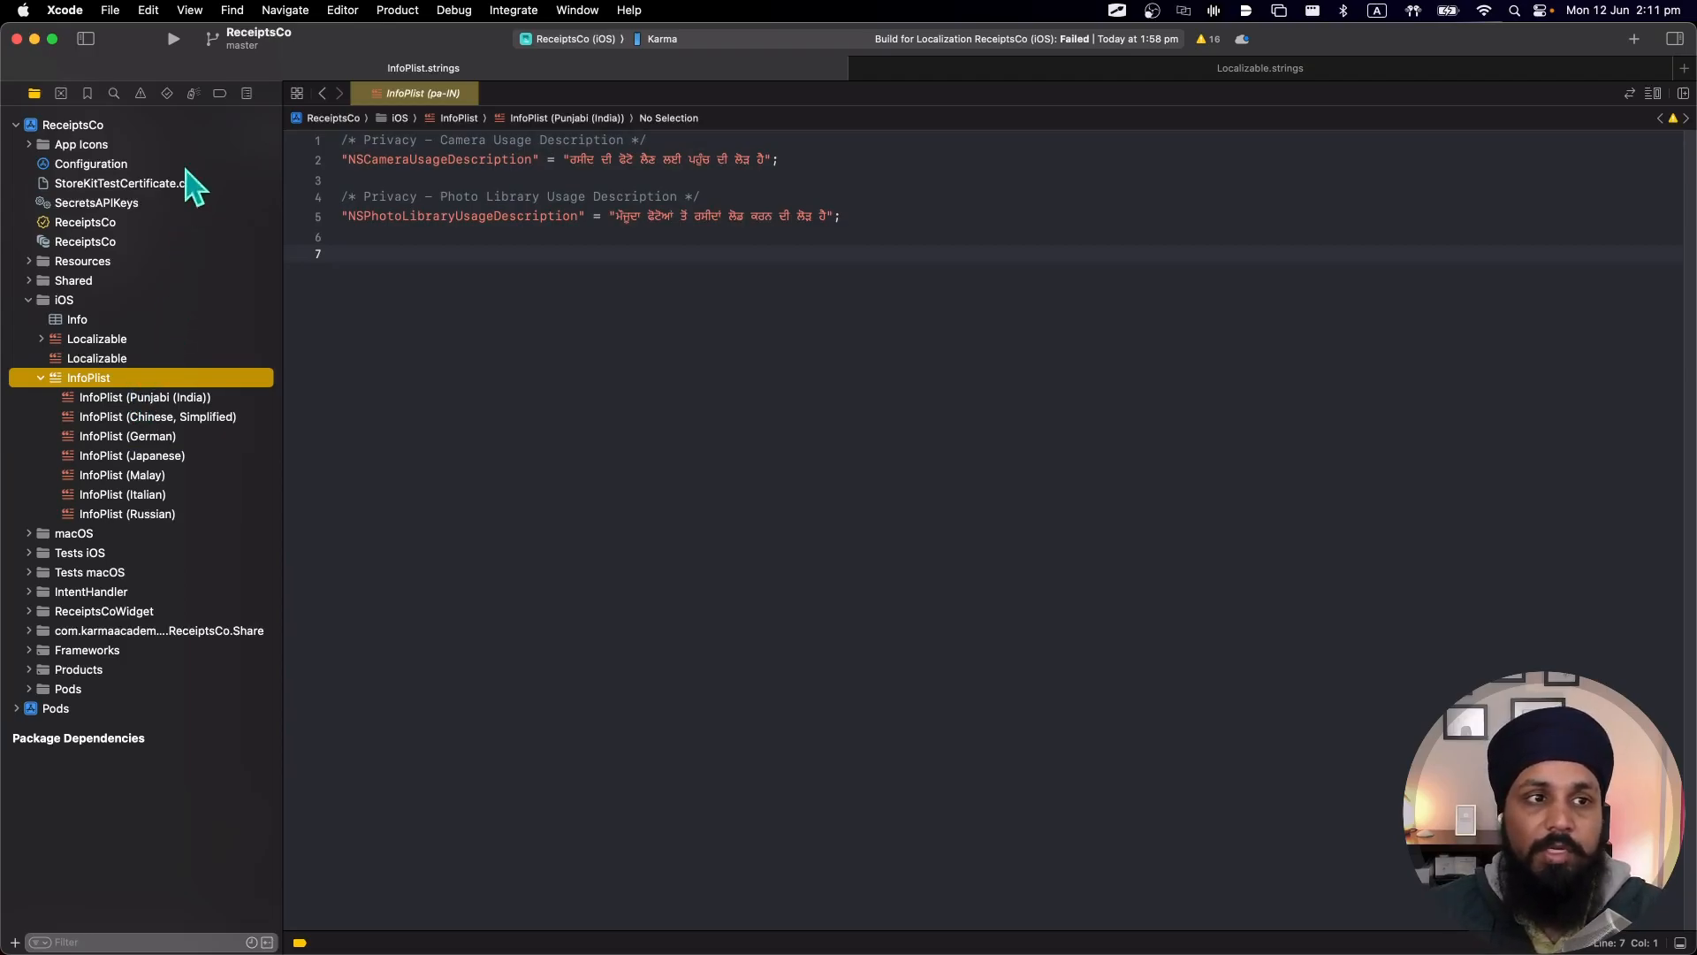
Start Edit > Convert > To String Catalog for the ReceiptsCo project.
click(149, 11)
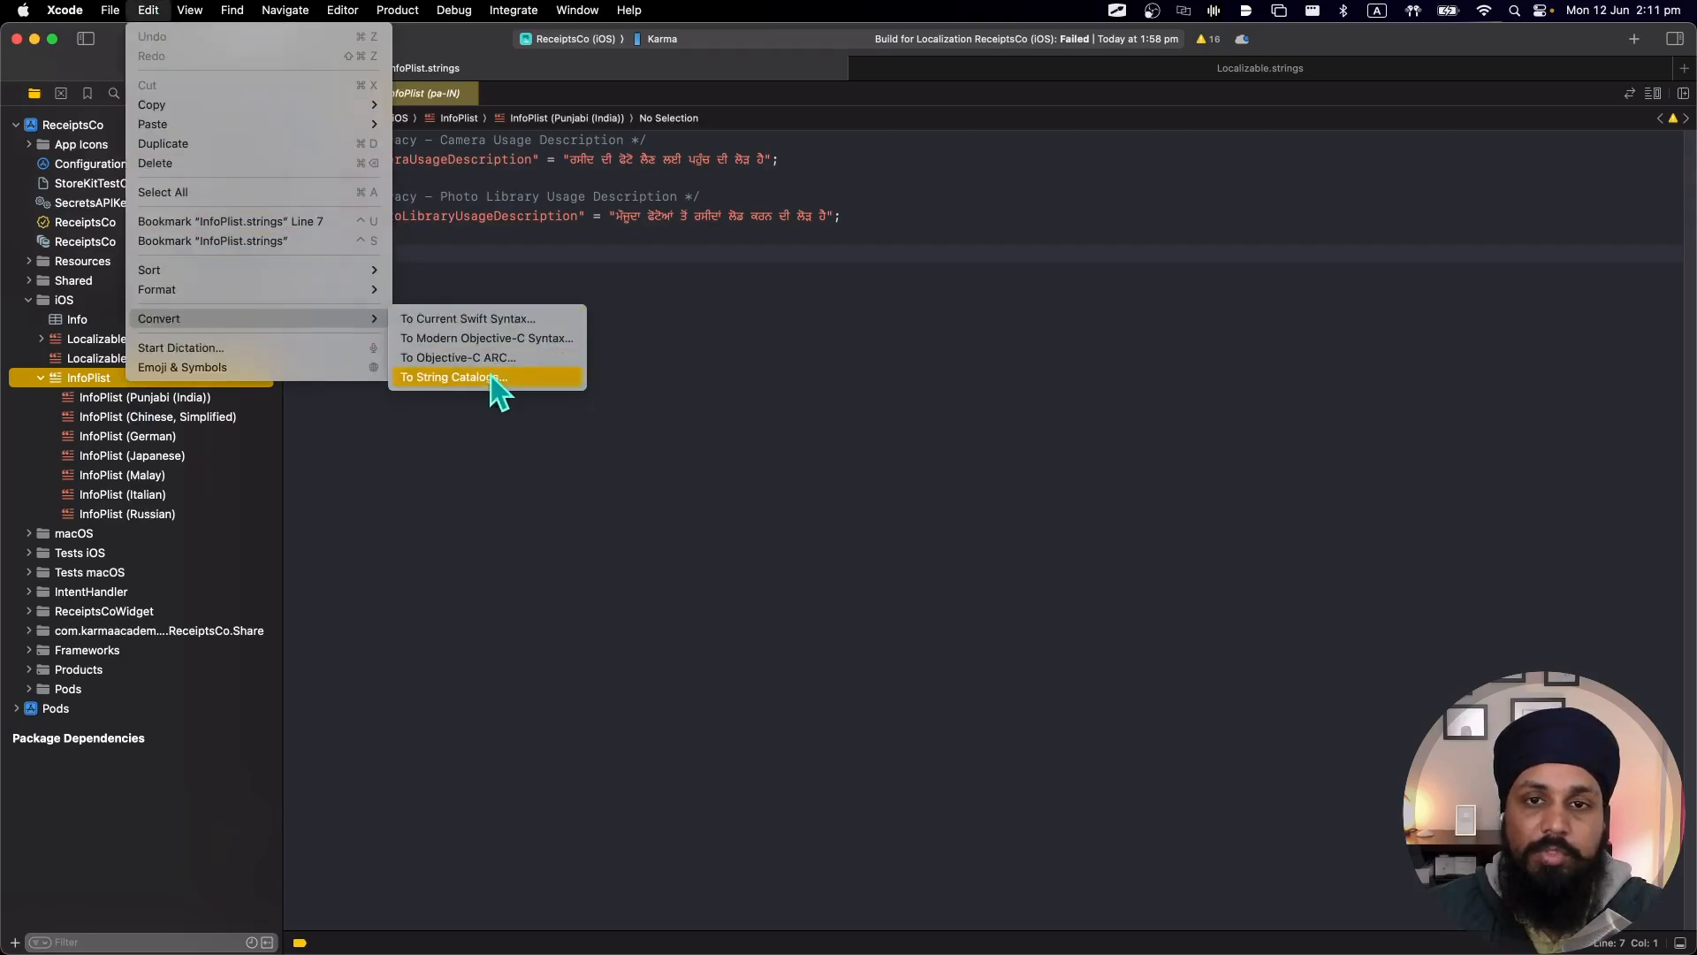
click(453, 377)
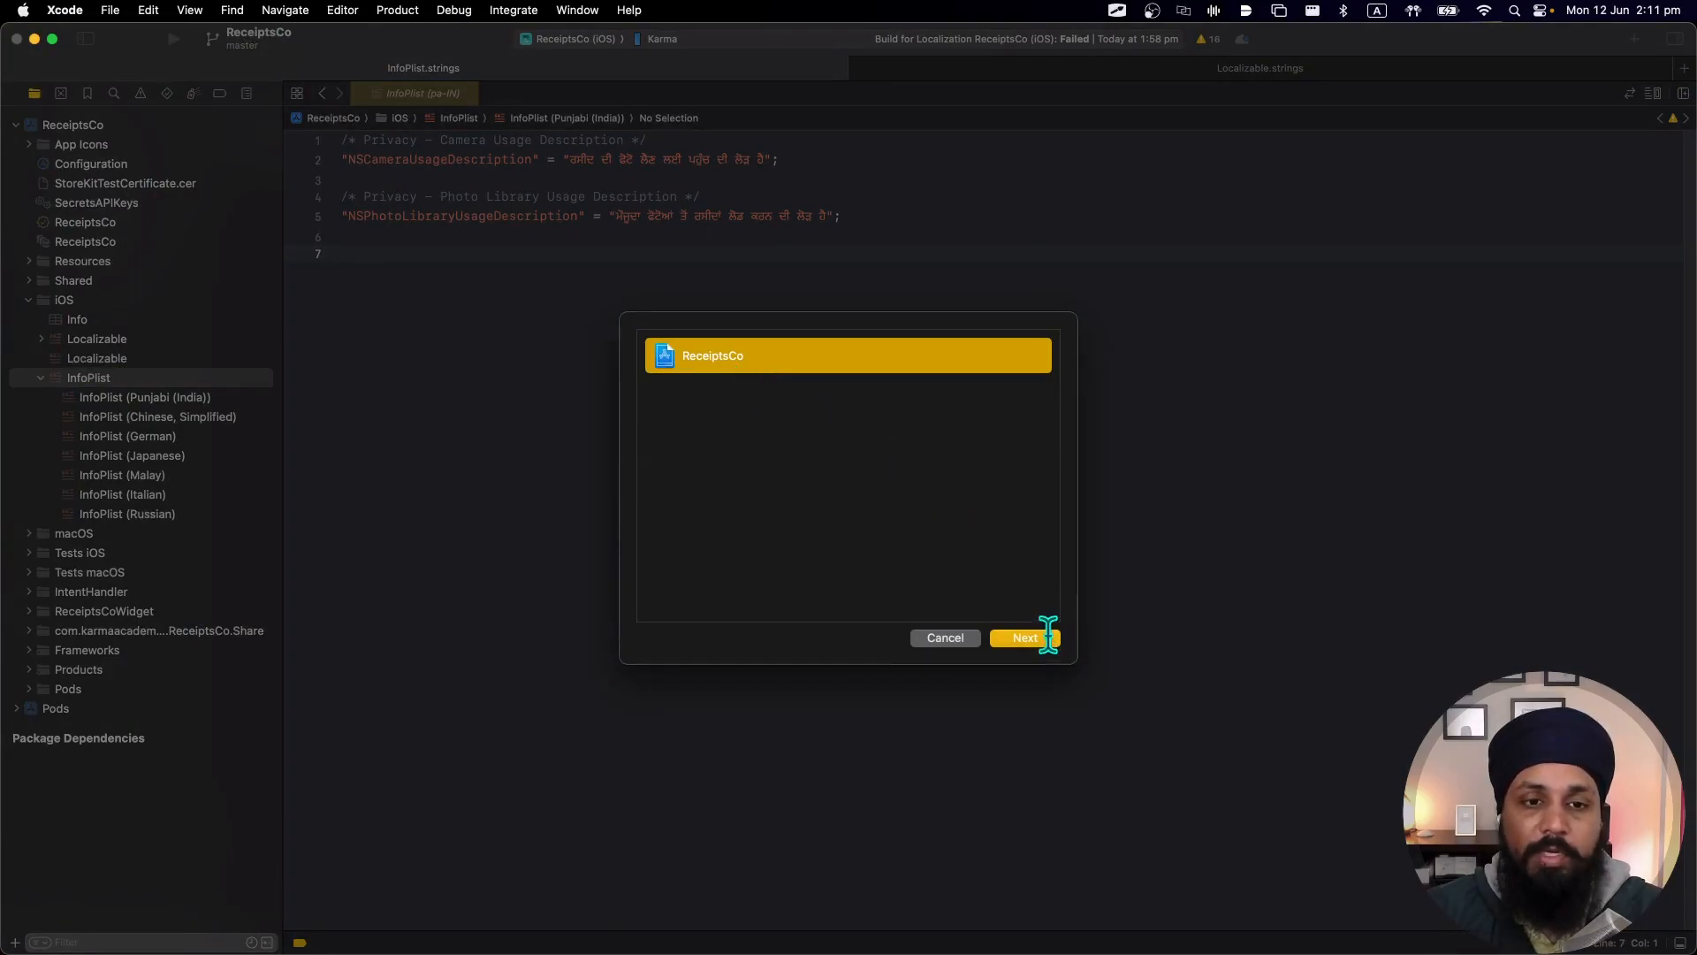
click(1023, 638)
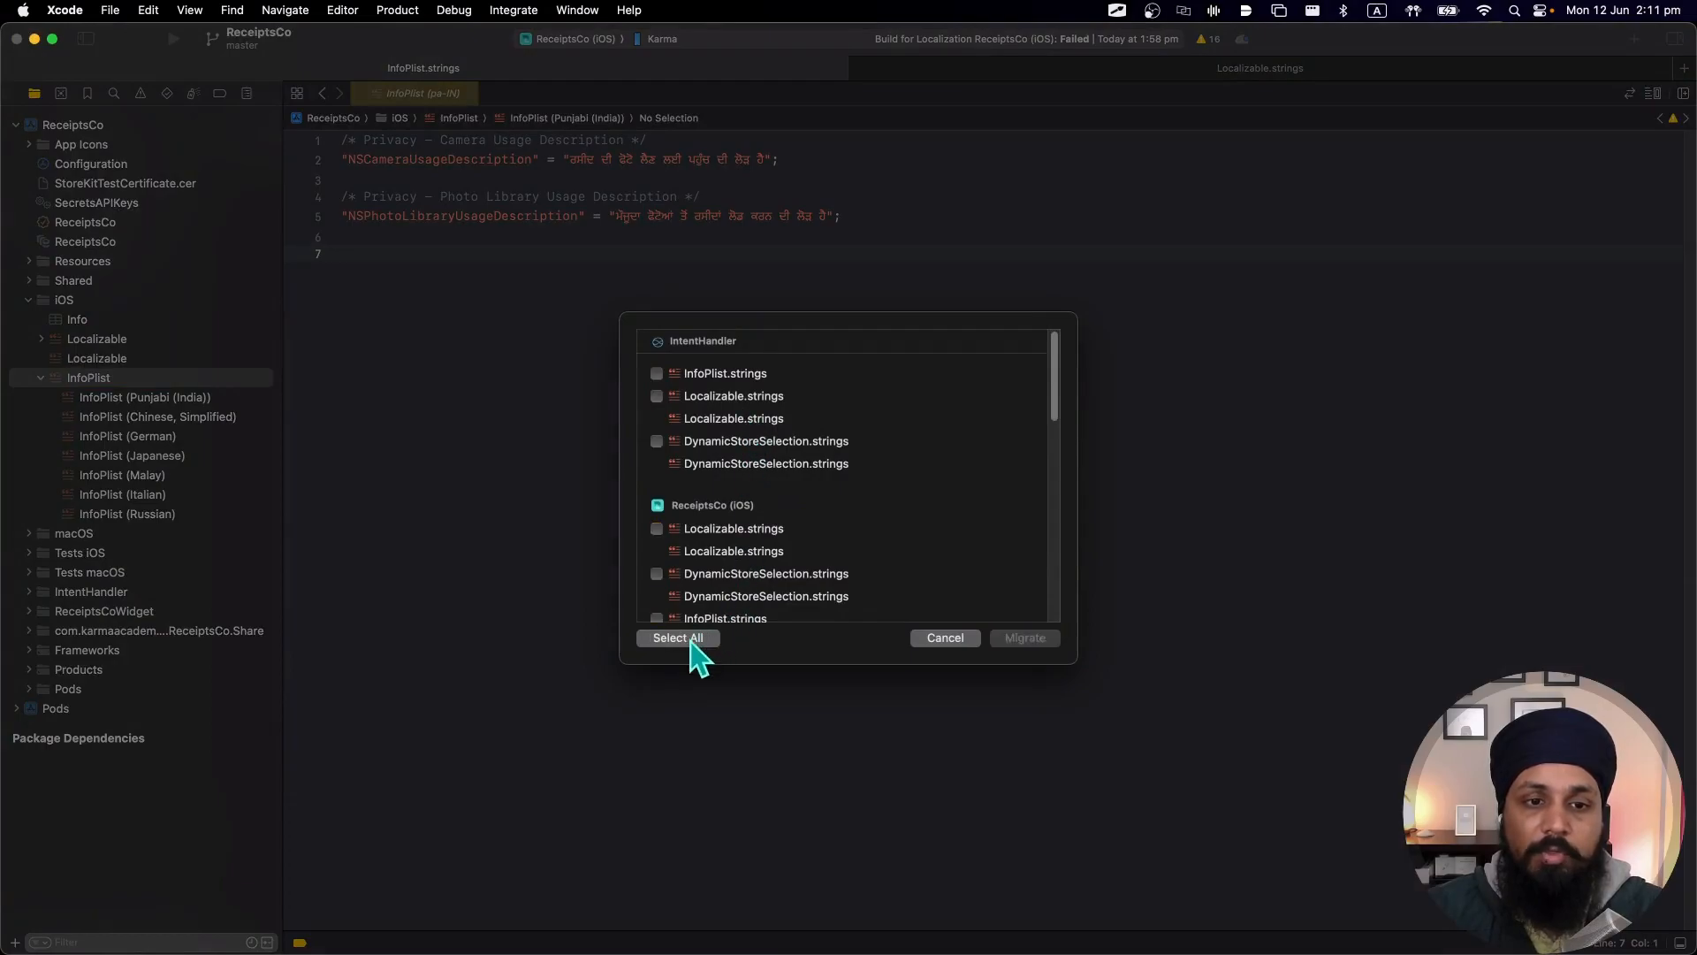
Migrate InfoPlist.strings under ReceiptsCo (iOS) into an InfoPlist String Catalog.
click(656, 373)
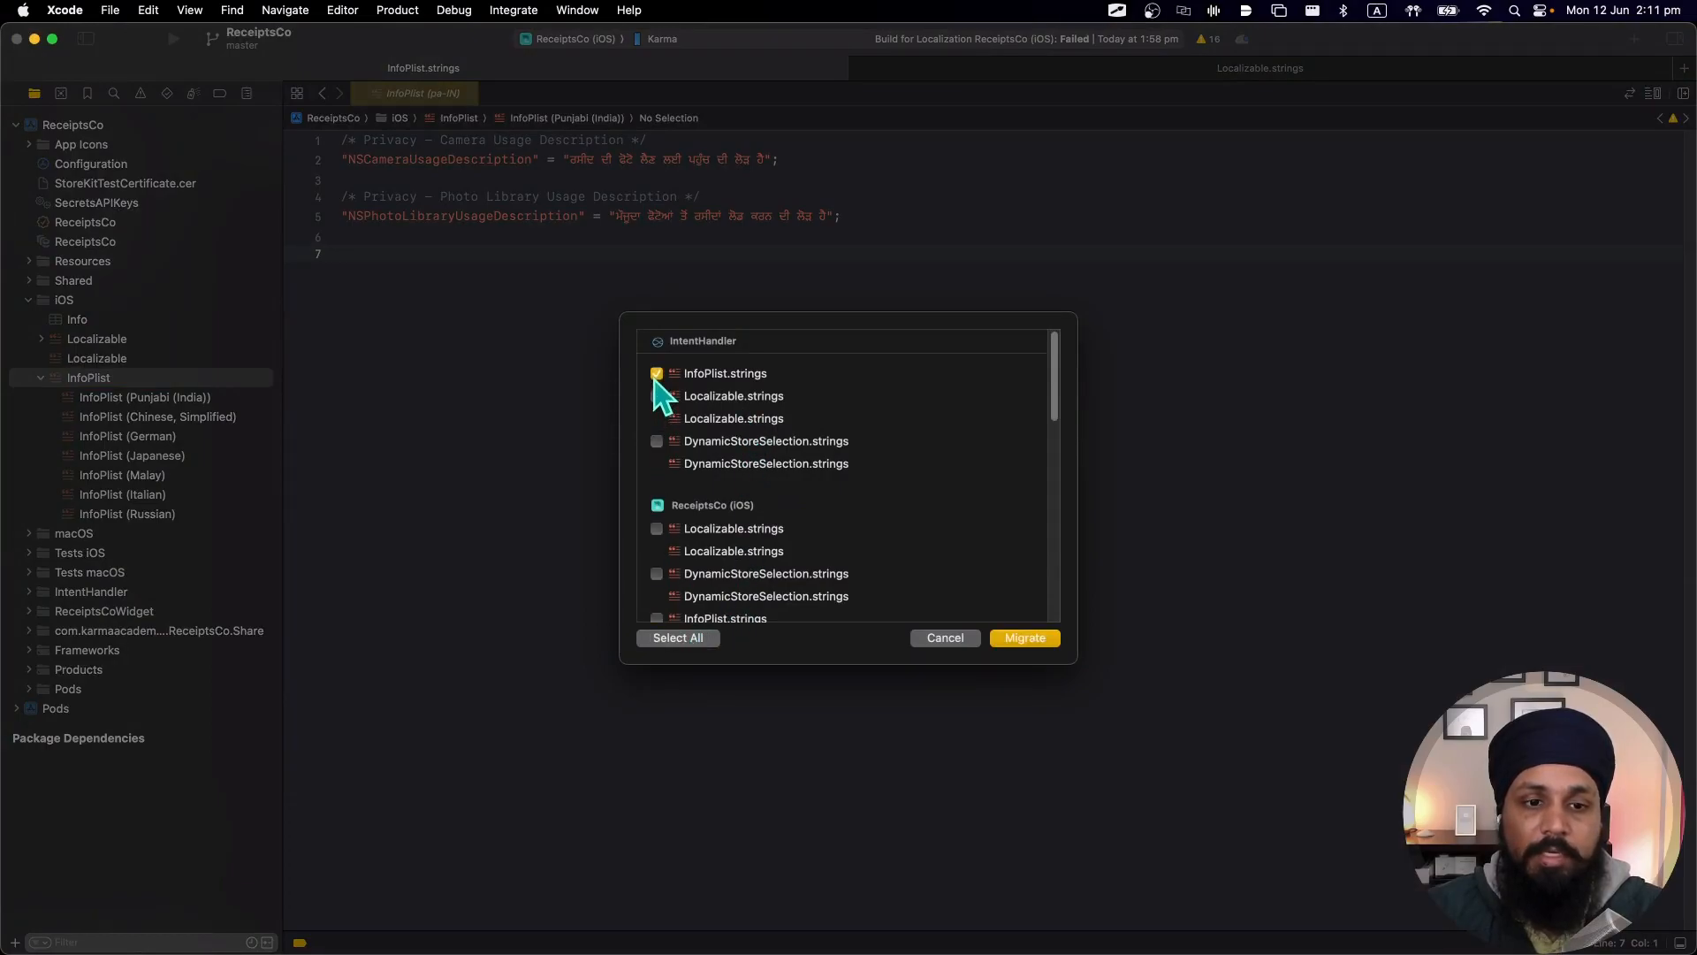
scroll(down, 3)
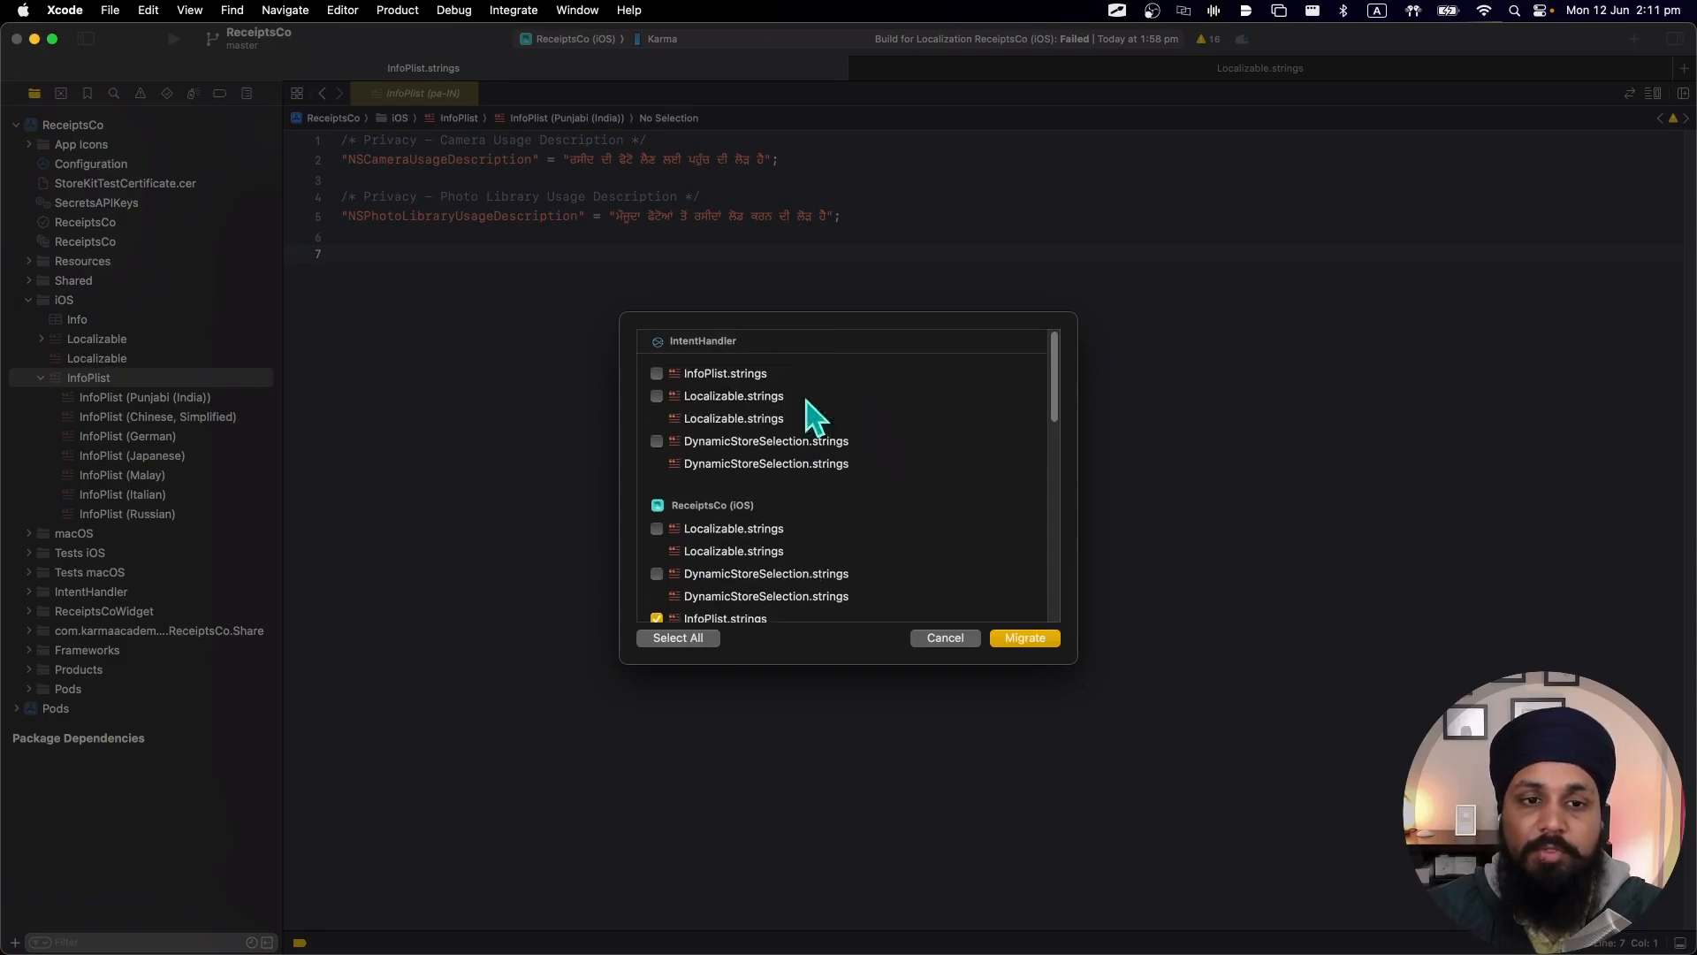
mouse_move(833, 470)
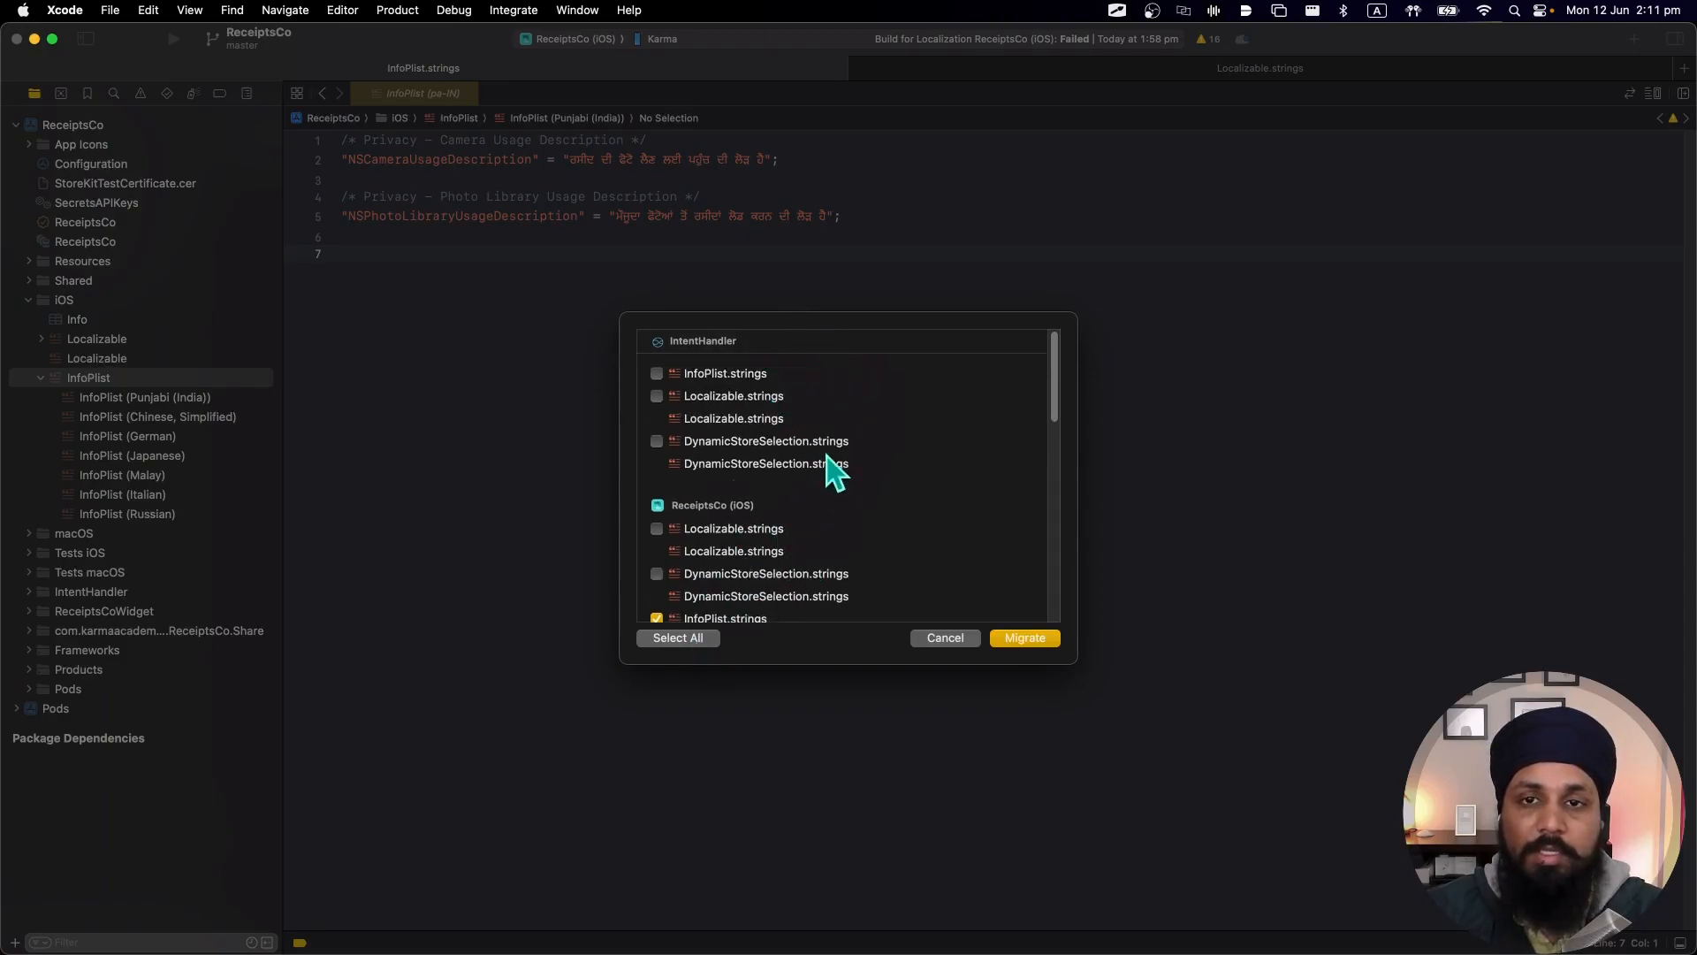
scroll(down, 3)
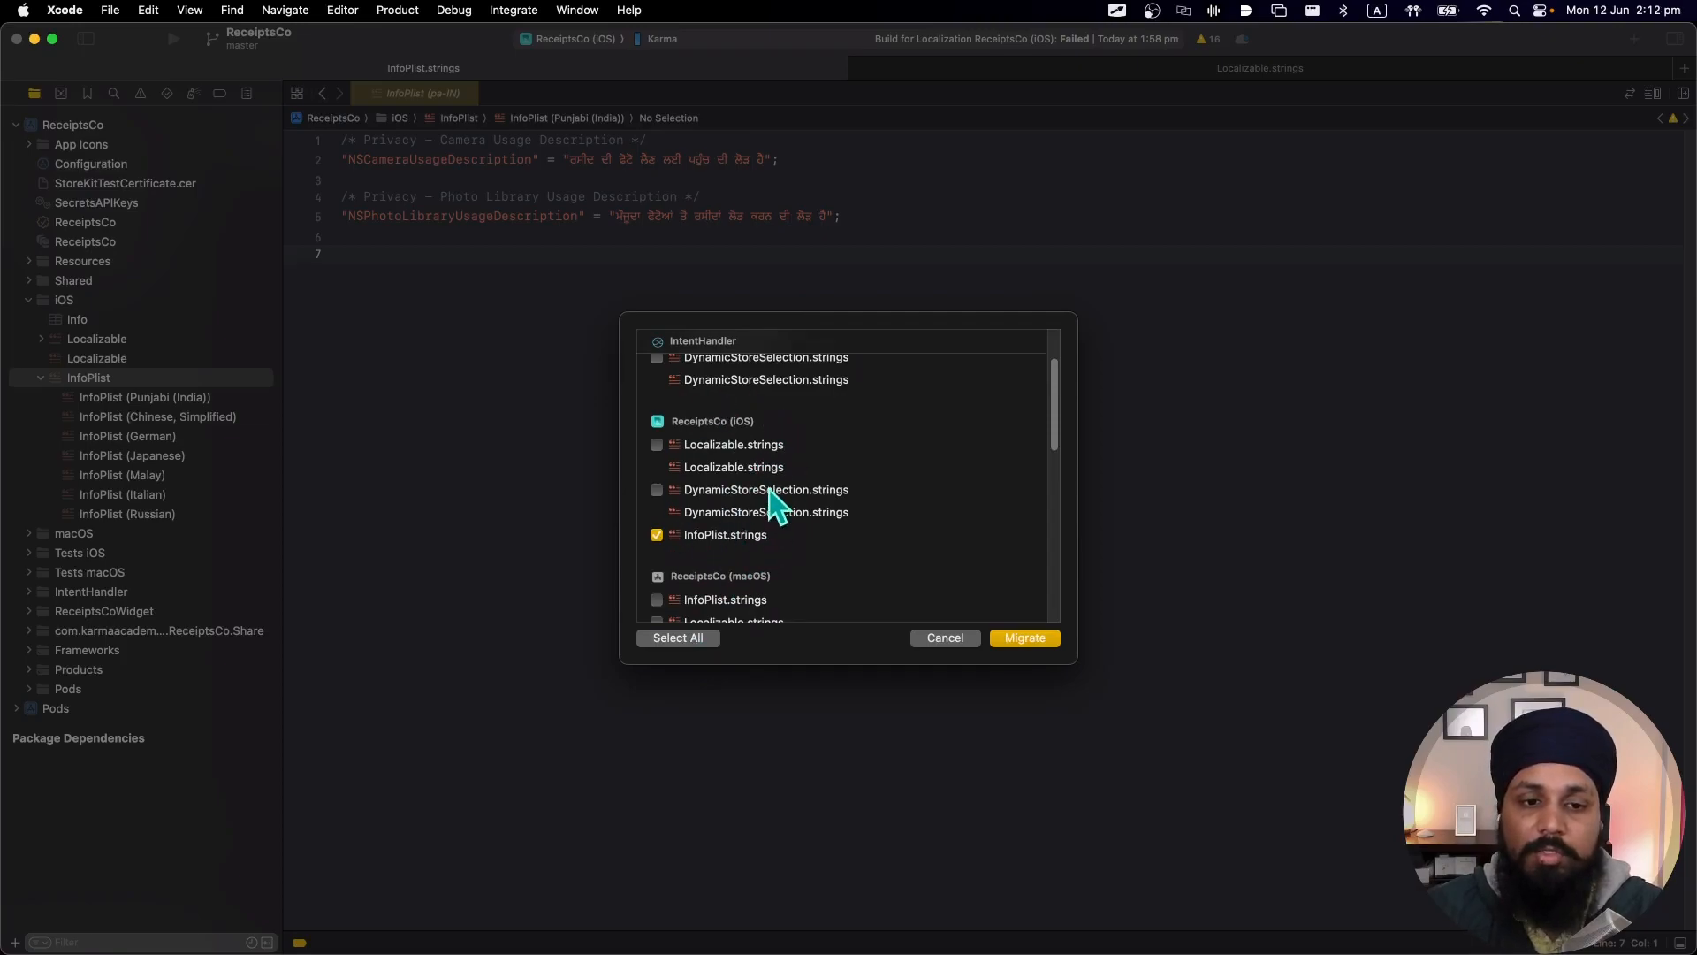
click(1023, 638)
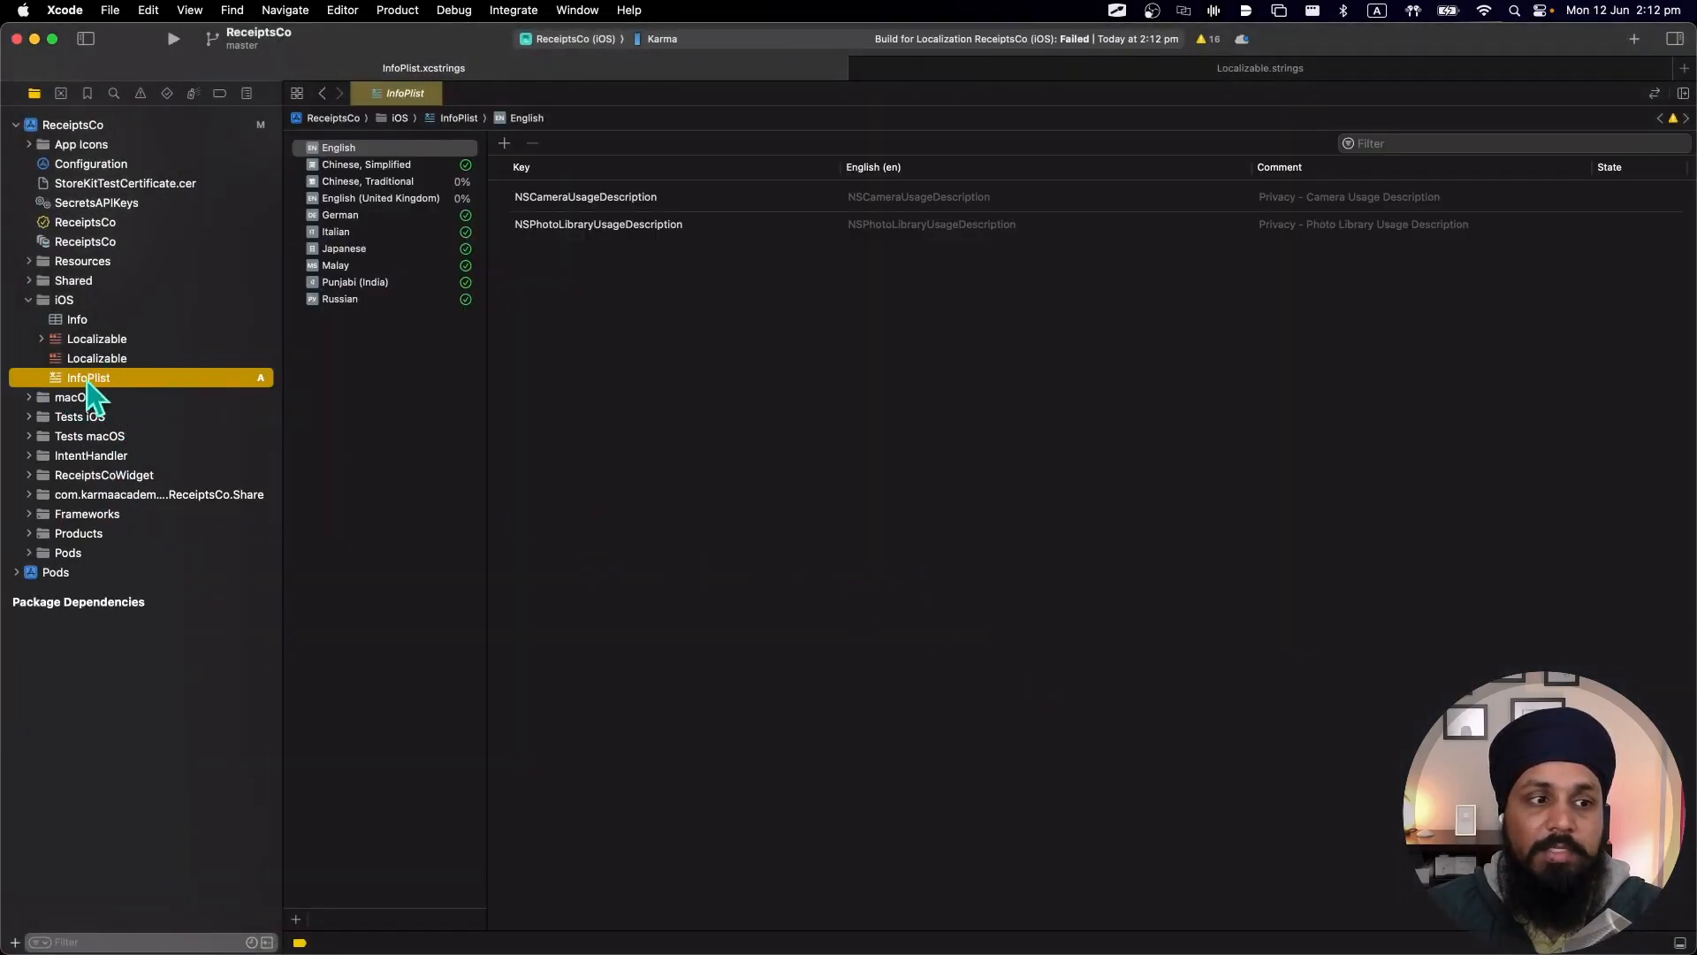
View the German translations of the camera and photo library descriptions in InfoPlist.xcstrings.
click(96, 358)
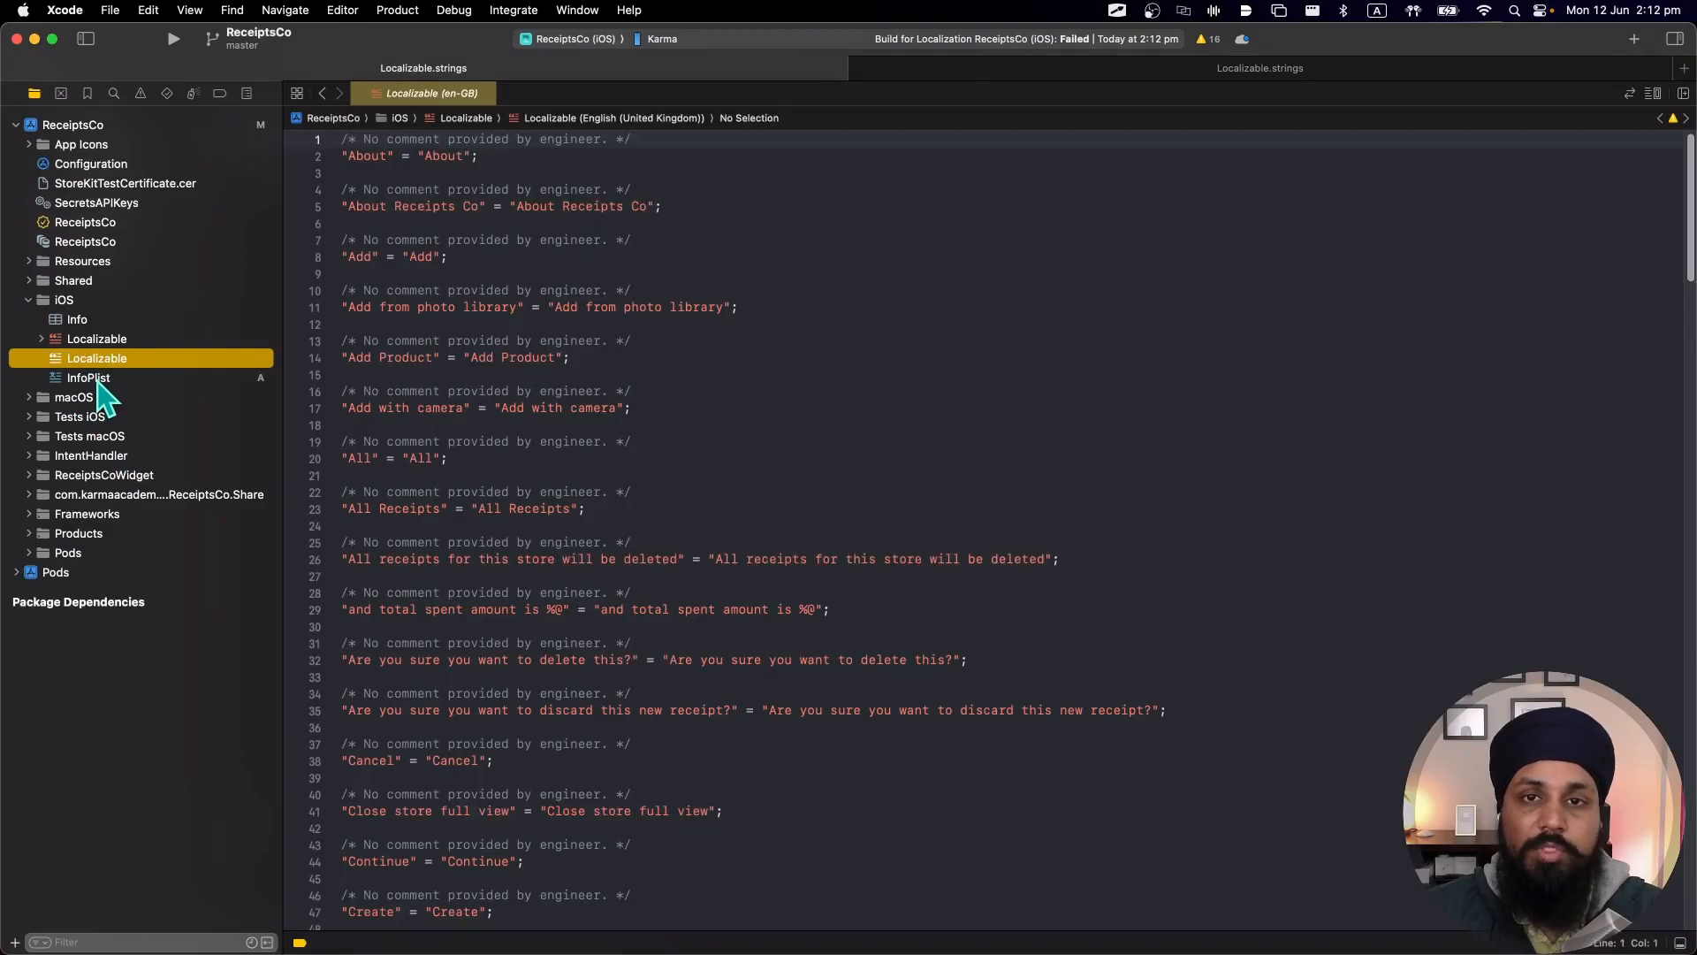
click(88, 377)
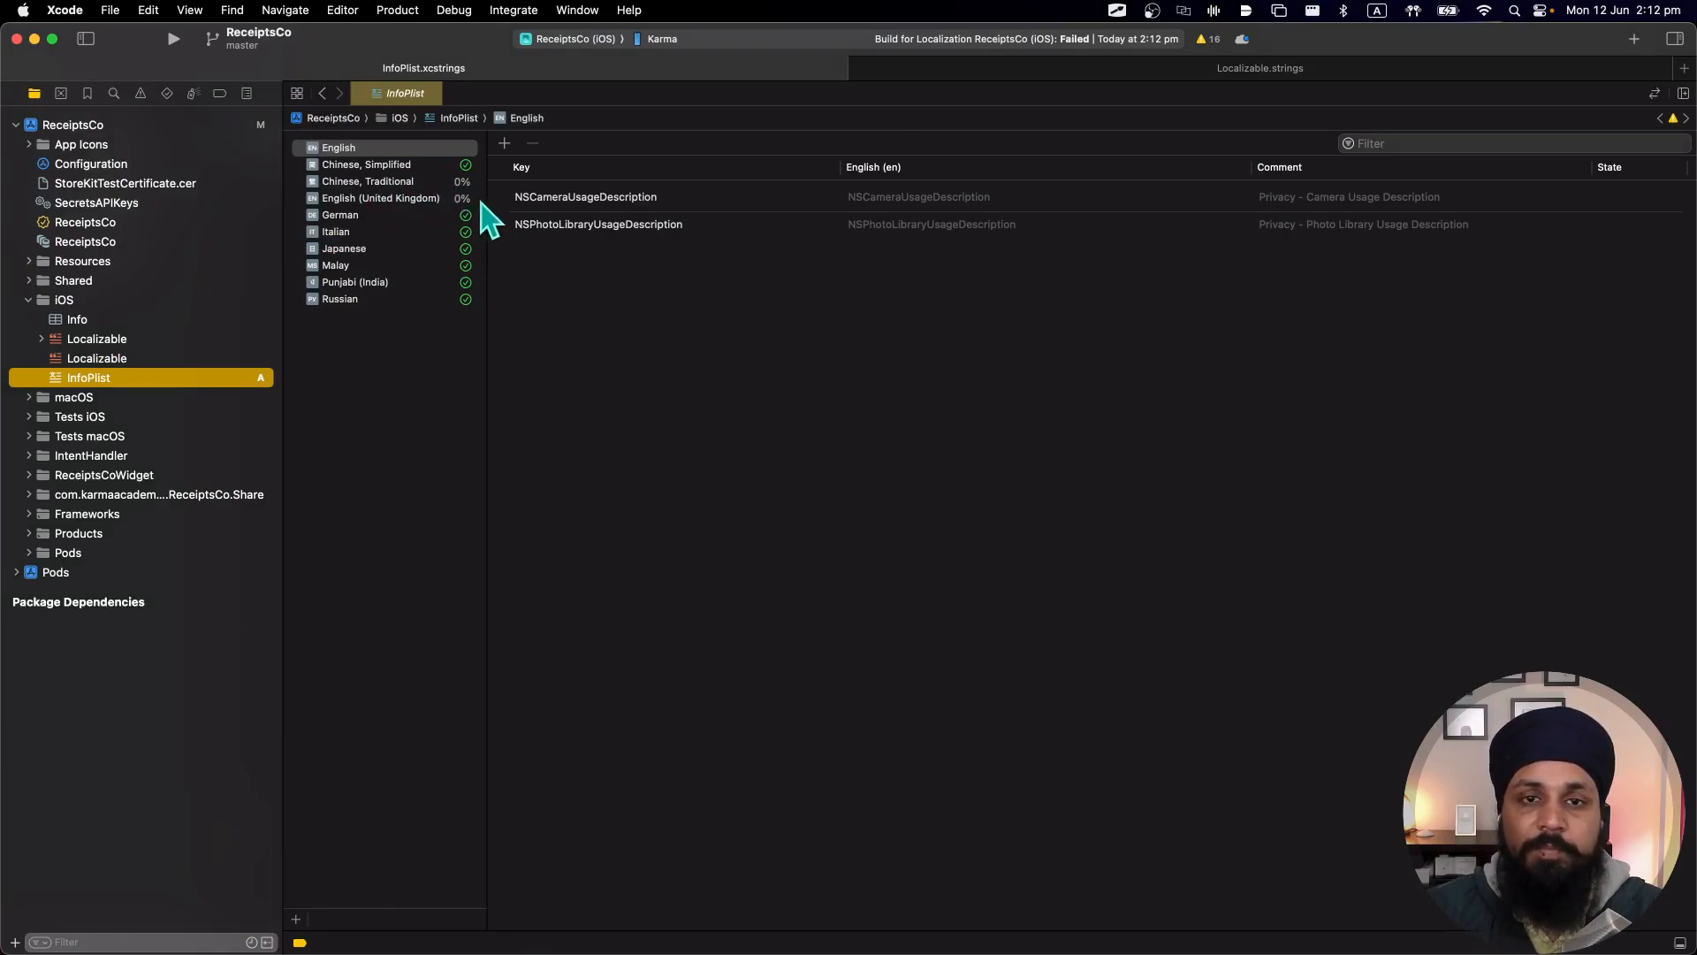
mouse_move(504, 184)
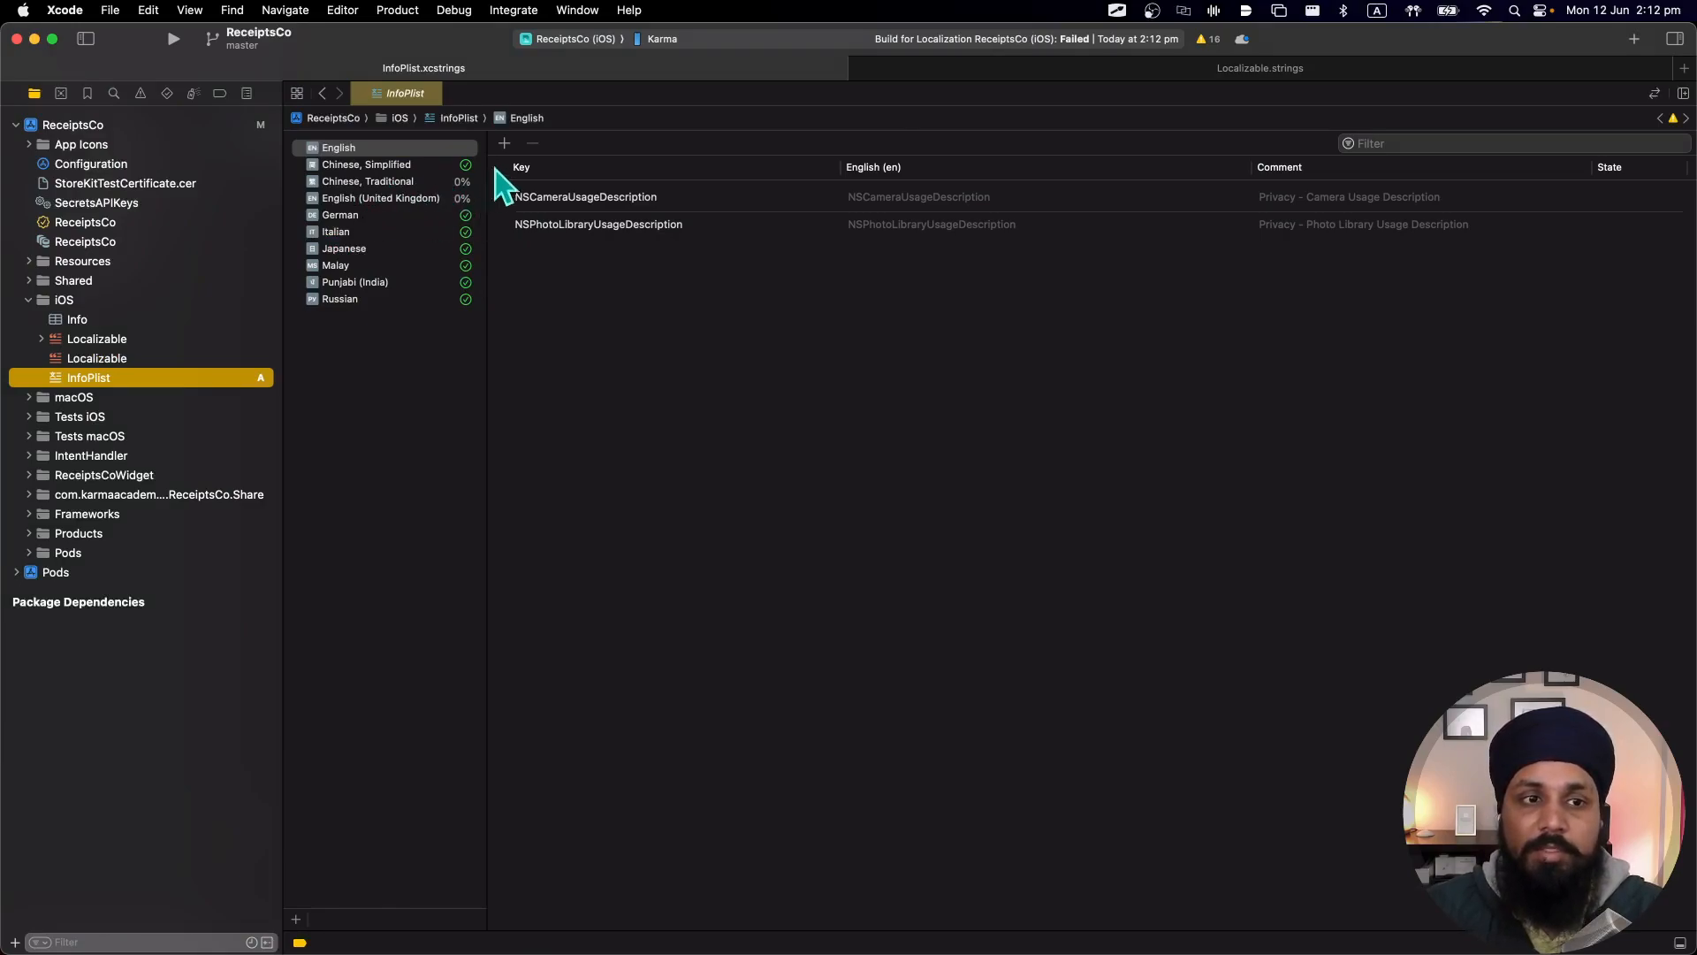
click(339, 214)
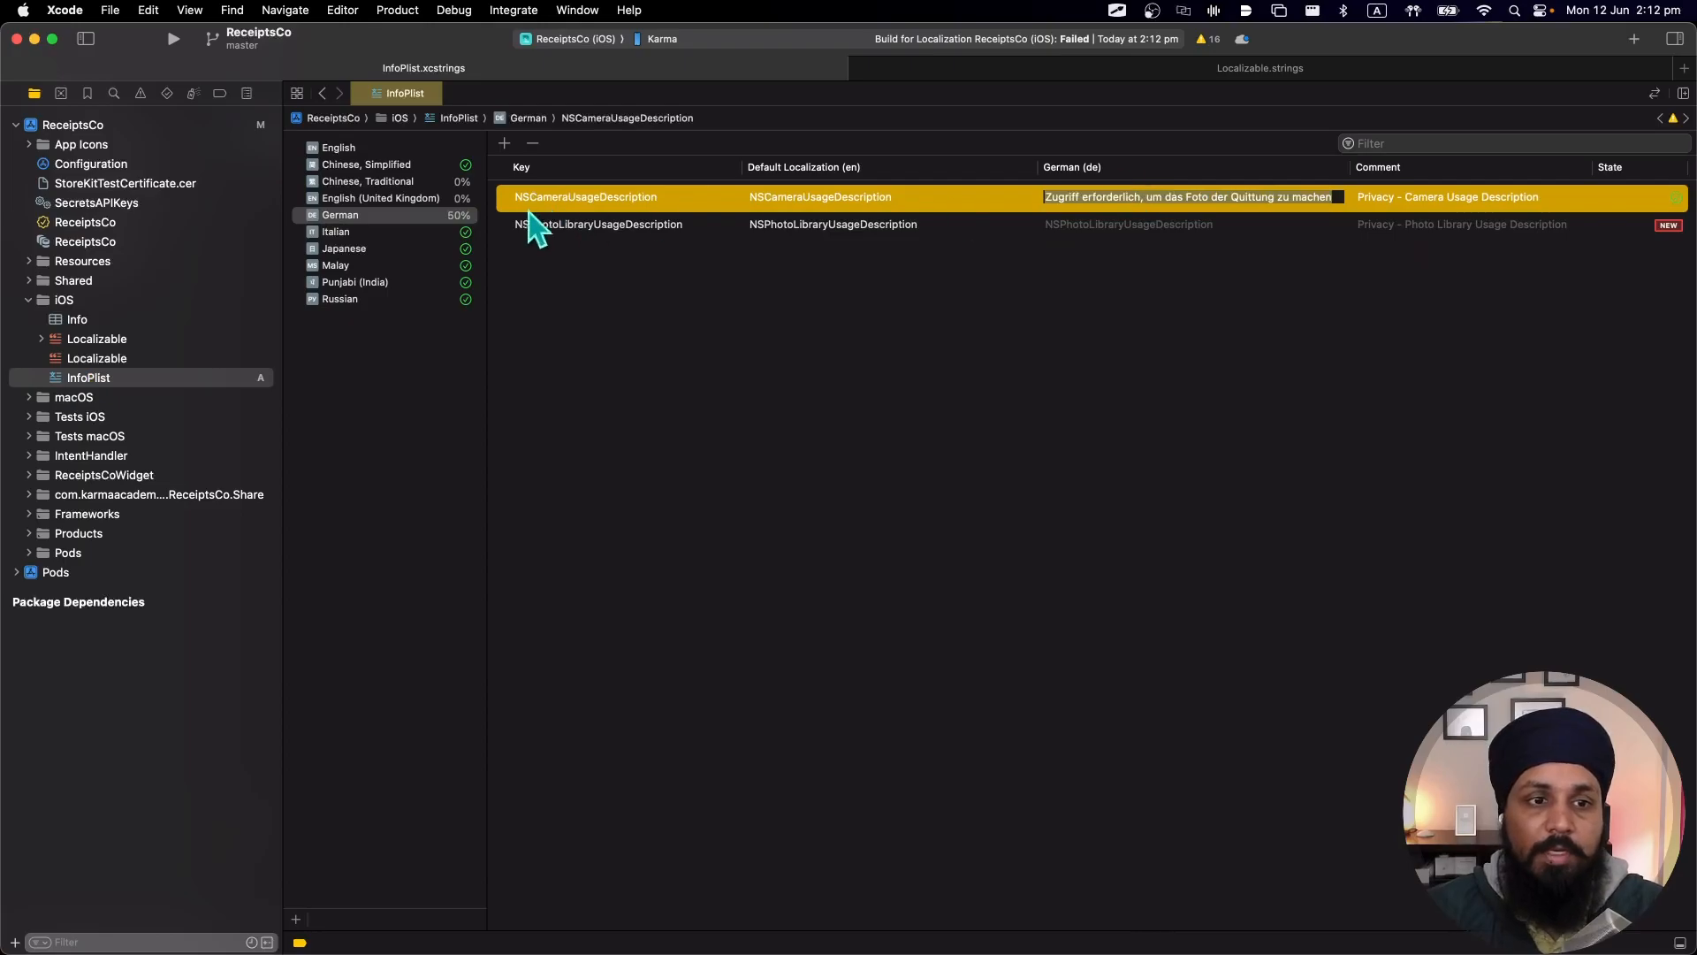
mouse_move(1135, 265)
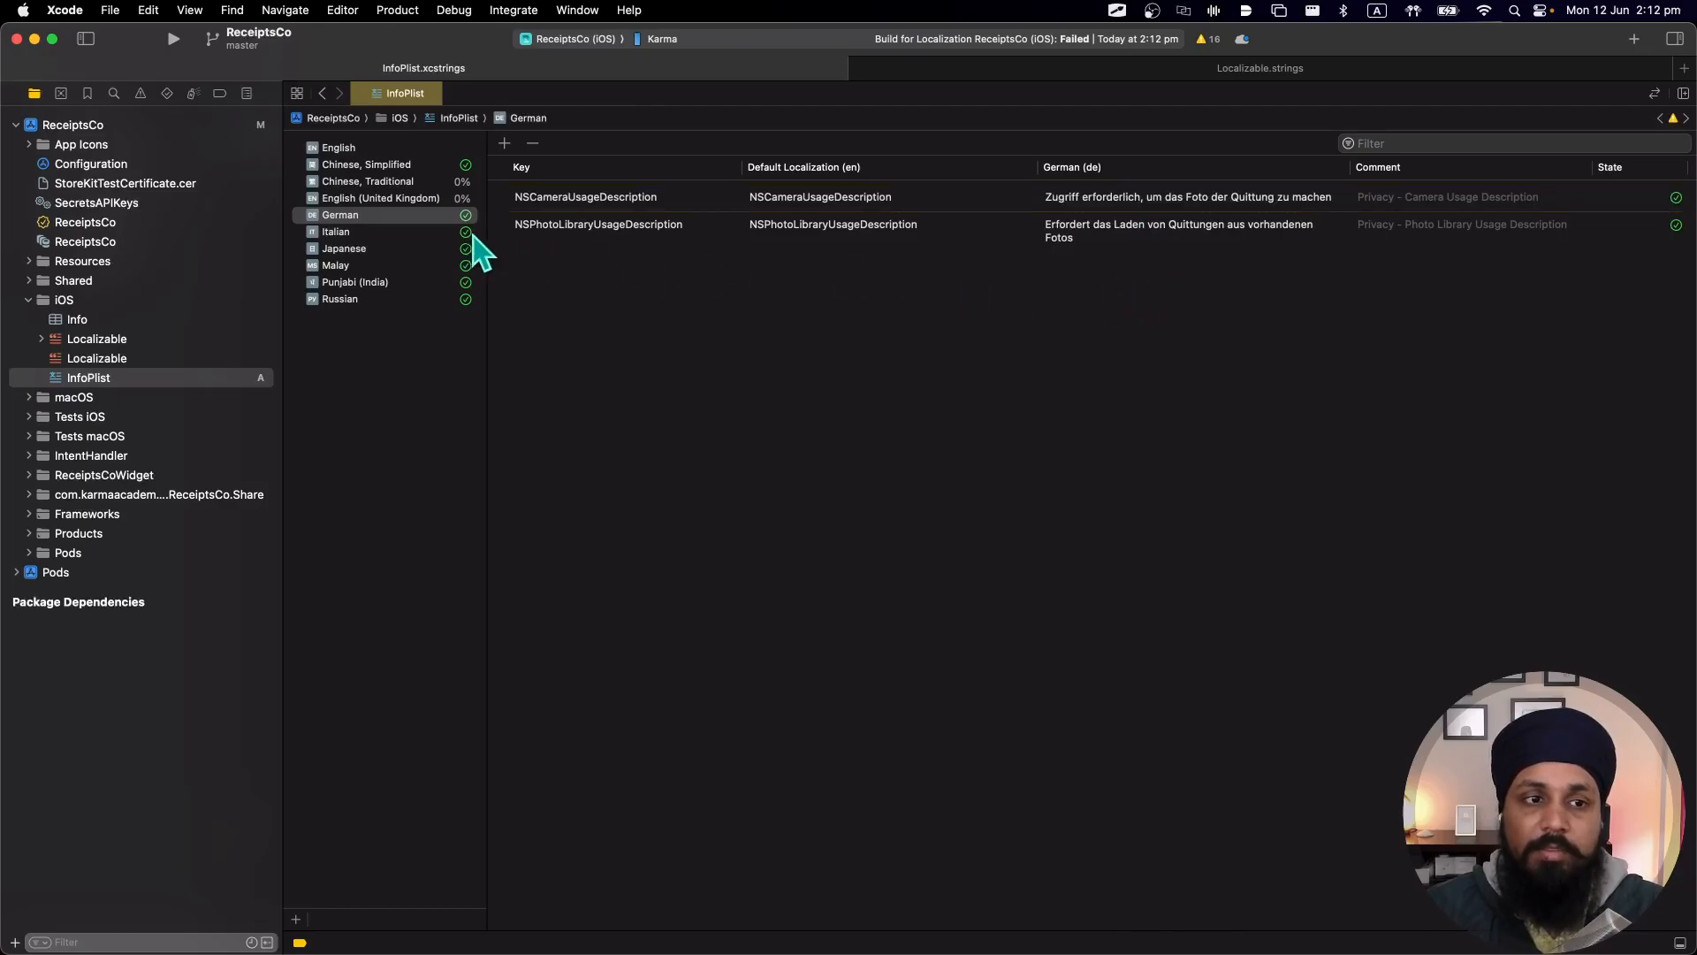
mouse_move(470, 255)
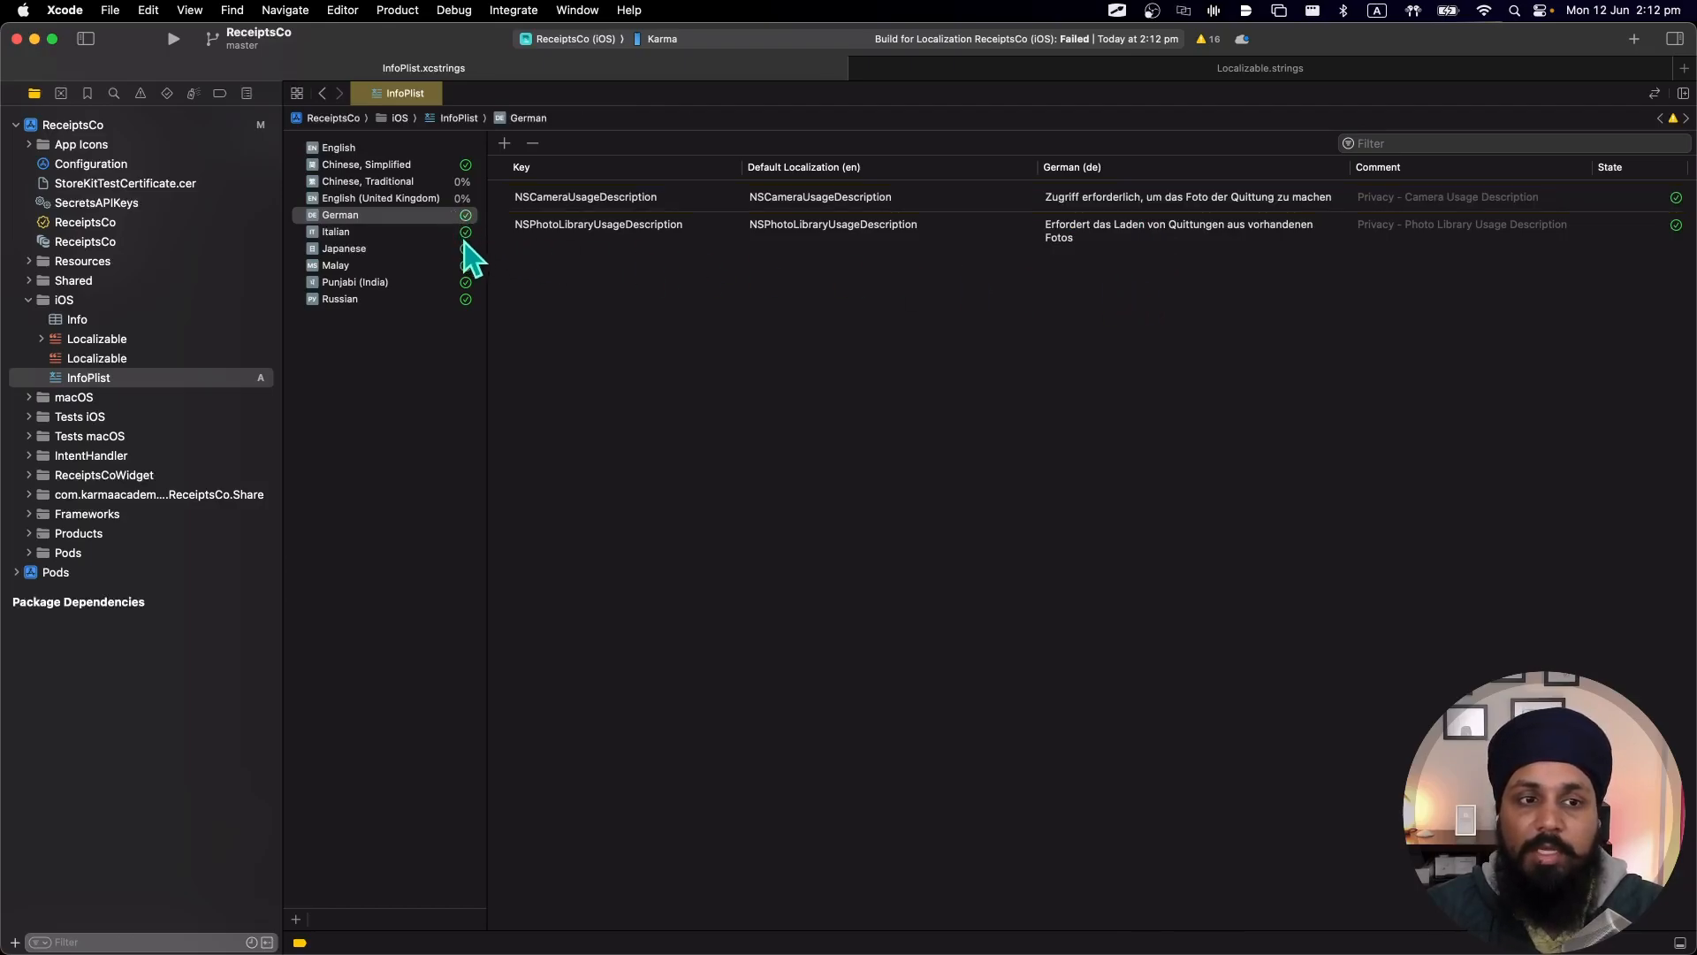
mouse_move(433, 239)
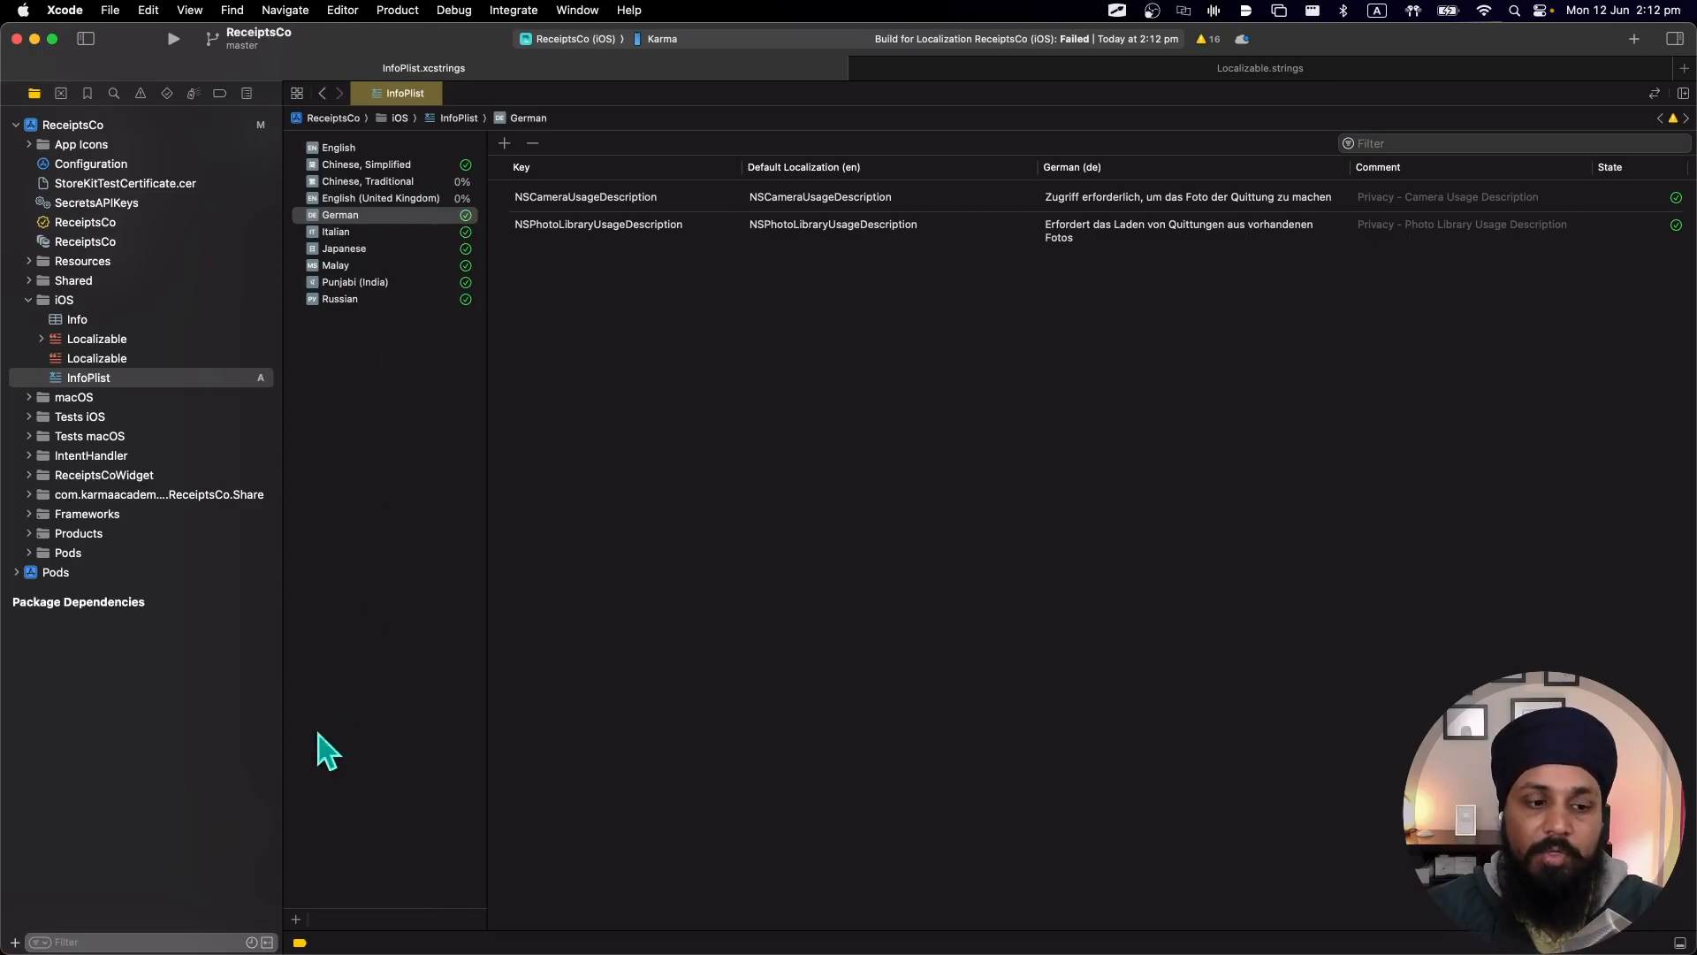
click(295, 920)
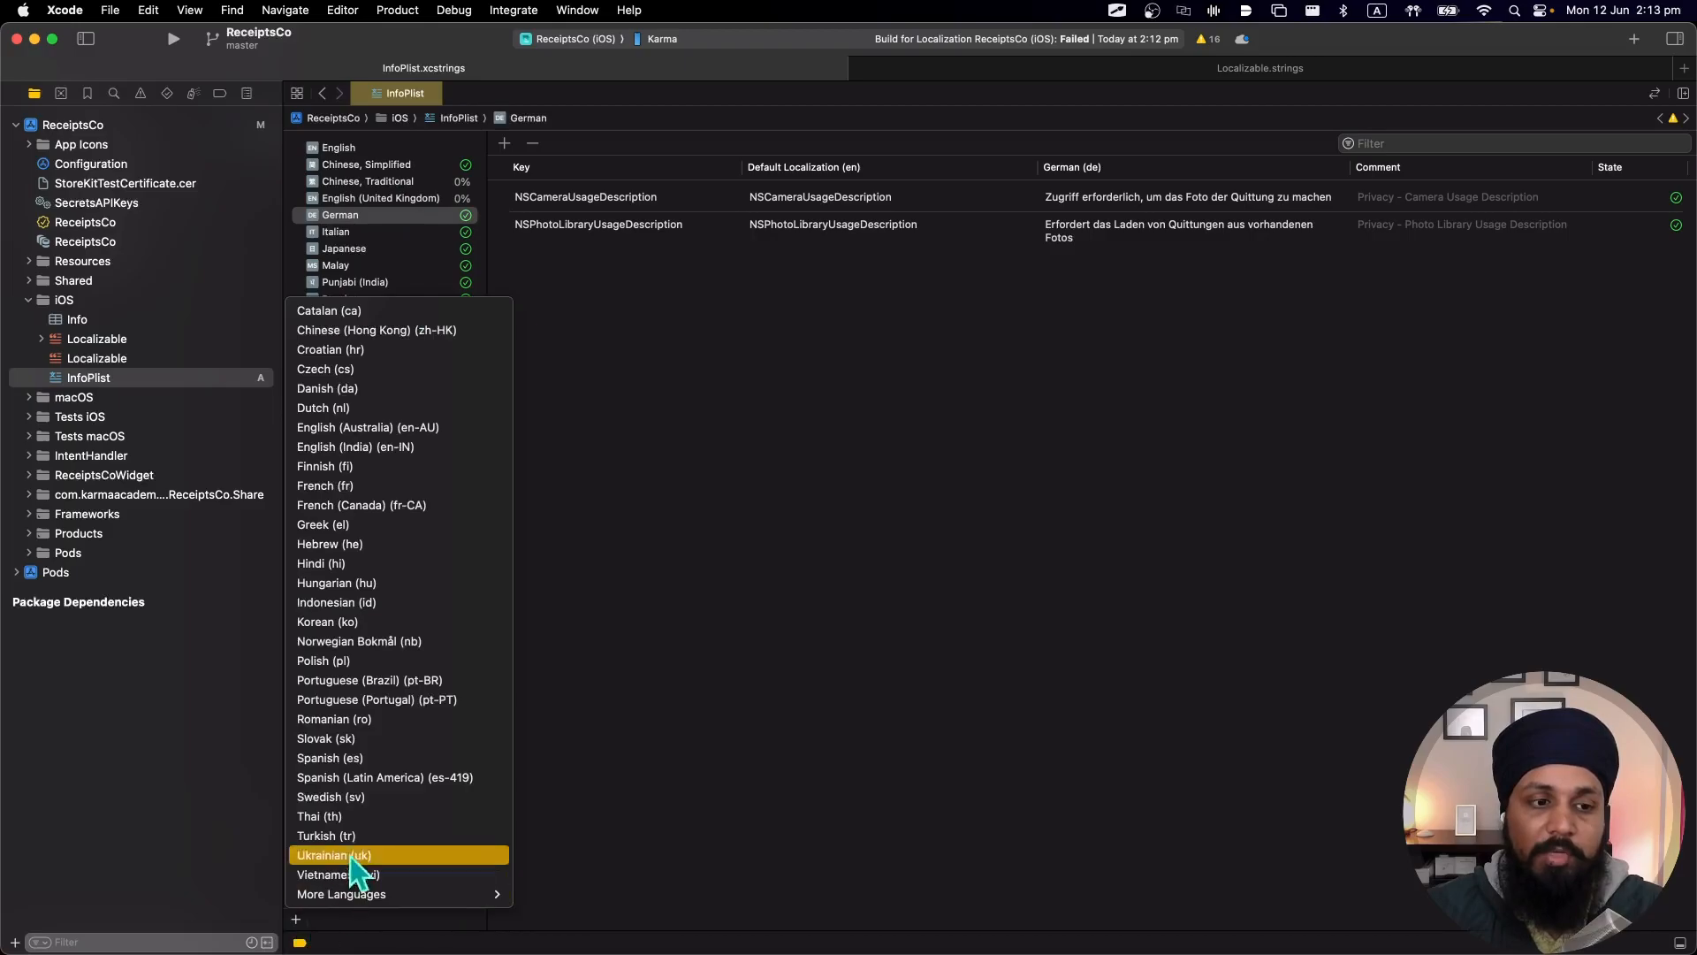
mouse_move(373, 417)
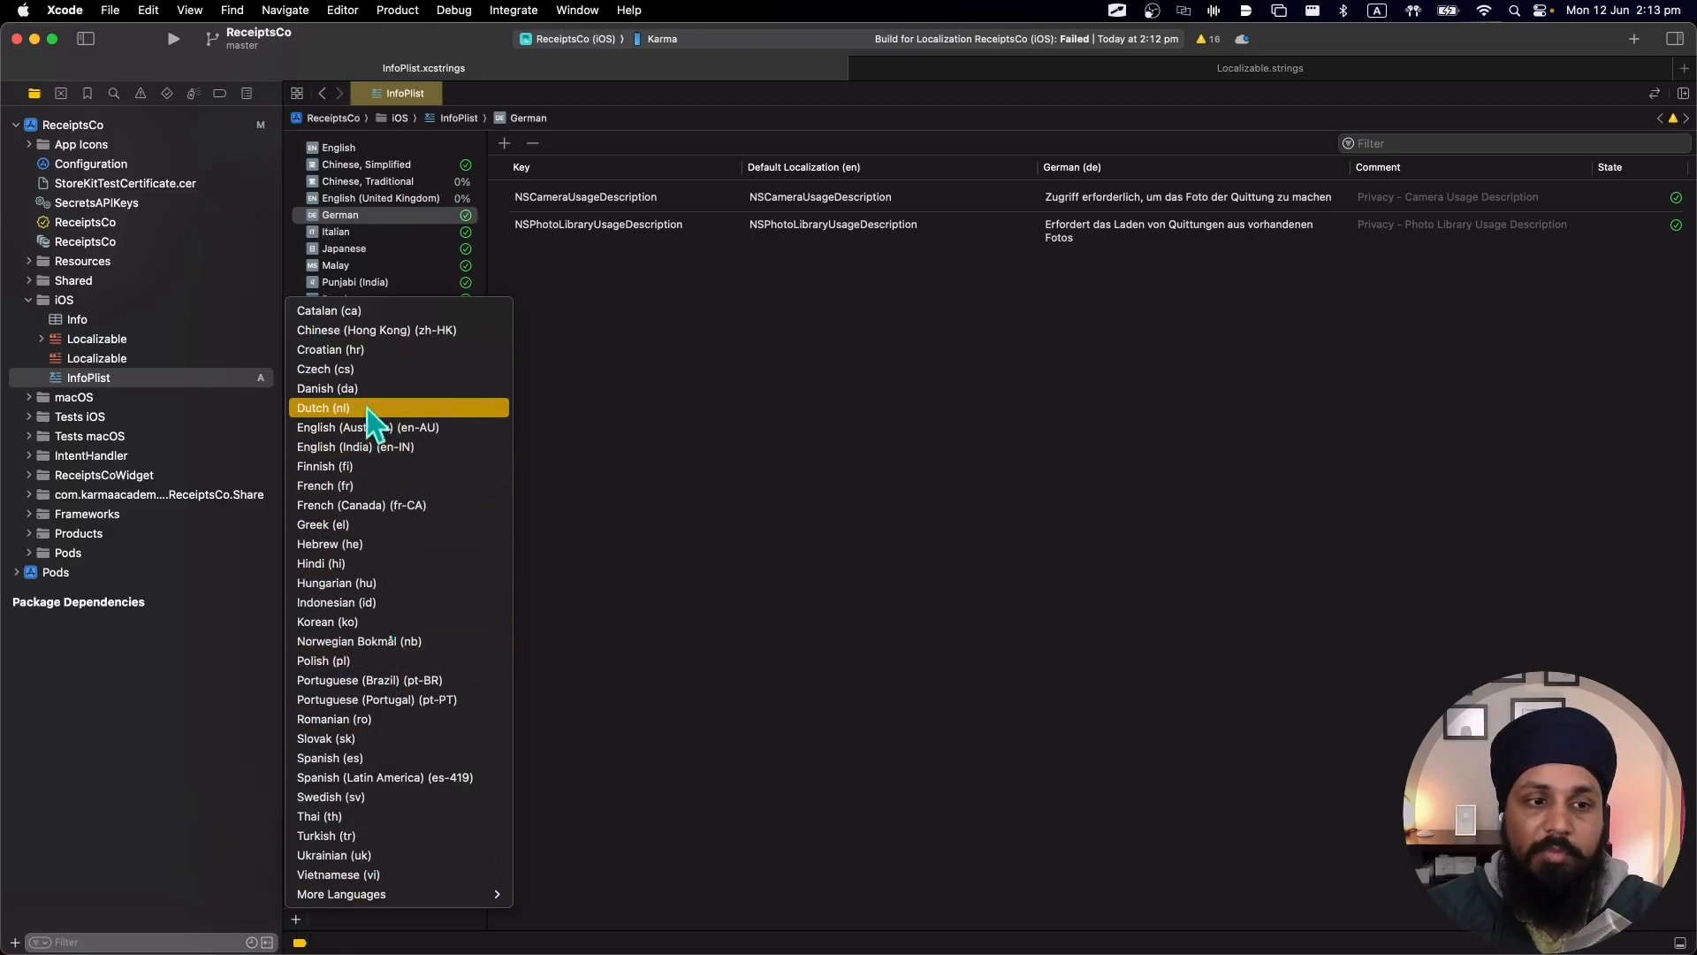
mouse_move(378, 610)
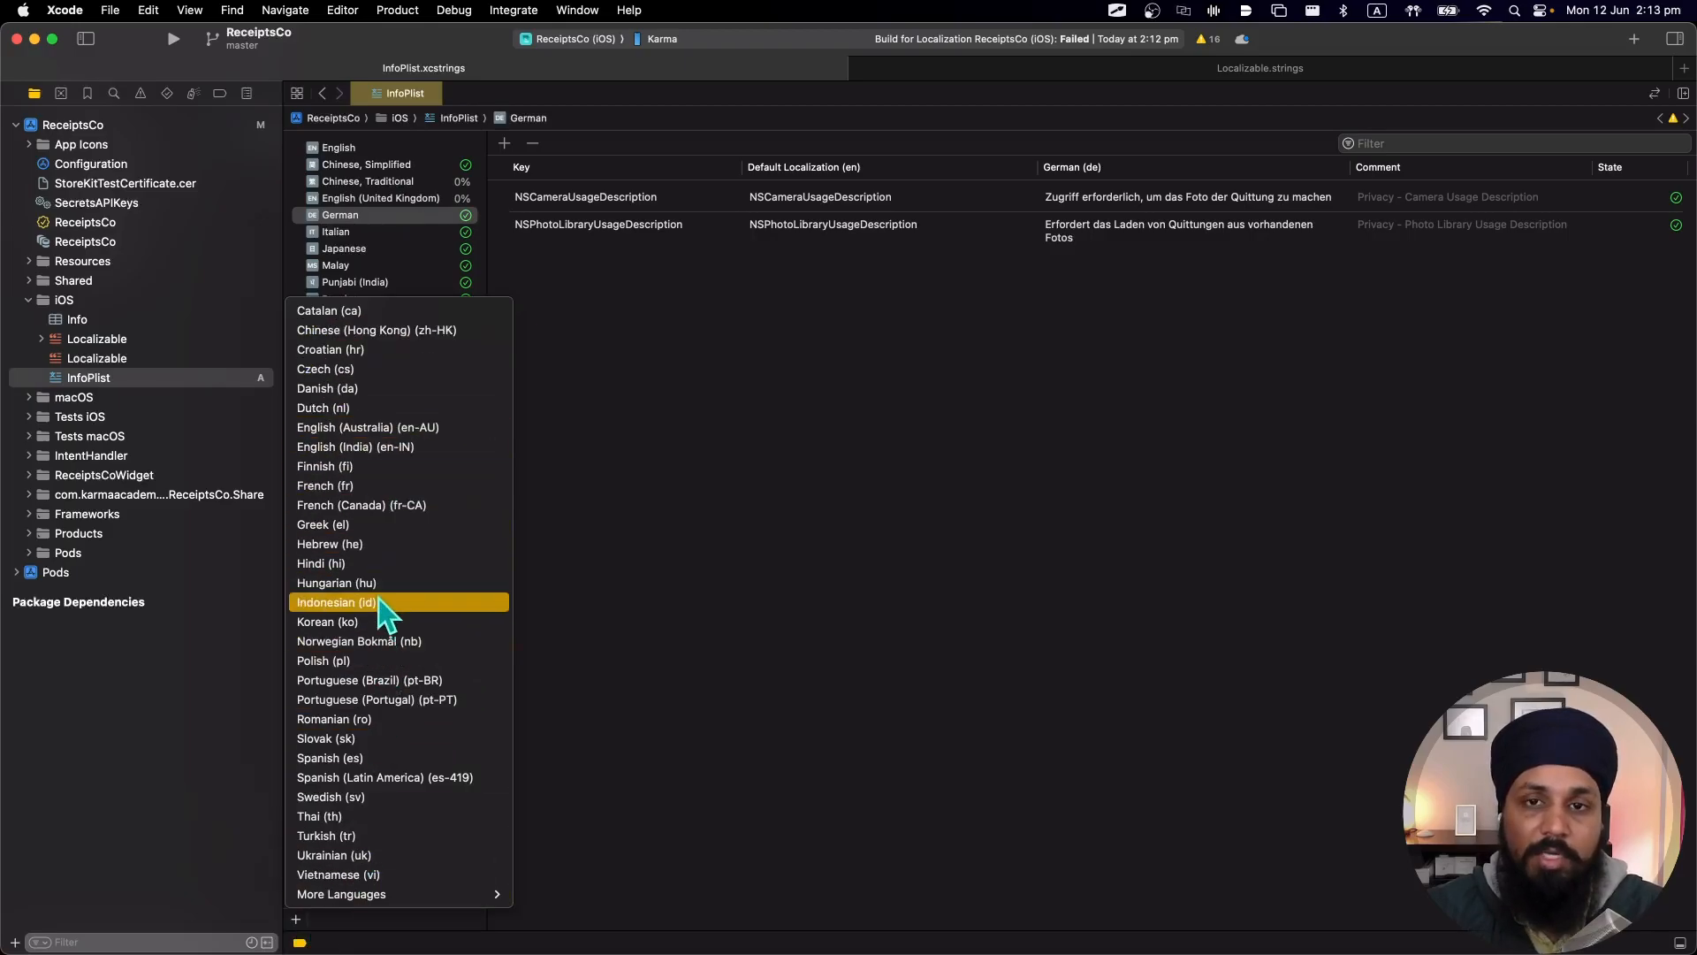
mouse_move(408, 425)
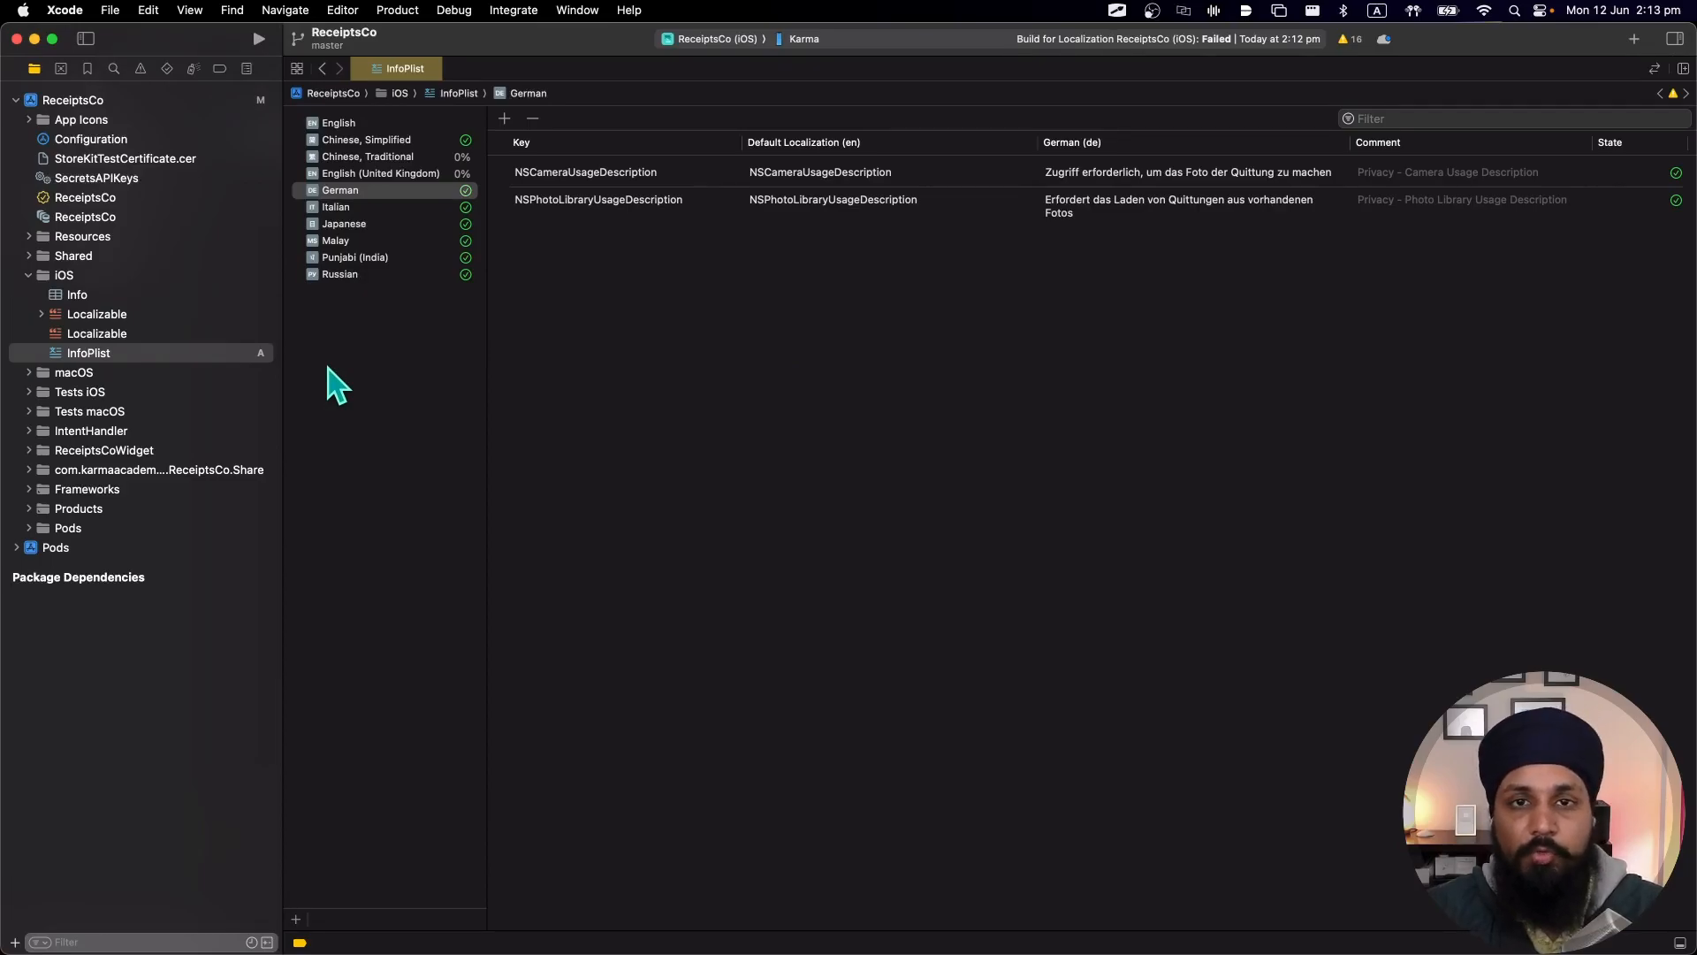
mouse_move(387, 345)
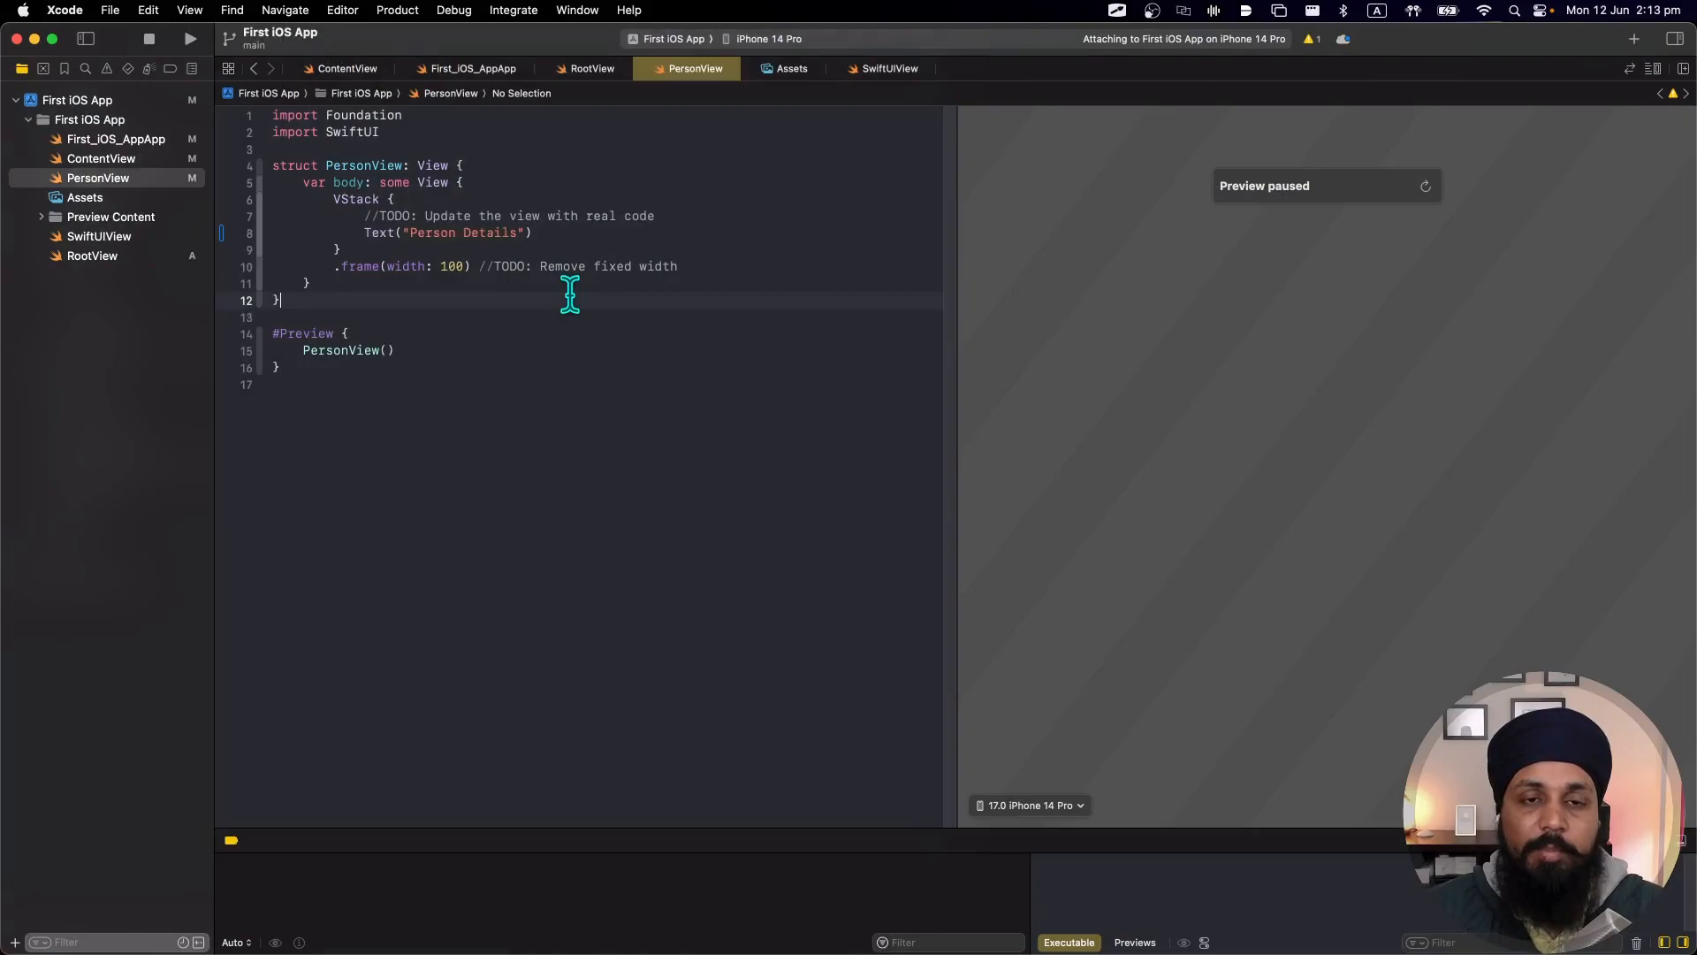
mouse_move(290, 260)
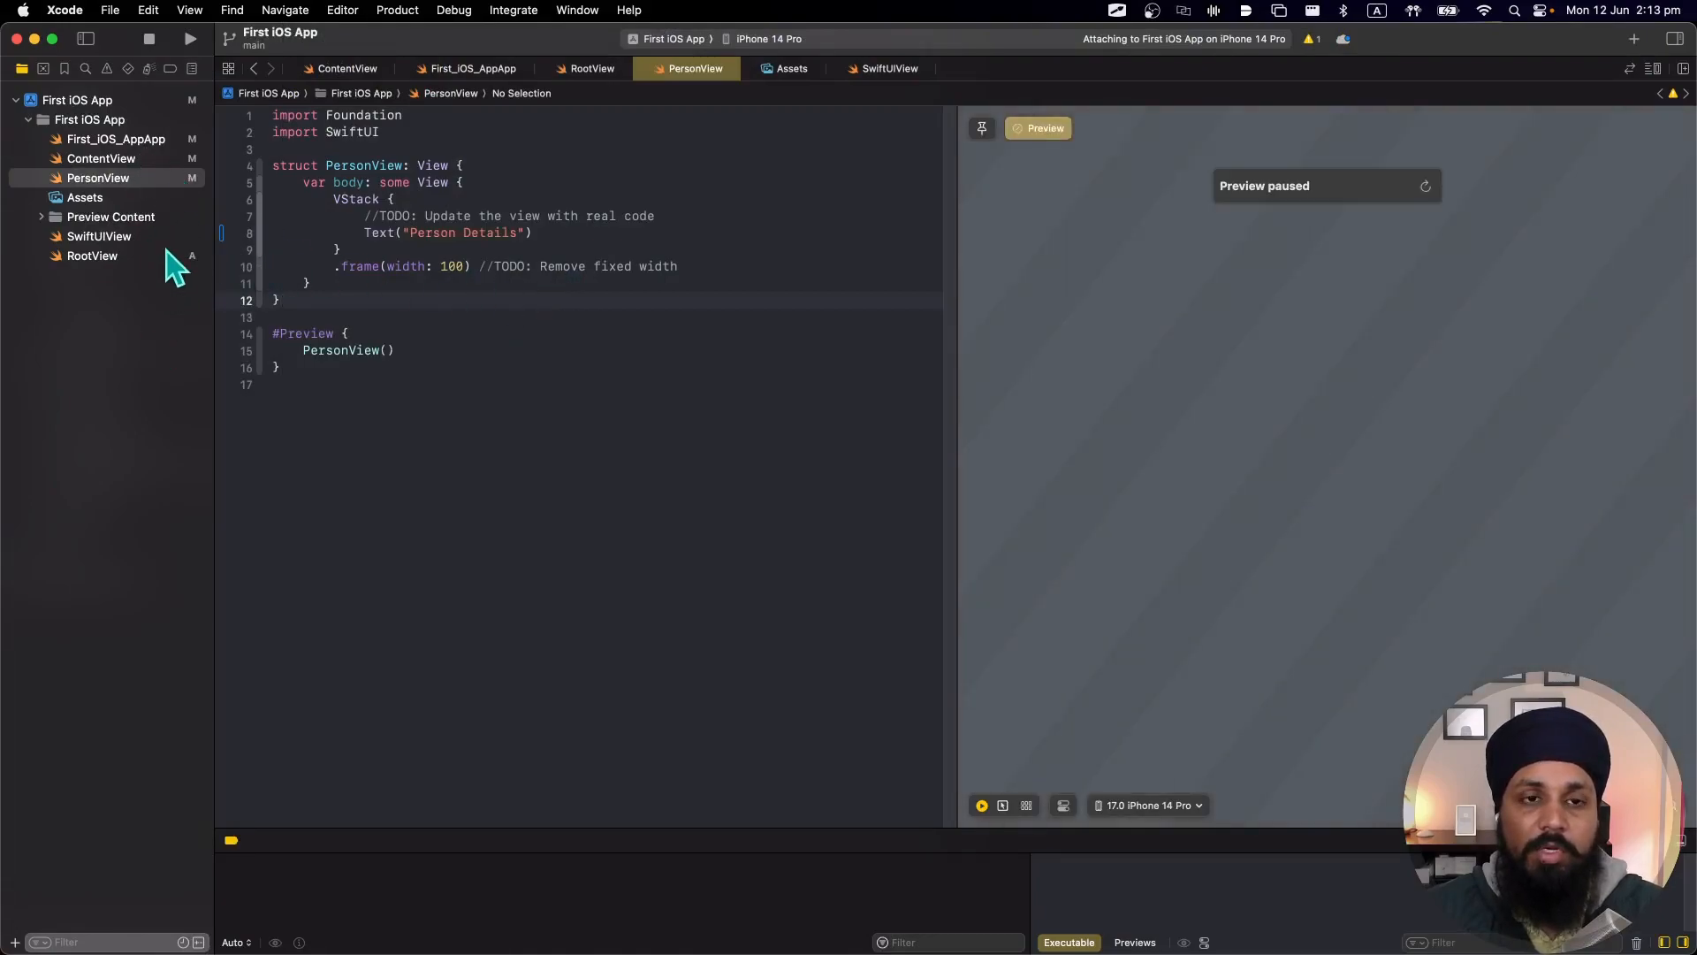
Create a new String Catalog file named Localizable from the New File template chooser.
click(387, 350)
text(s)
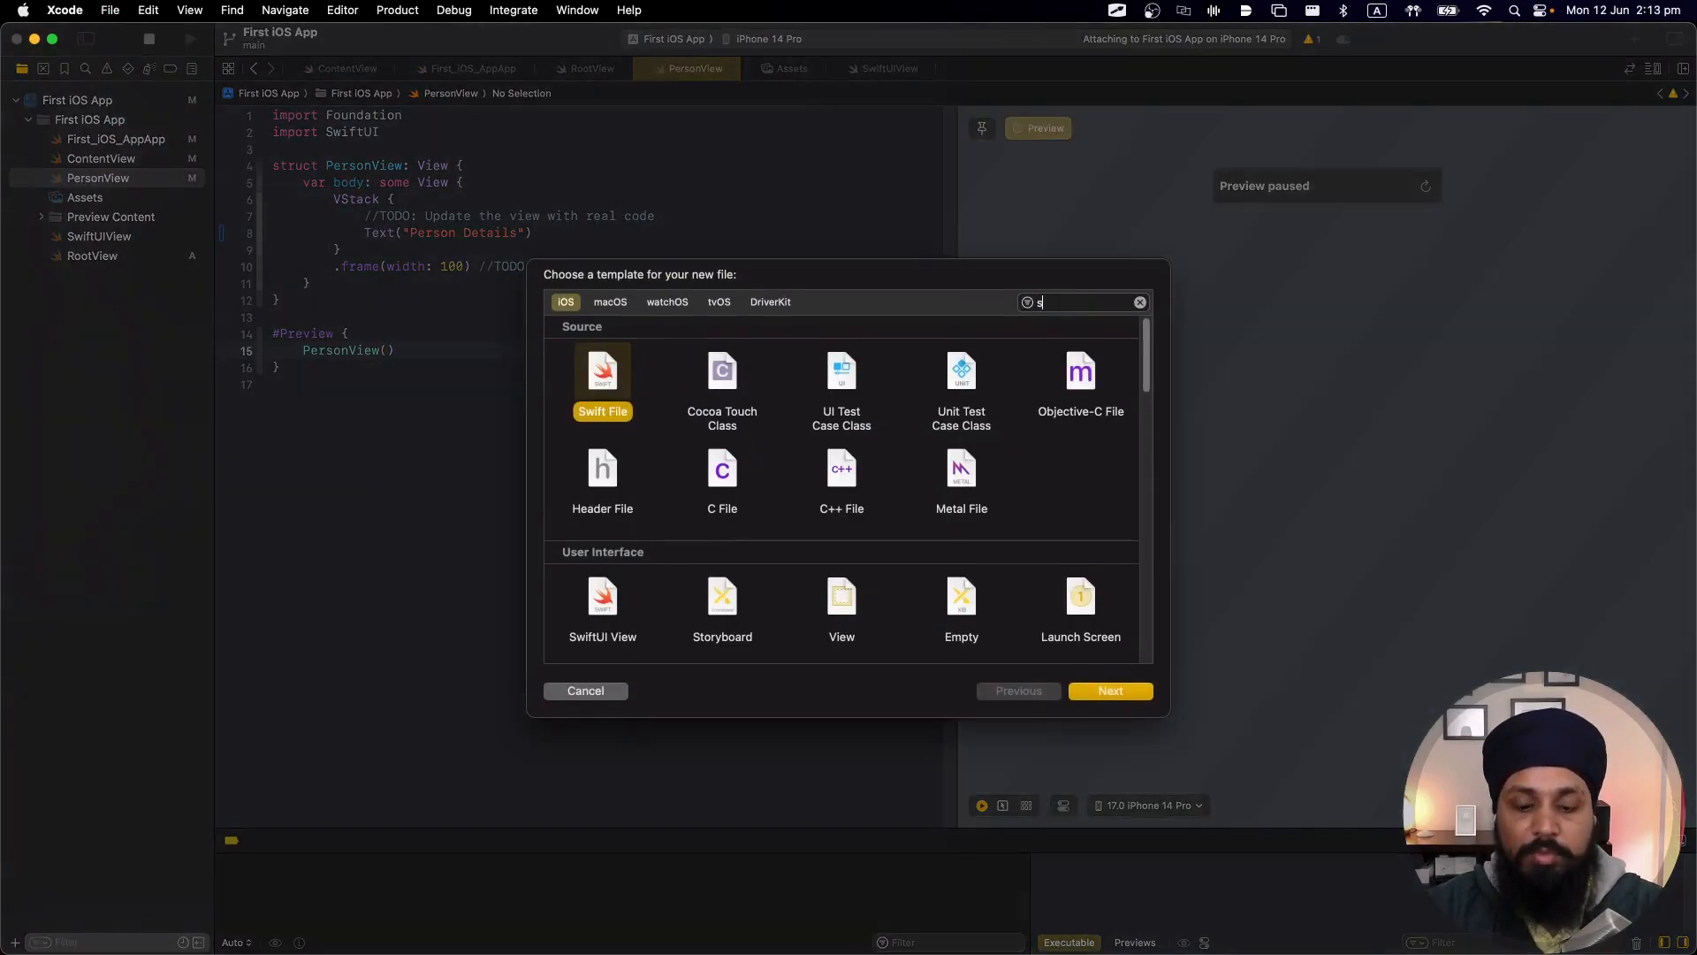
text(trin)
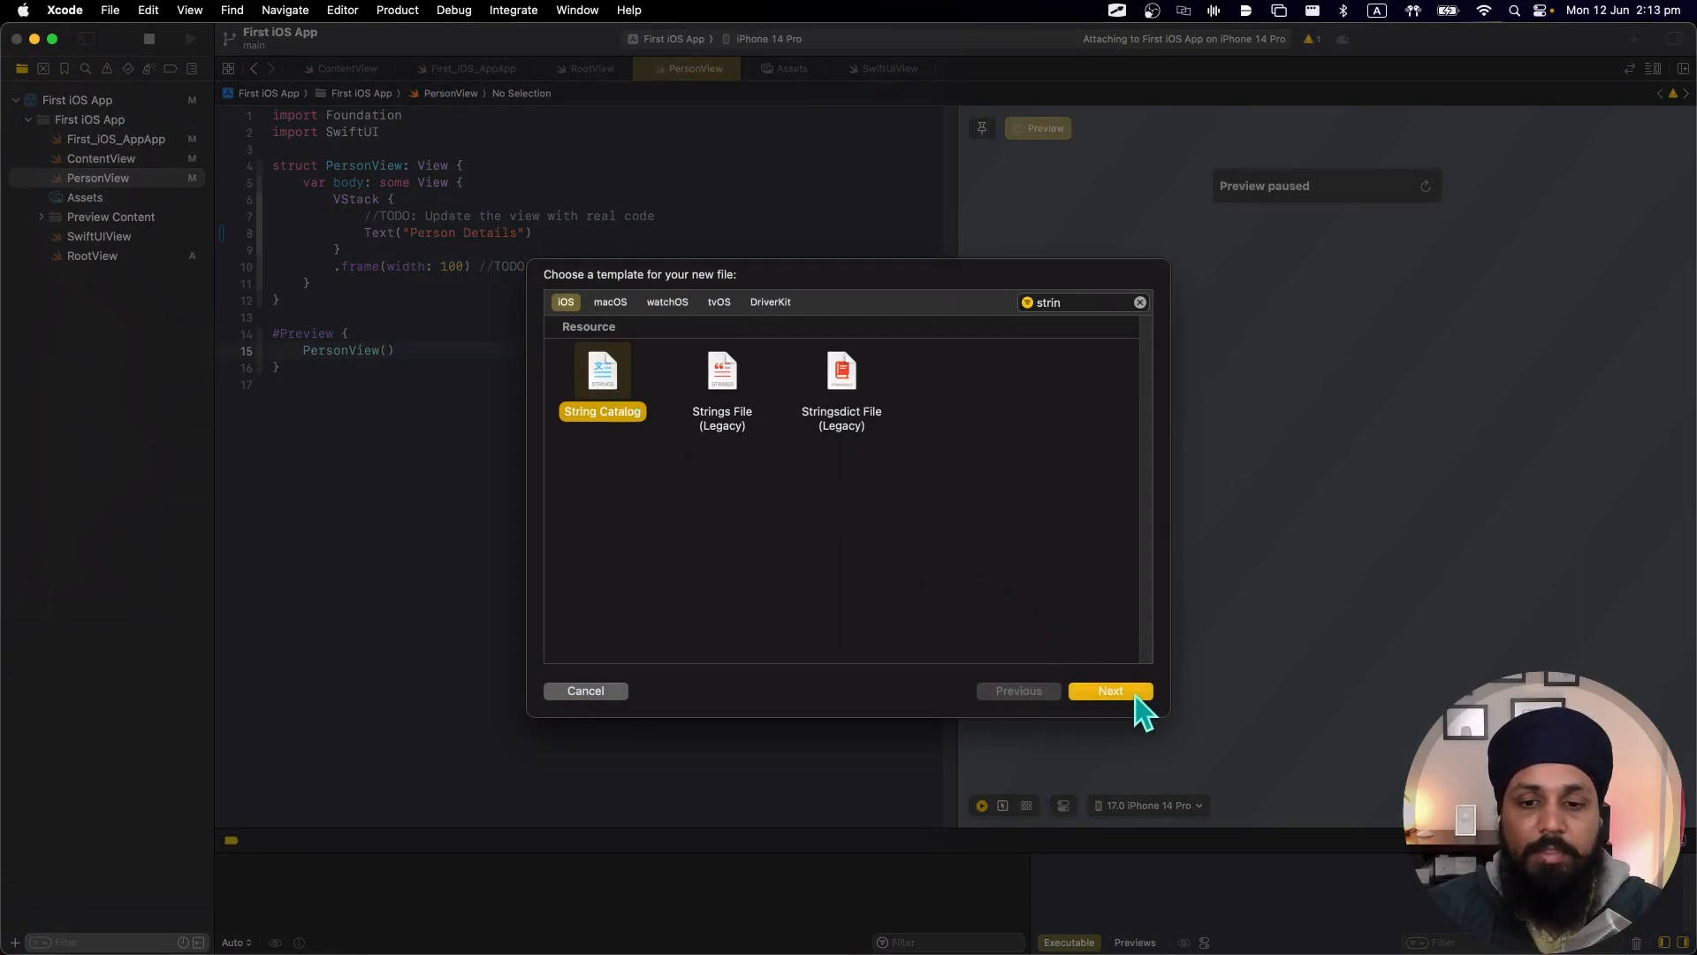
click(1110, 691)
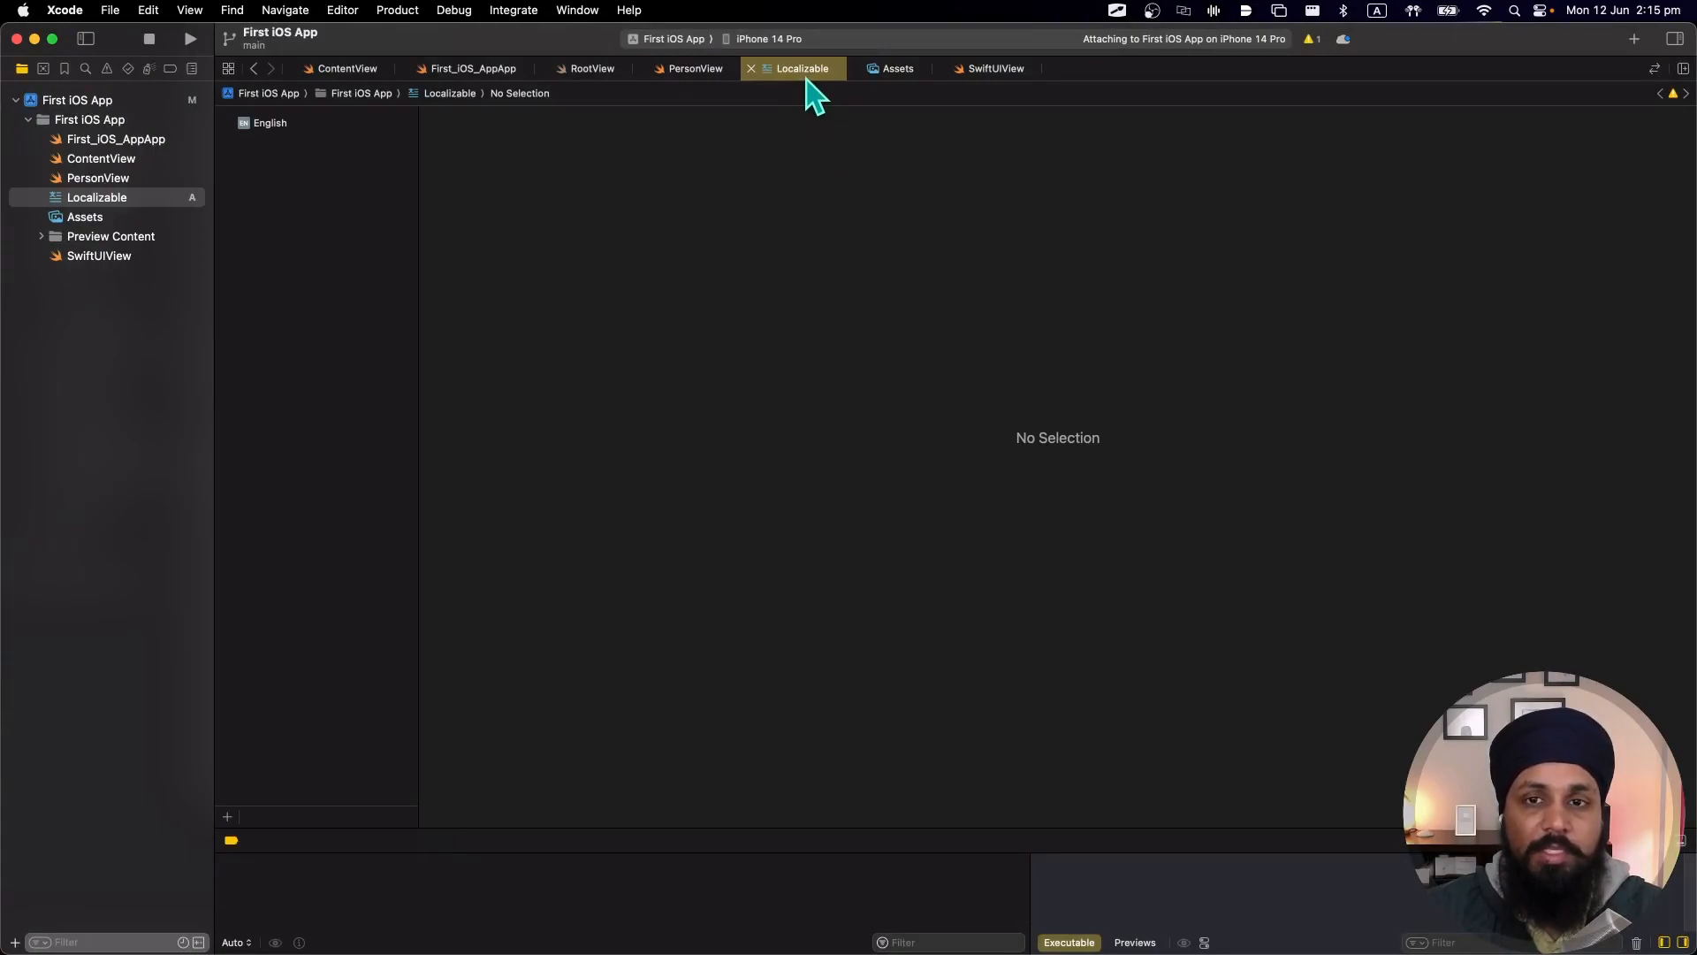
mouse_move(951, 355)
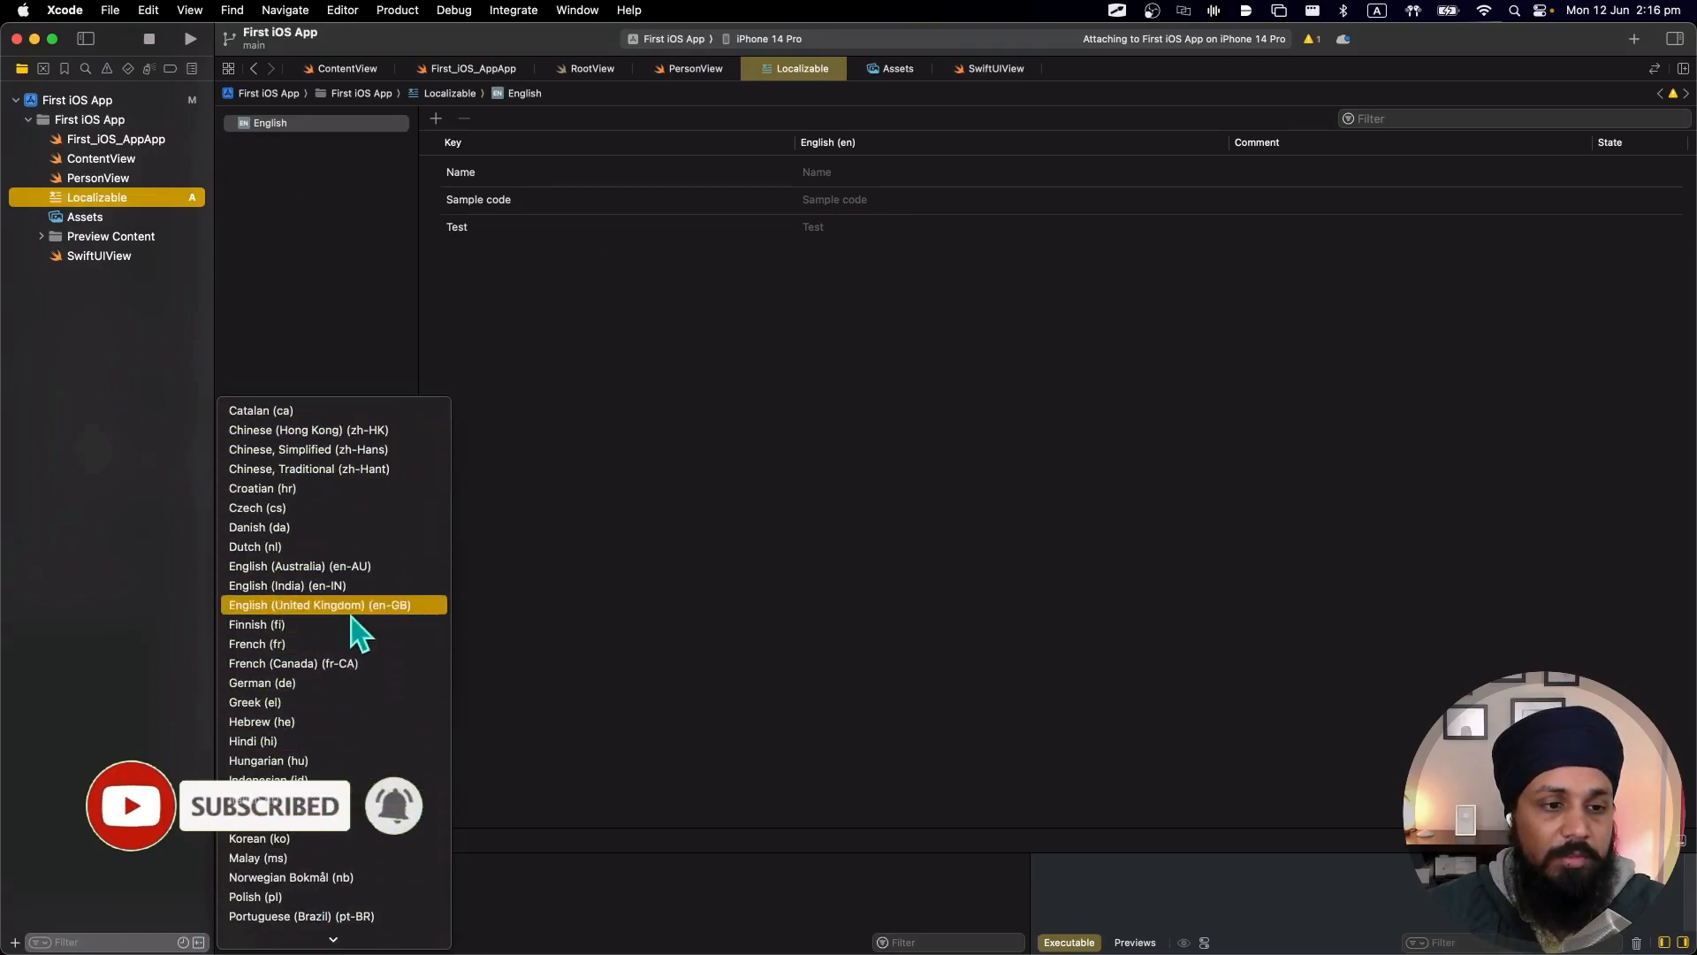
Add English (India) and translate Name as Name, Sample code as Sample, Test as Code.
click(288, 585)
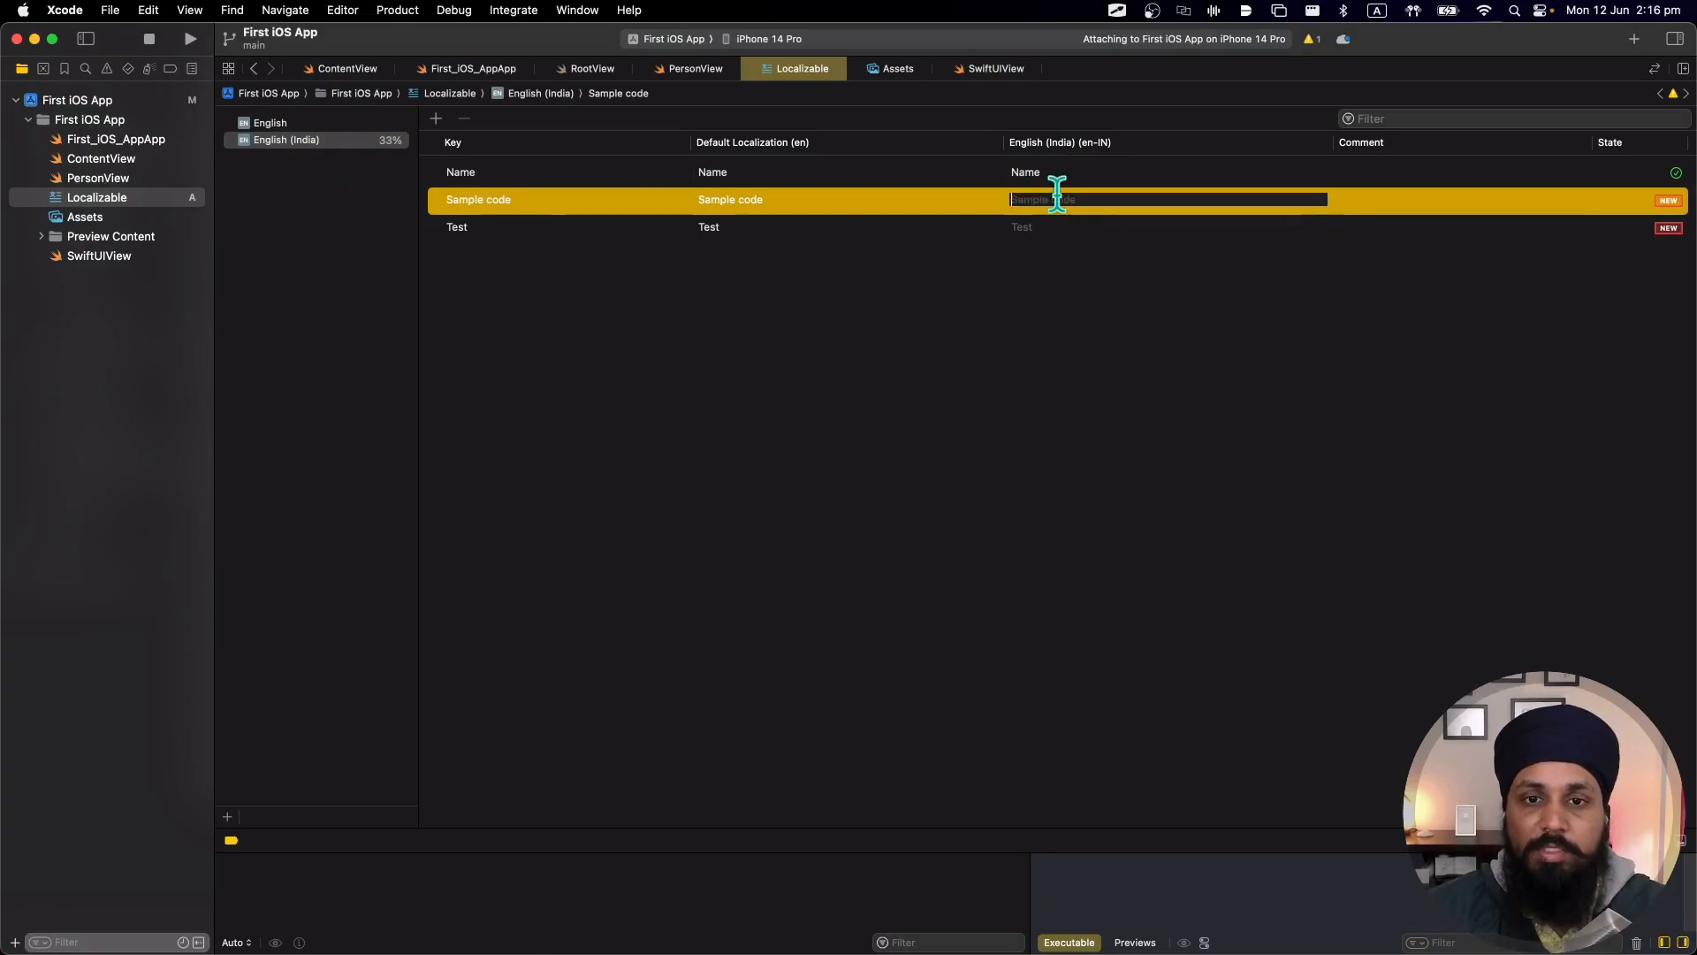
text(Sample)
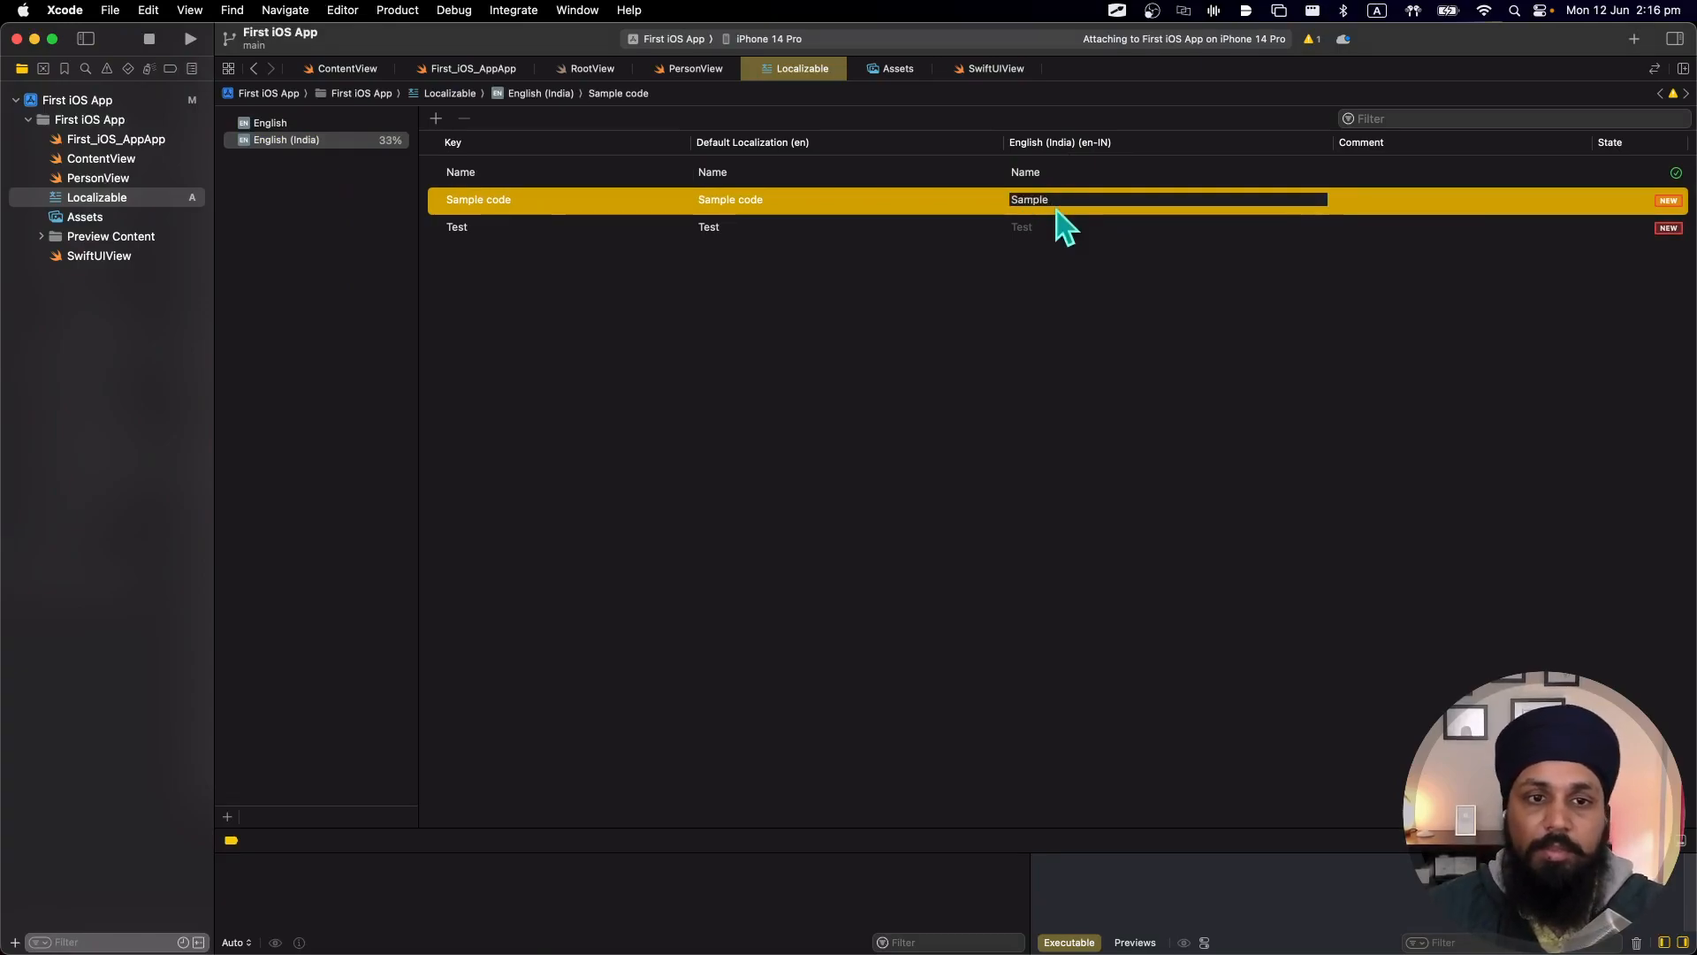
text(cod)
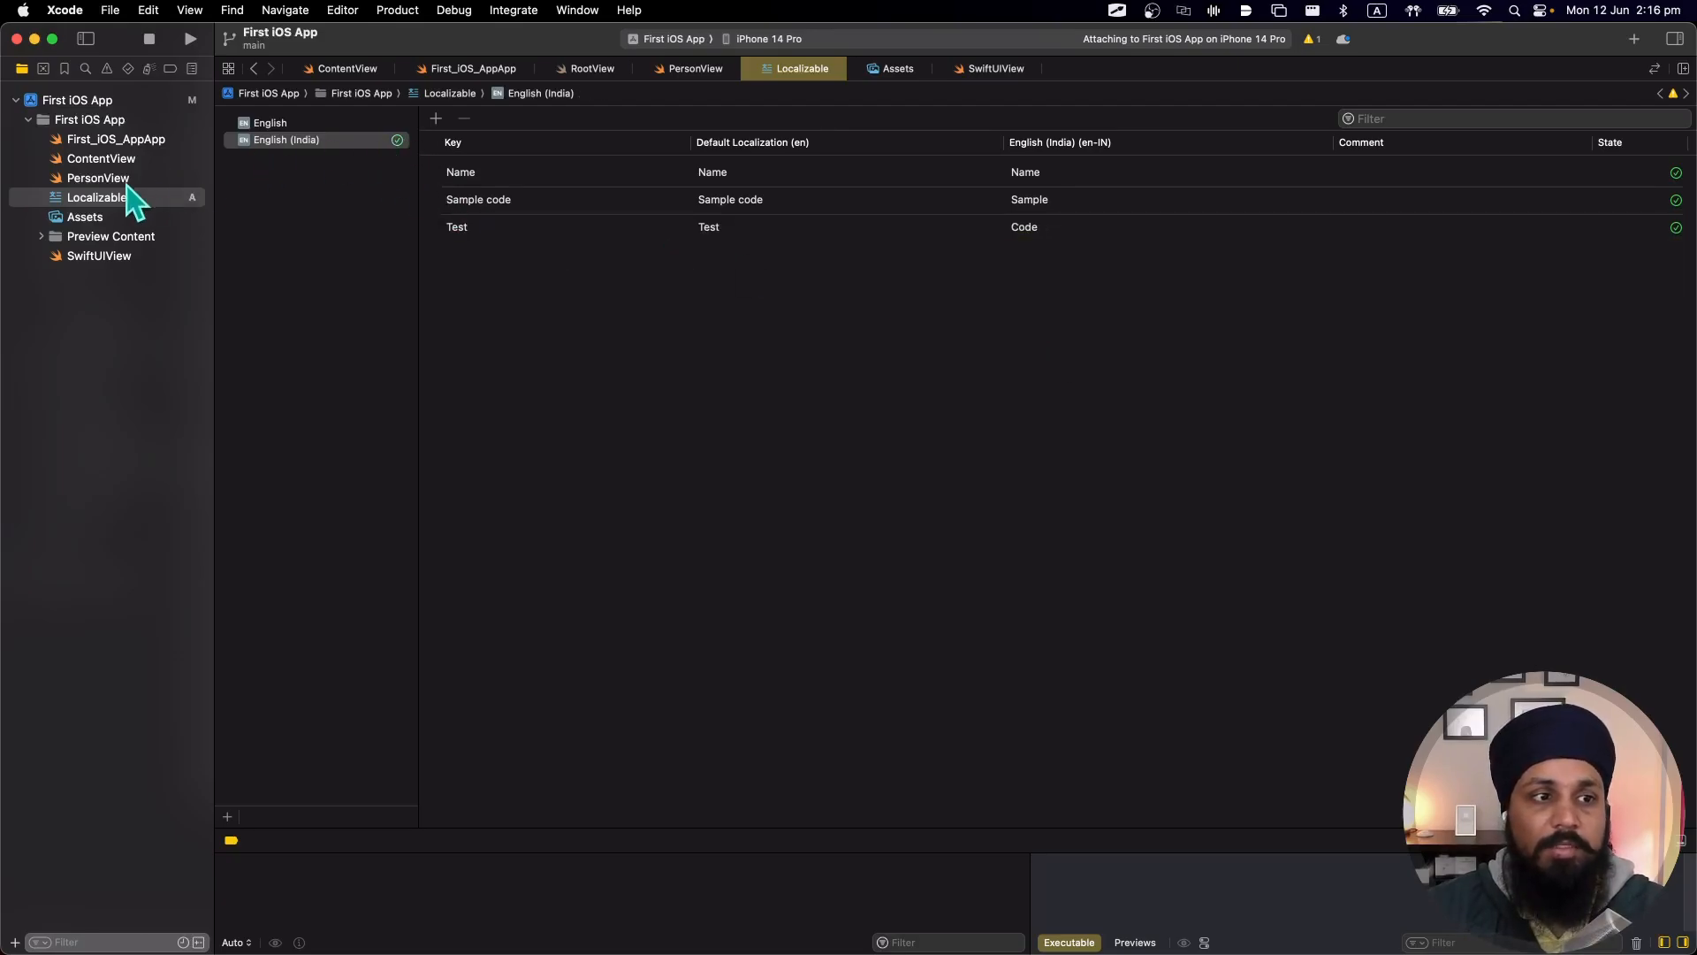
Show PersonView and resume its paused preview.
click(97, 177)
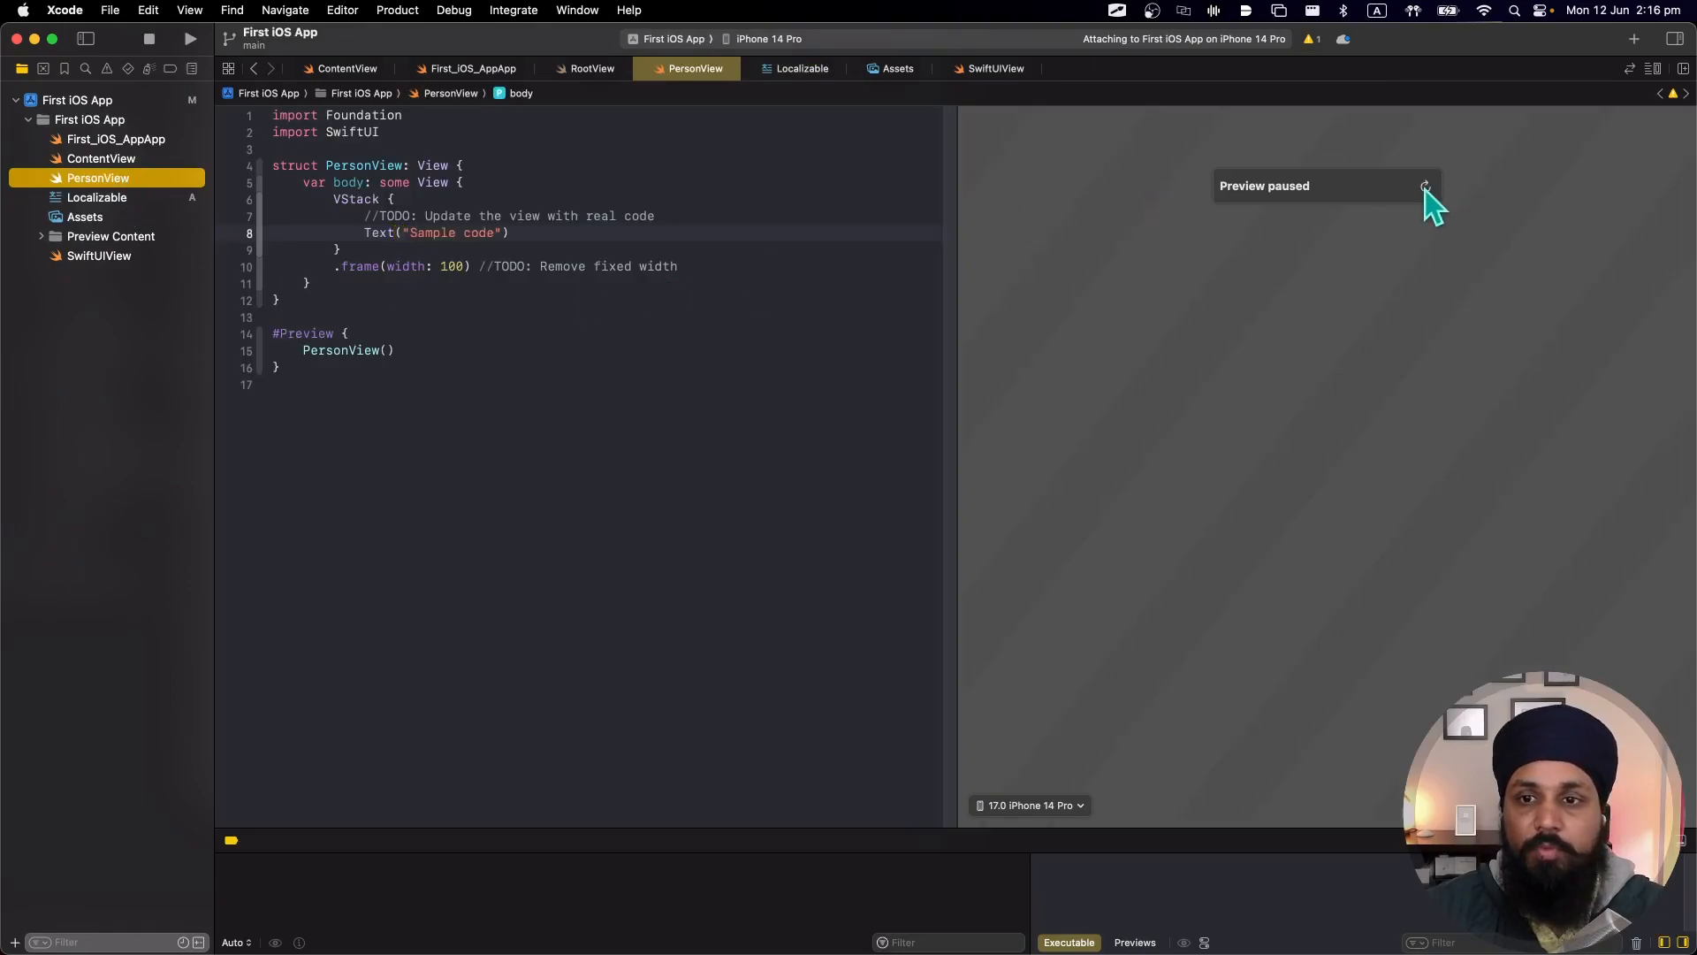
click(1425, 186)
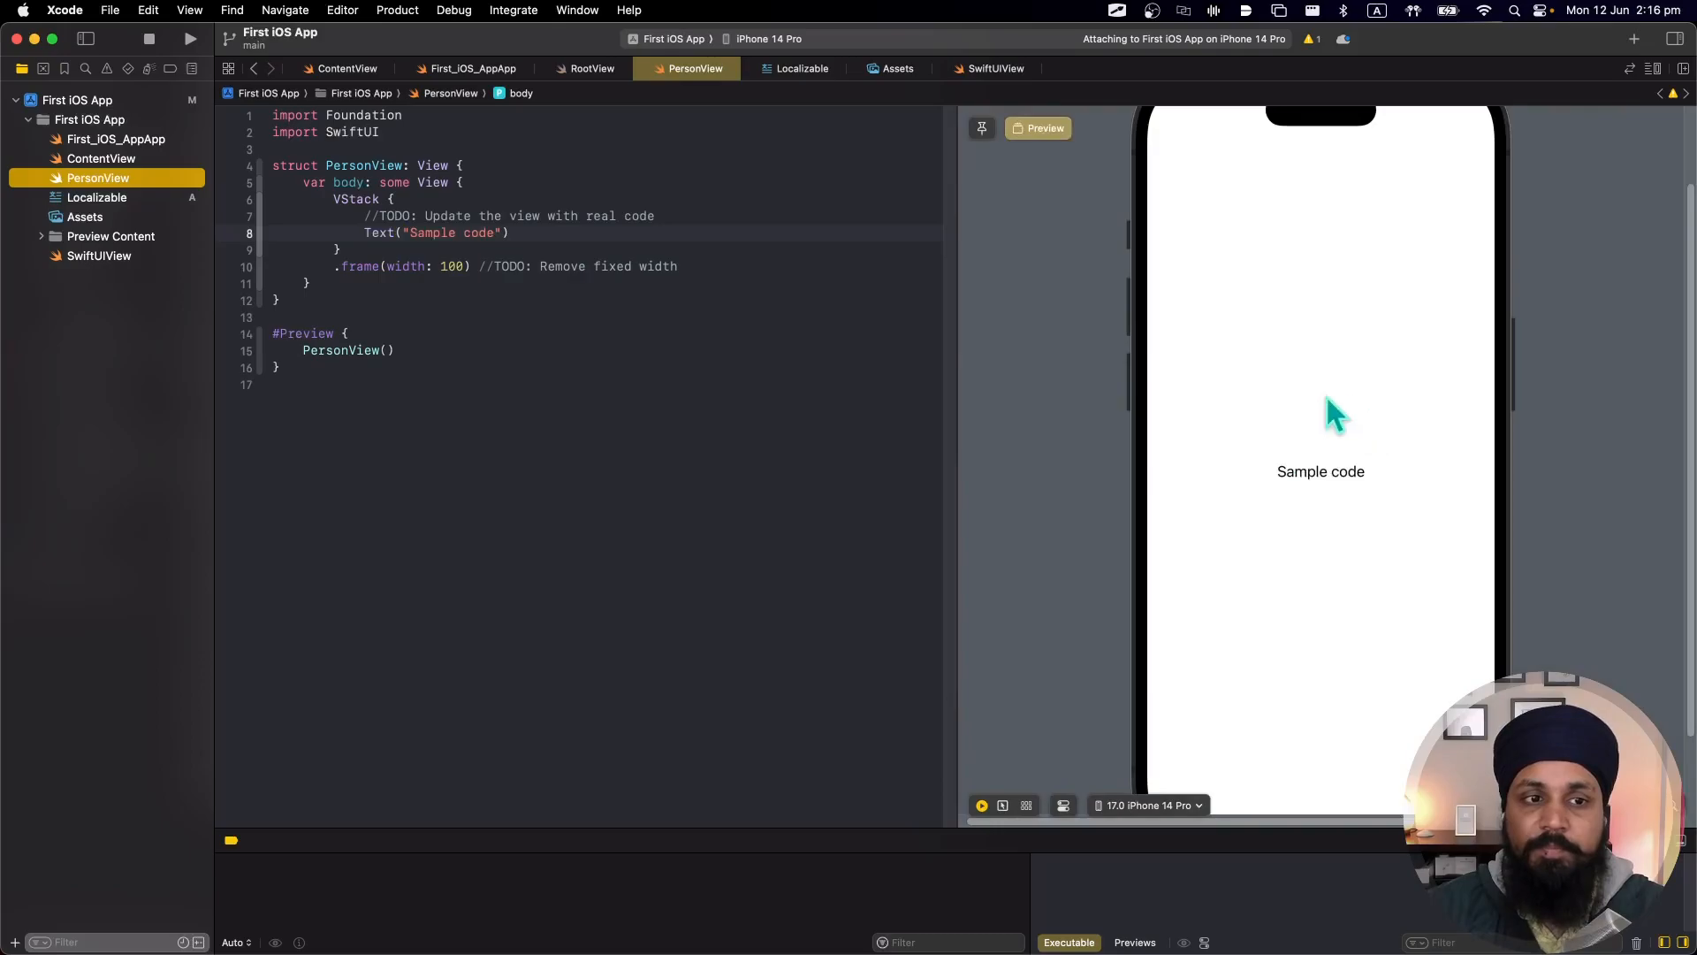
Set the scheme's Run App Language to English (India) so the preview reads Sample.
click(671, 39)
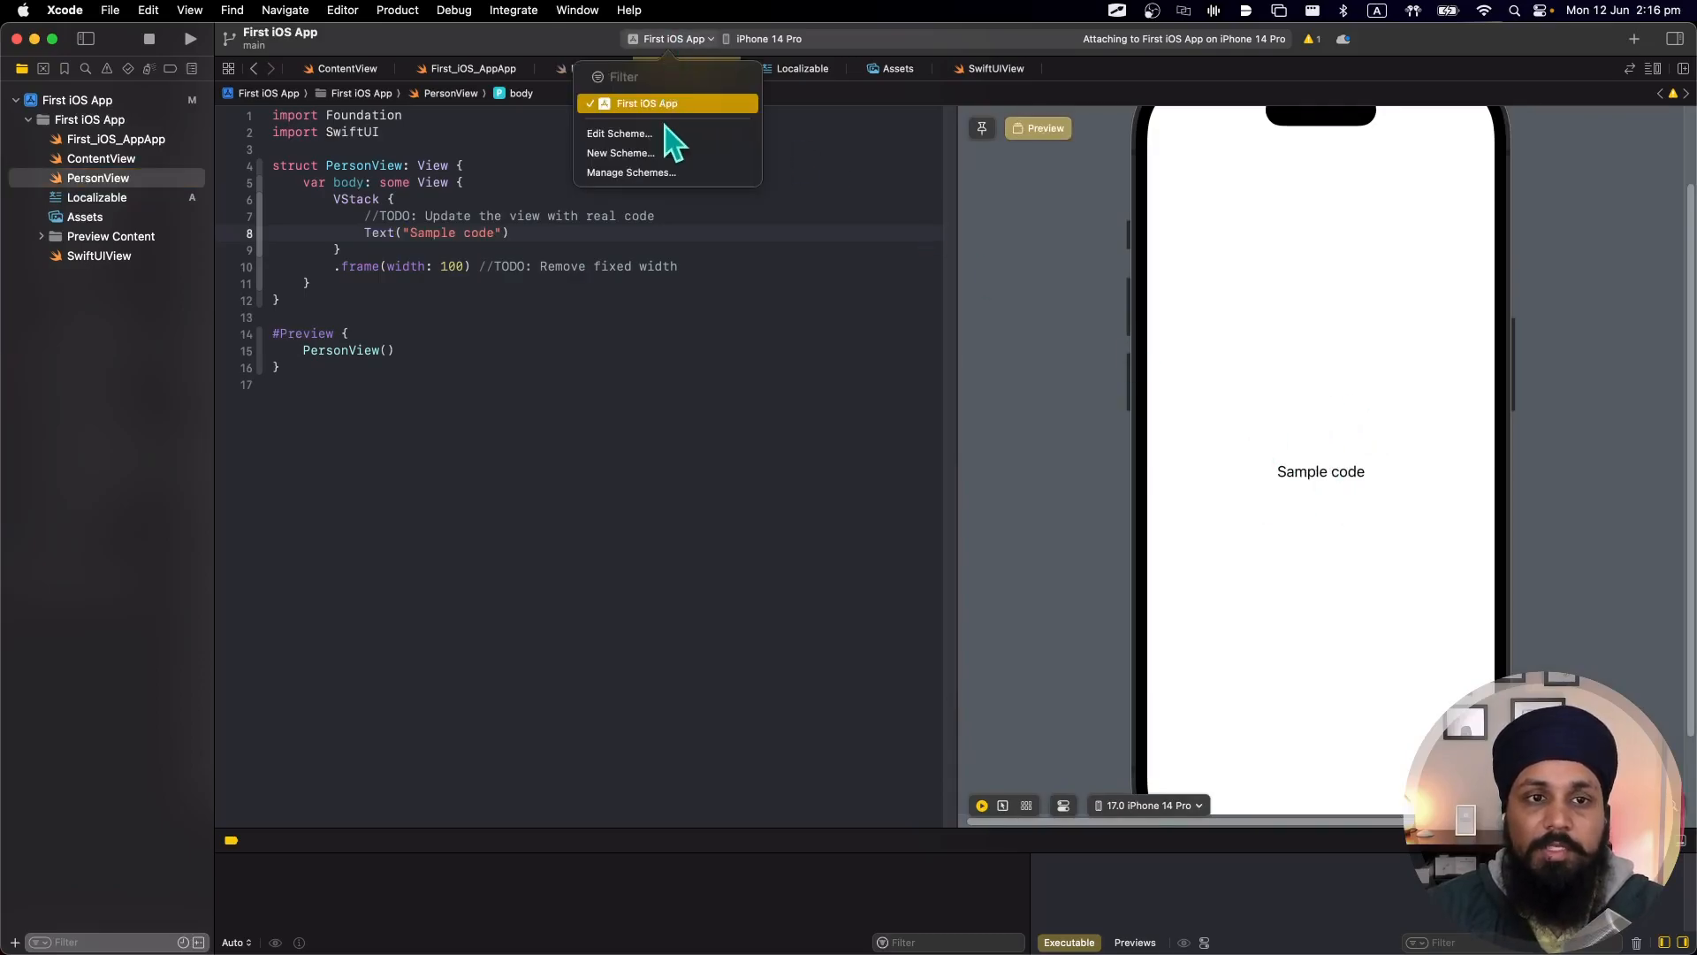
click(619, 132)
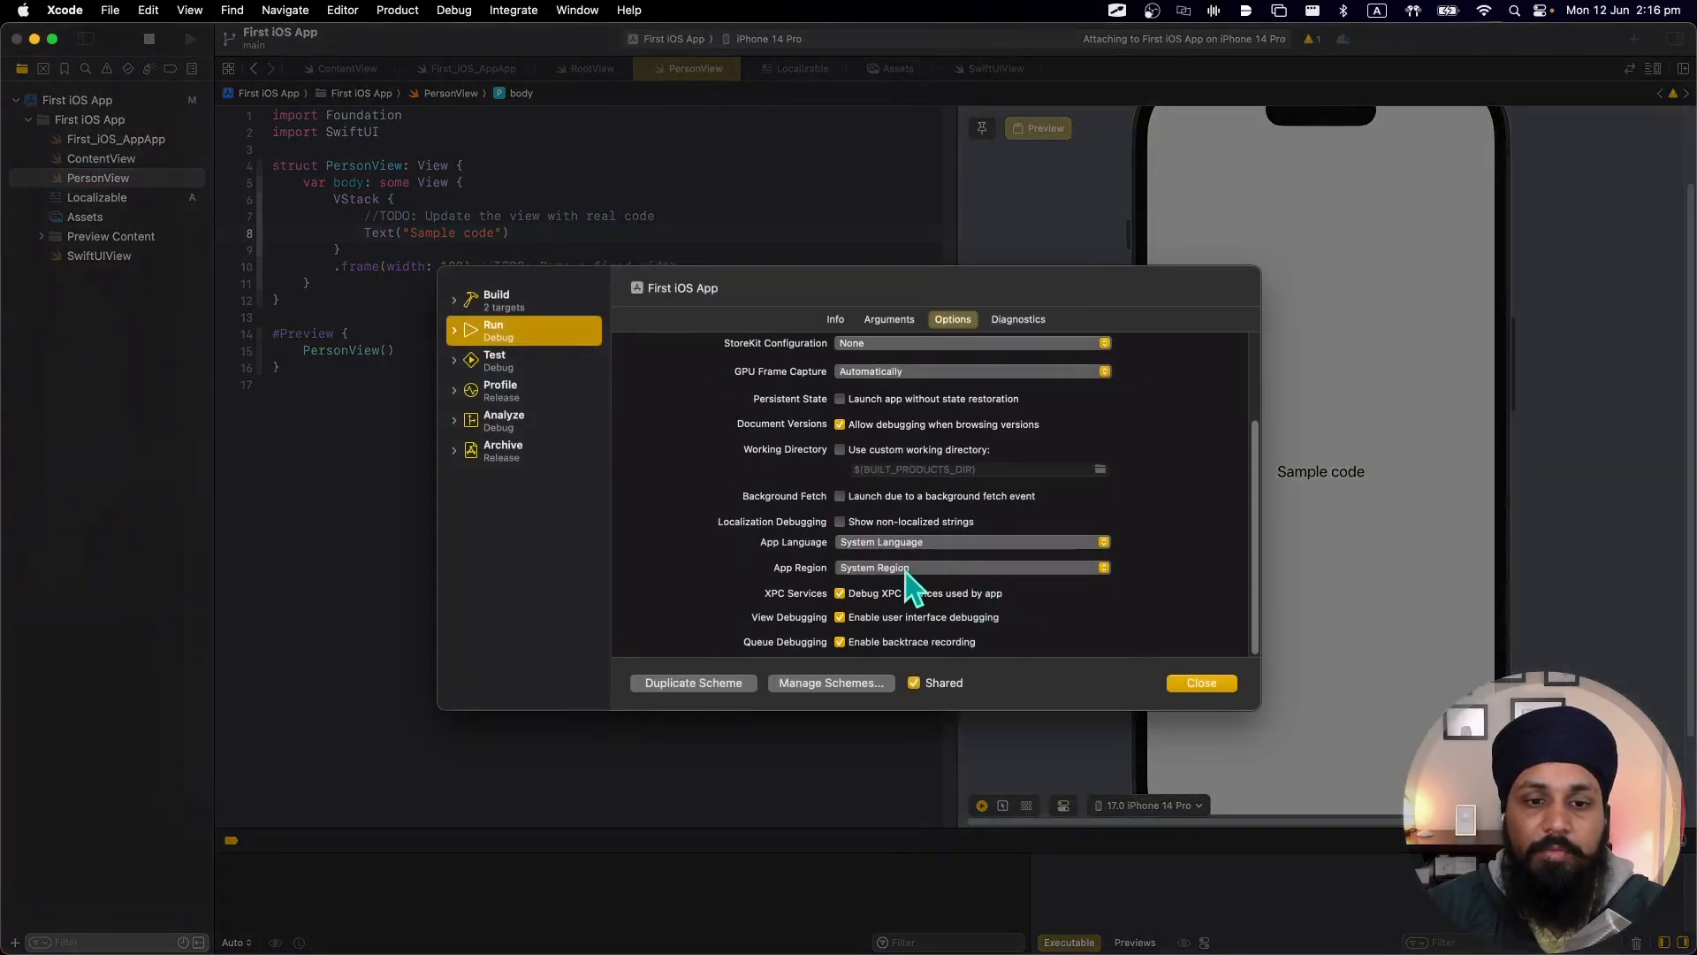
click(969, 541)
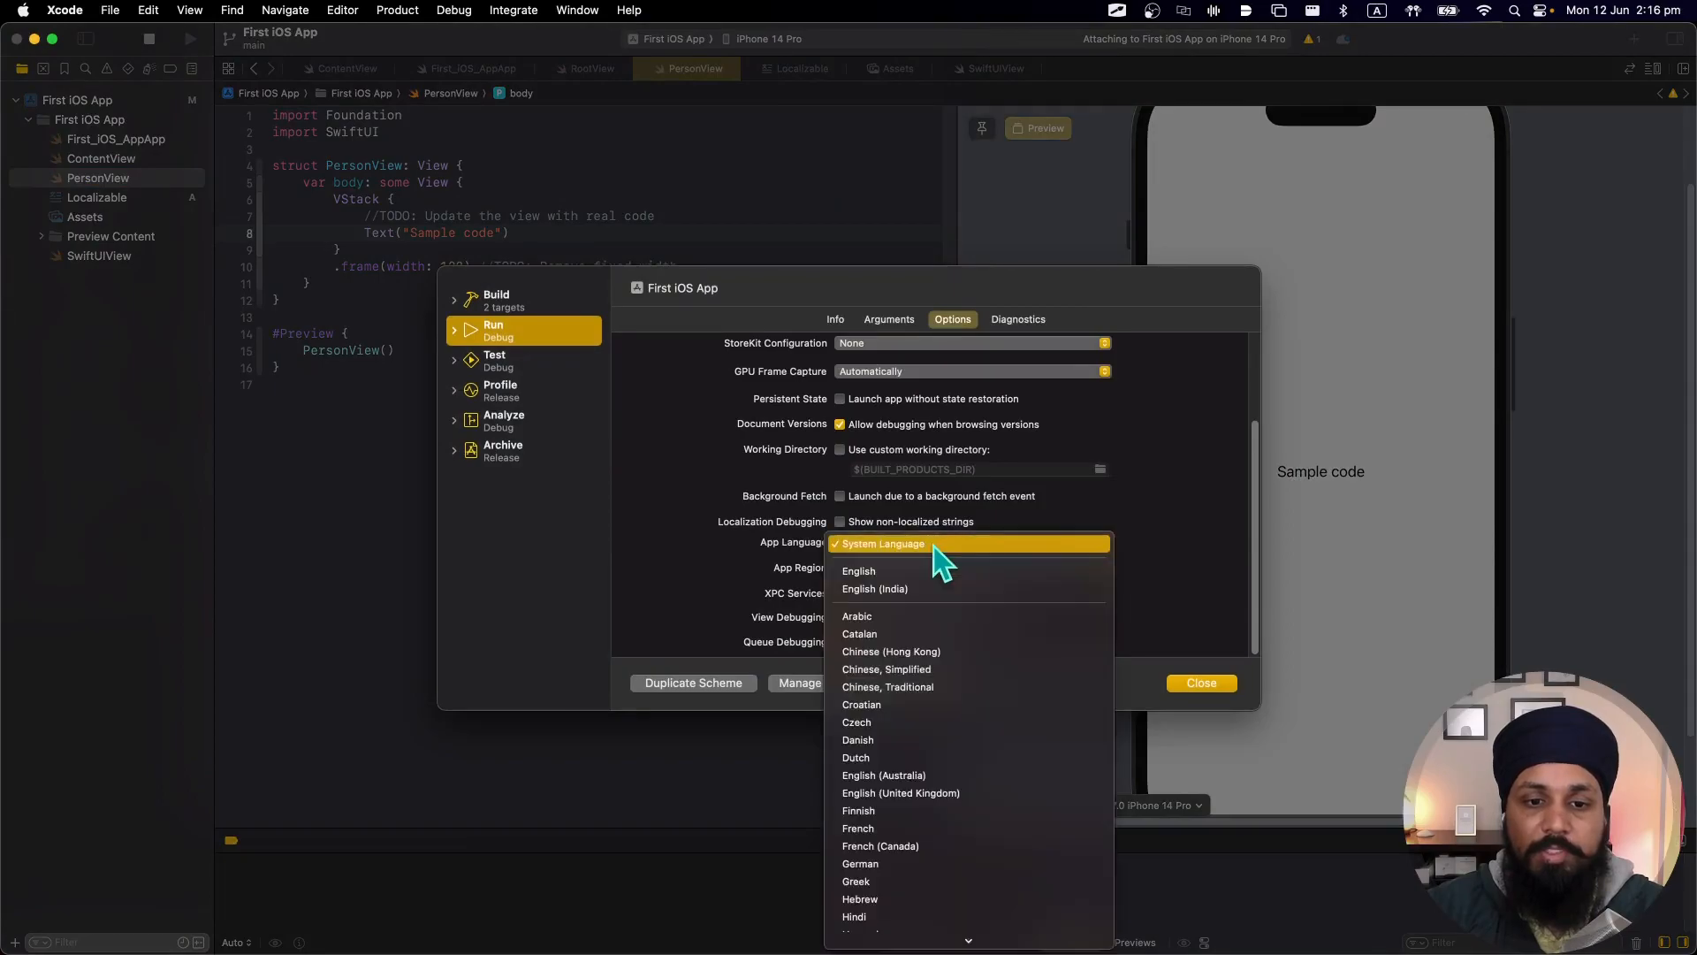
click(1202, 683)
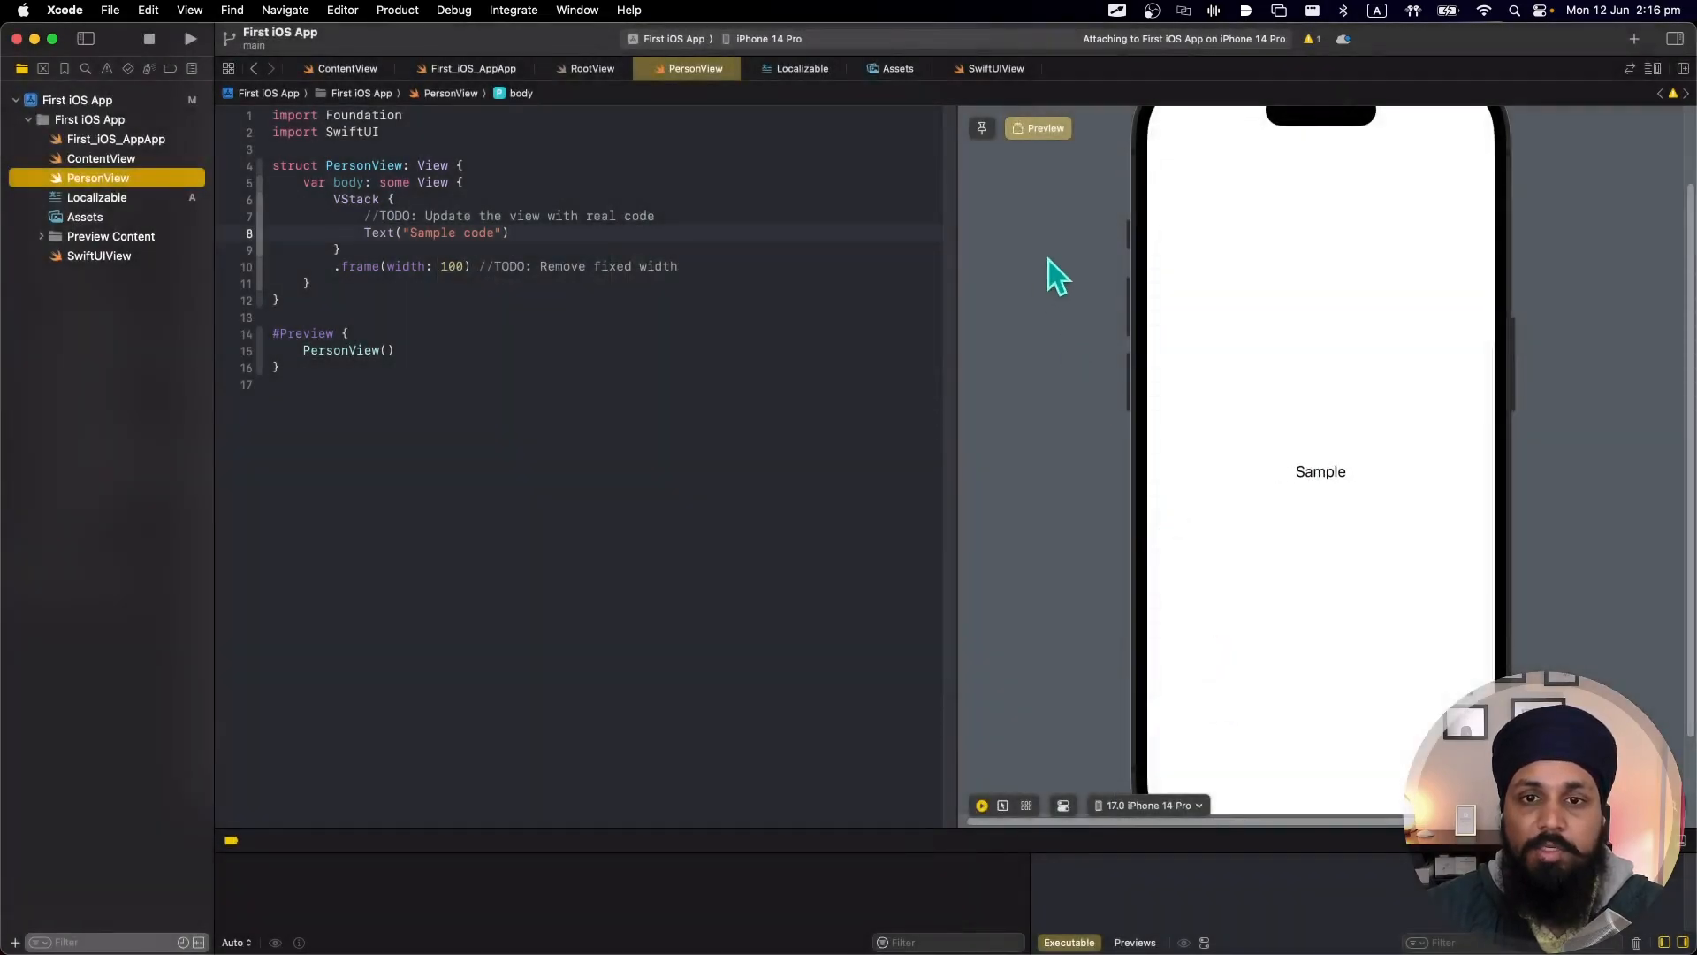
mouse_move(1341, 498)
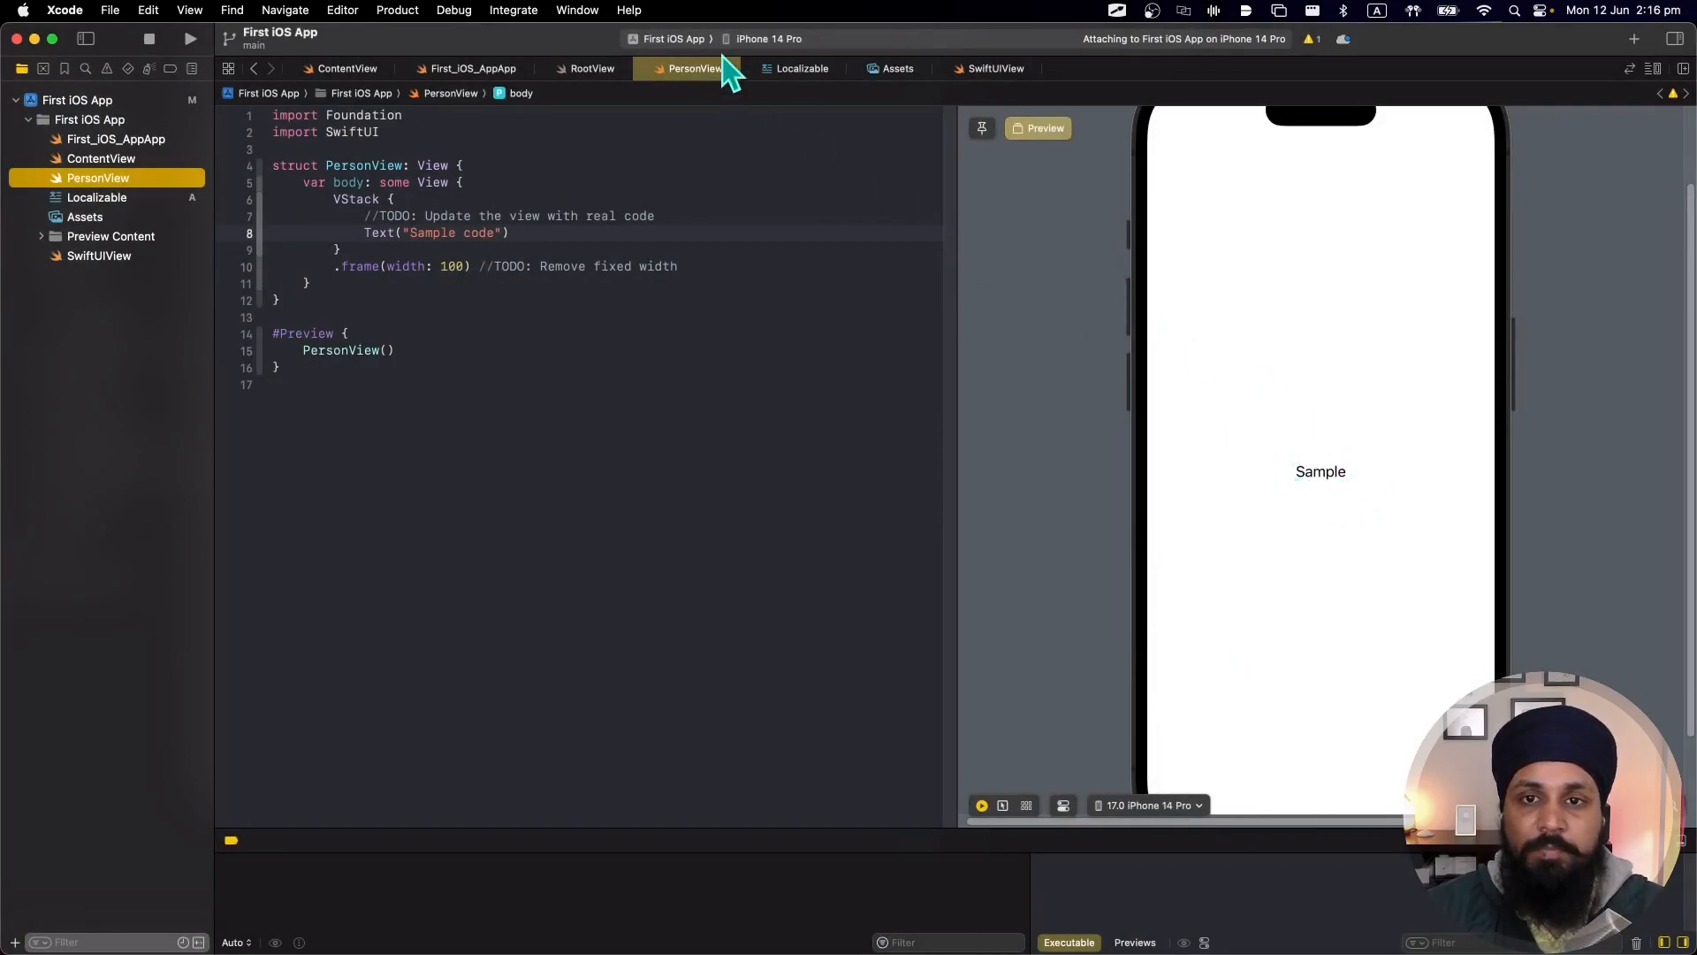
mouse_move(1050, 269)
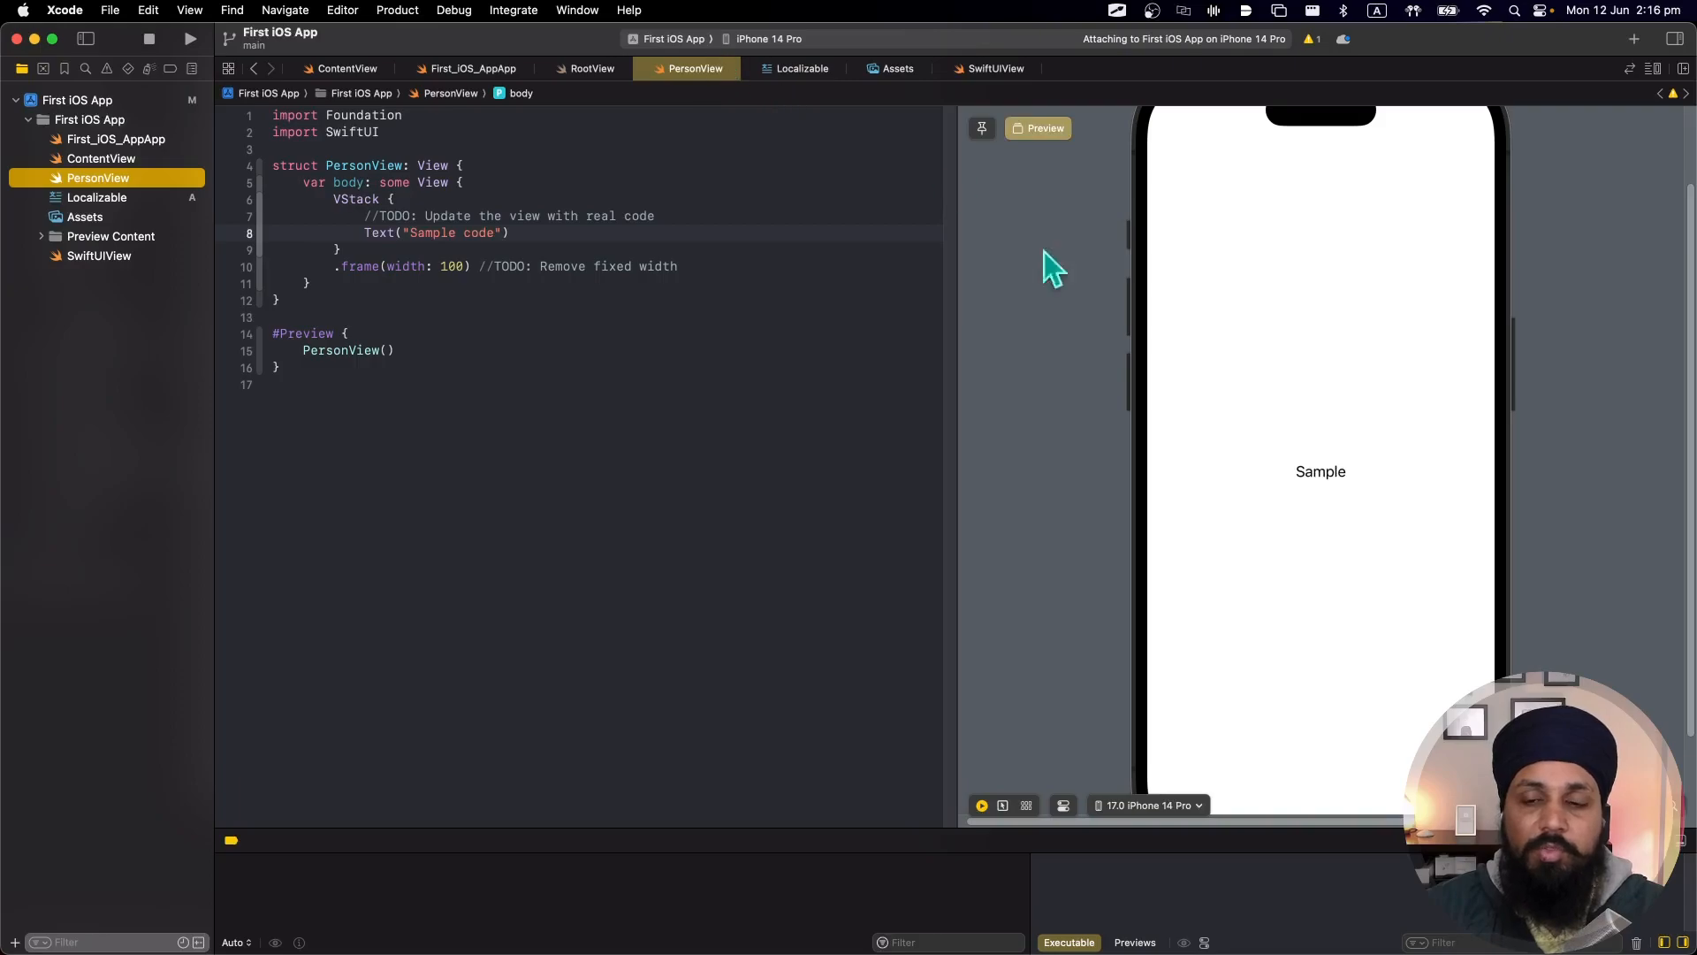
mouse_move(1526, 484)
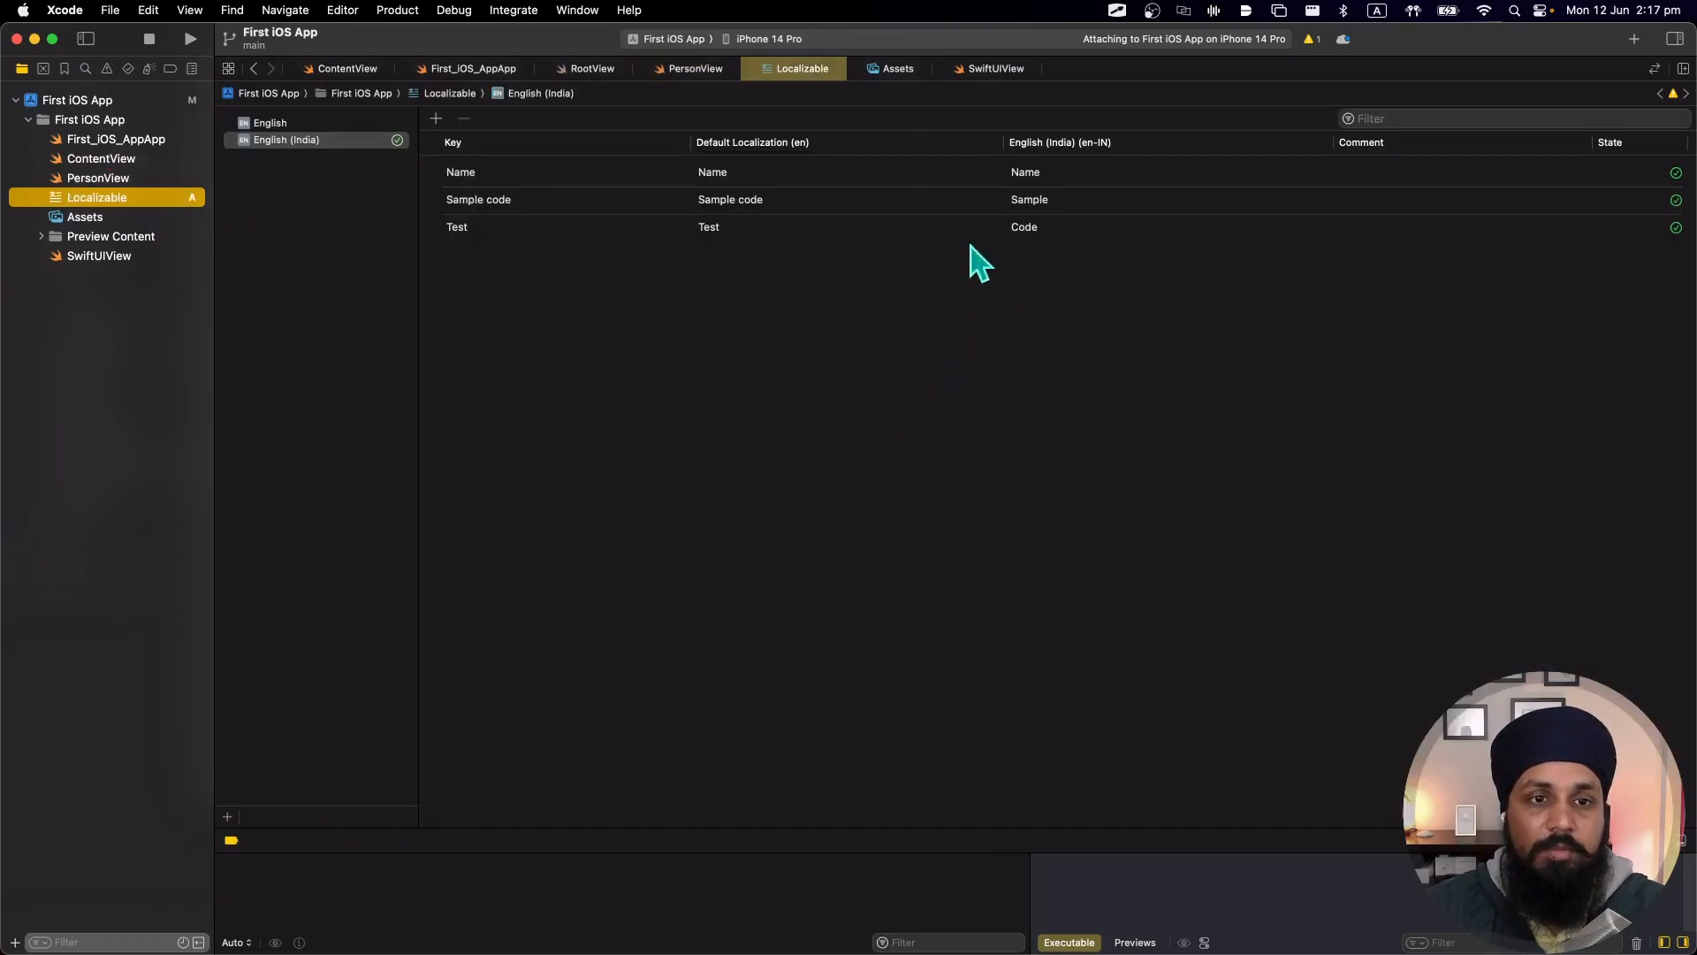
mouse_move(1103, 392)
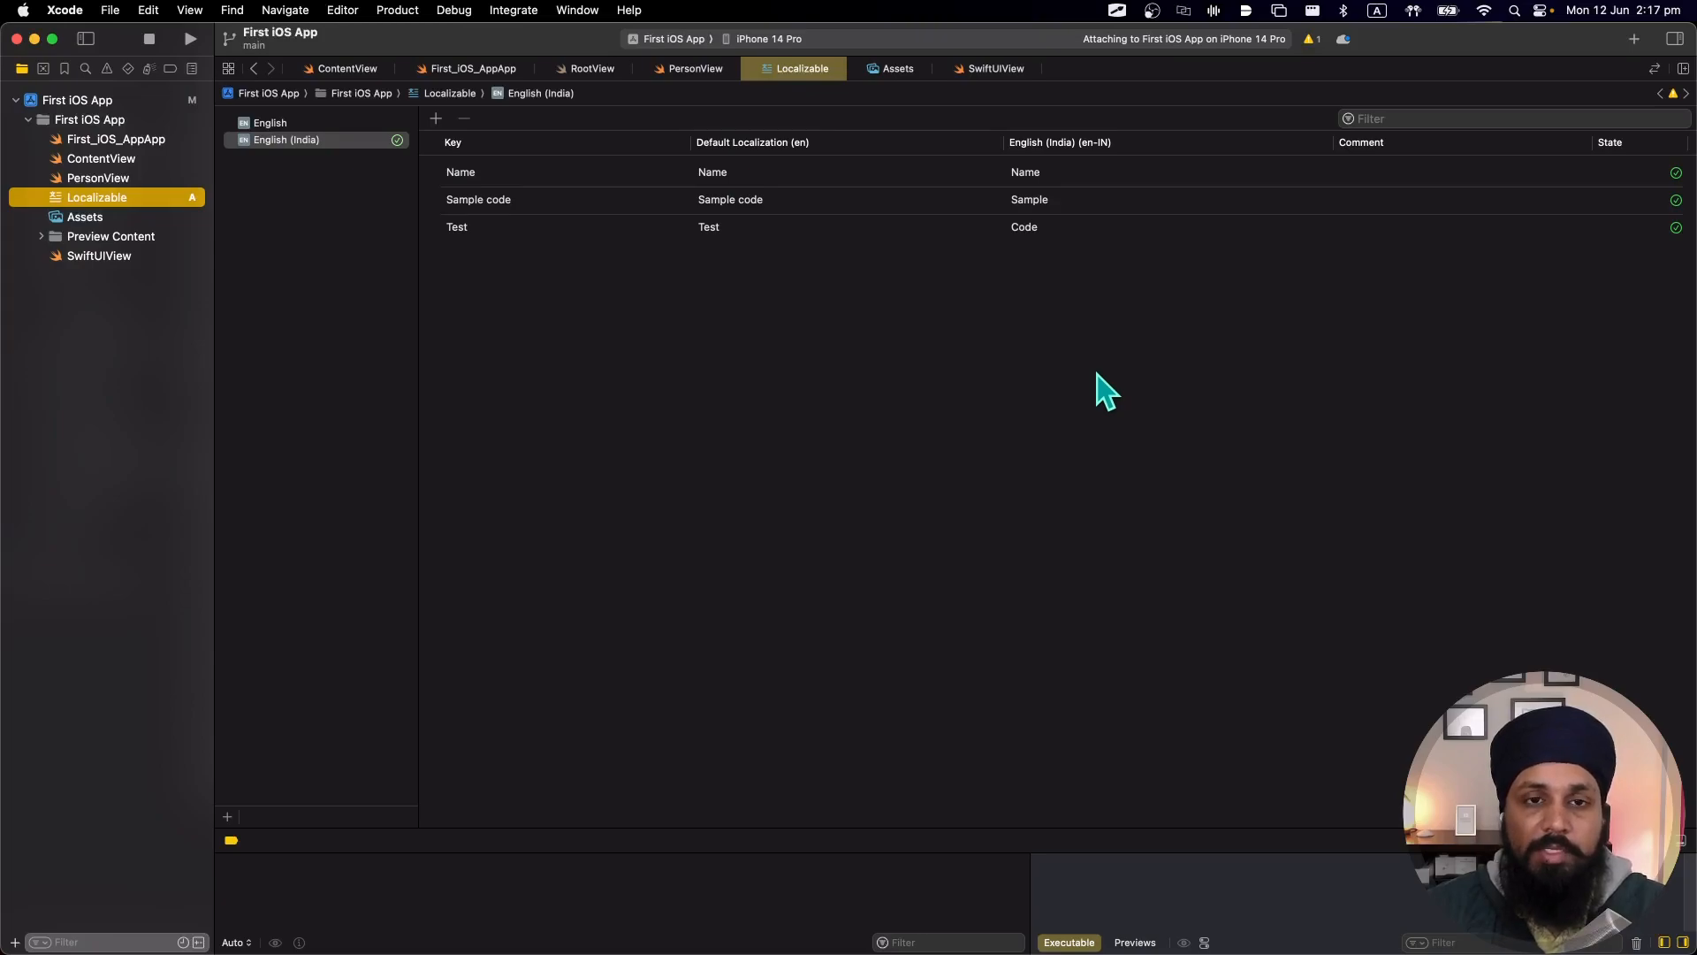
mouse_move(1140, 274)
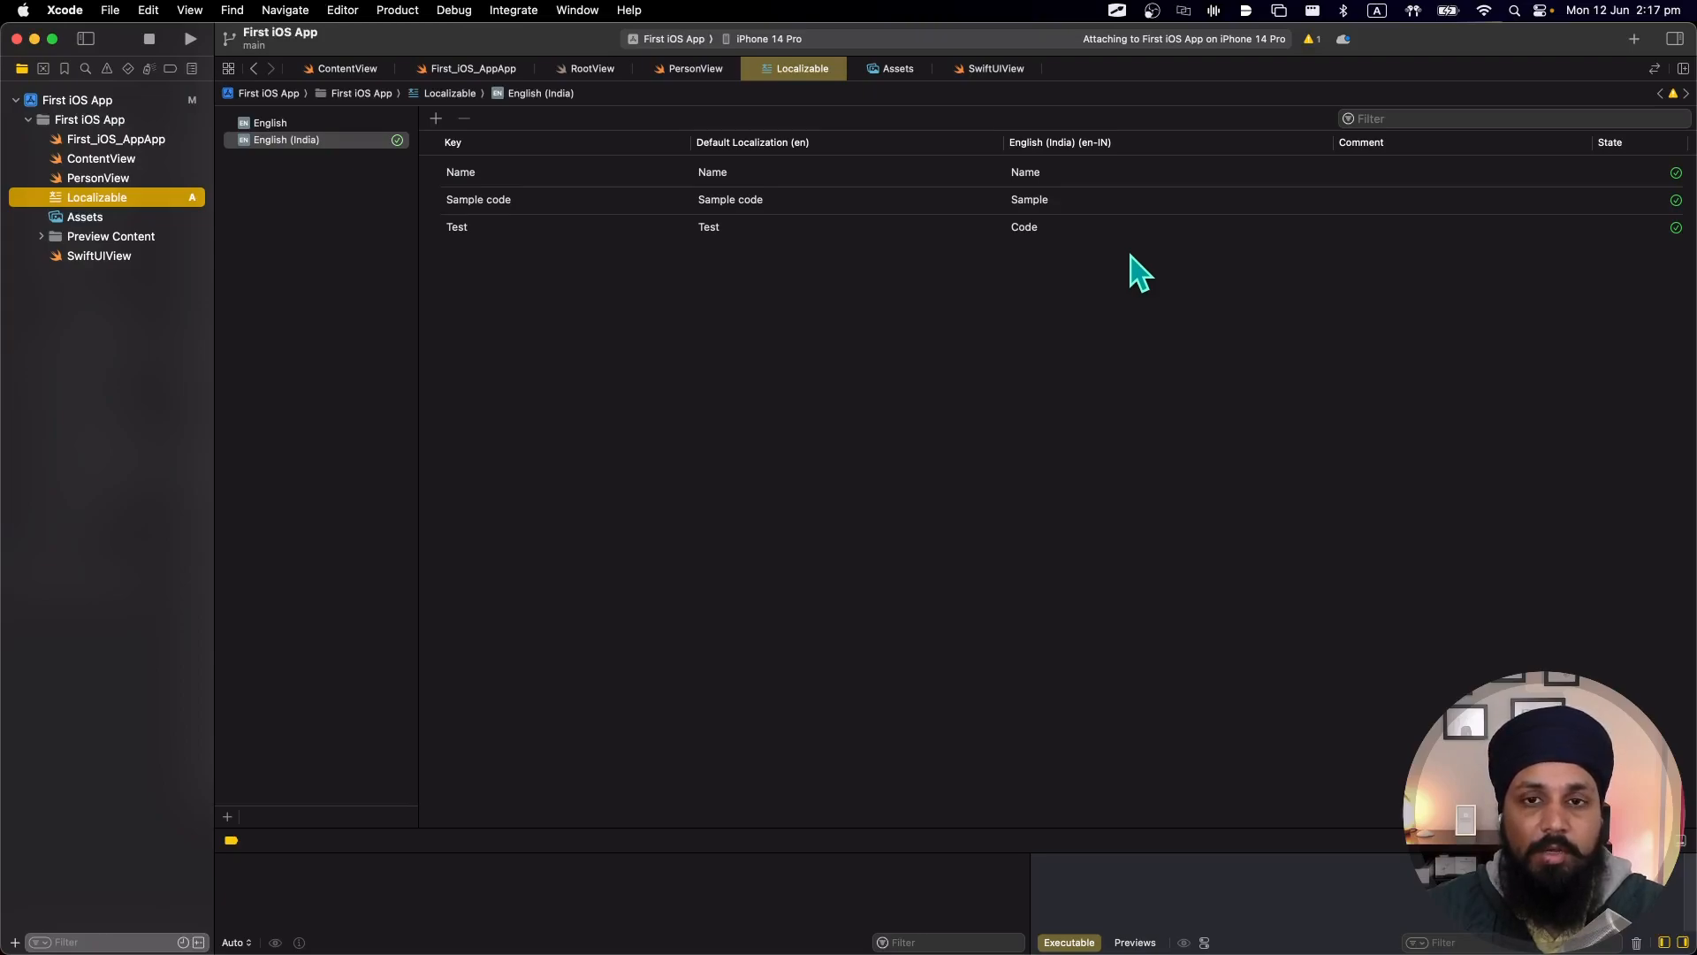
mouse_move(886, 361)
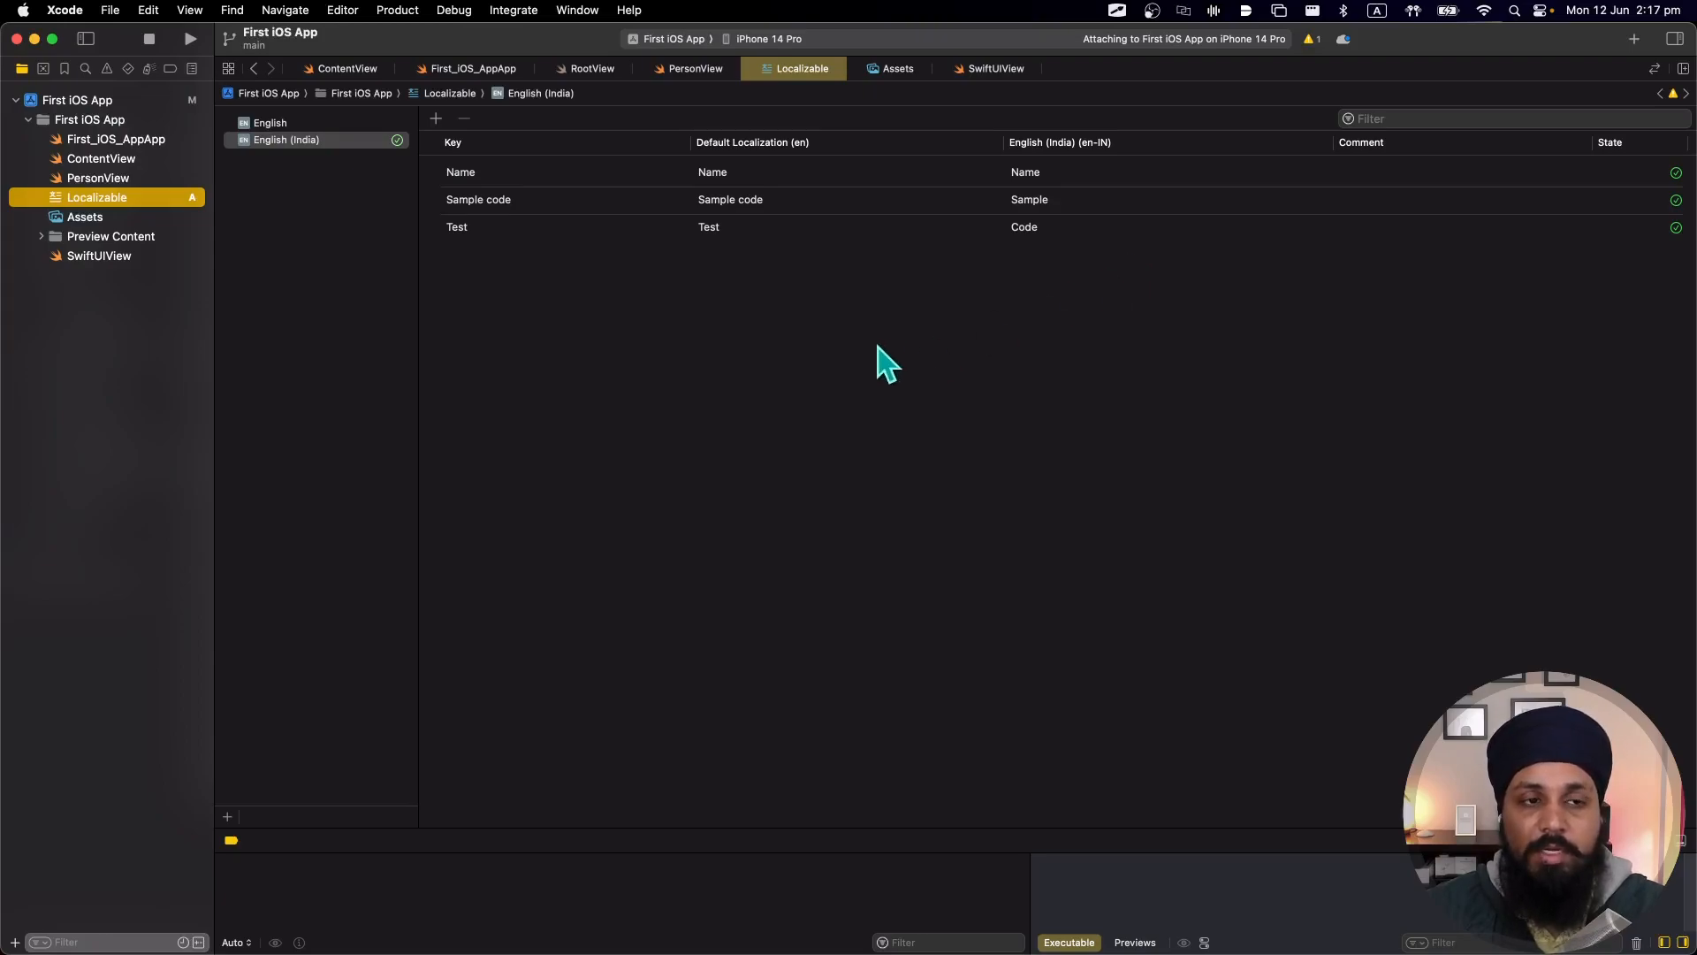